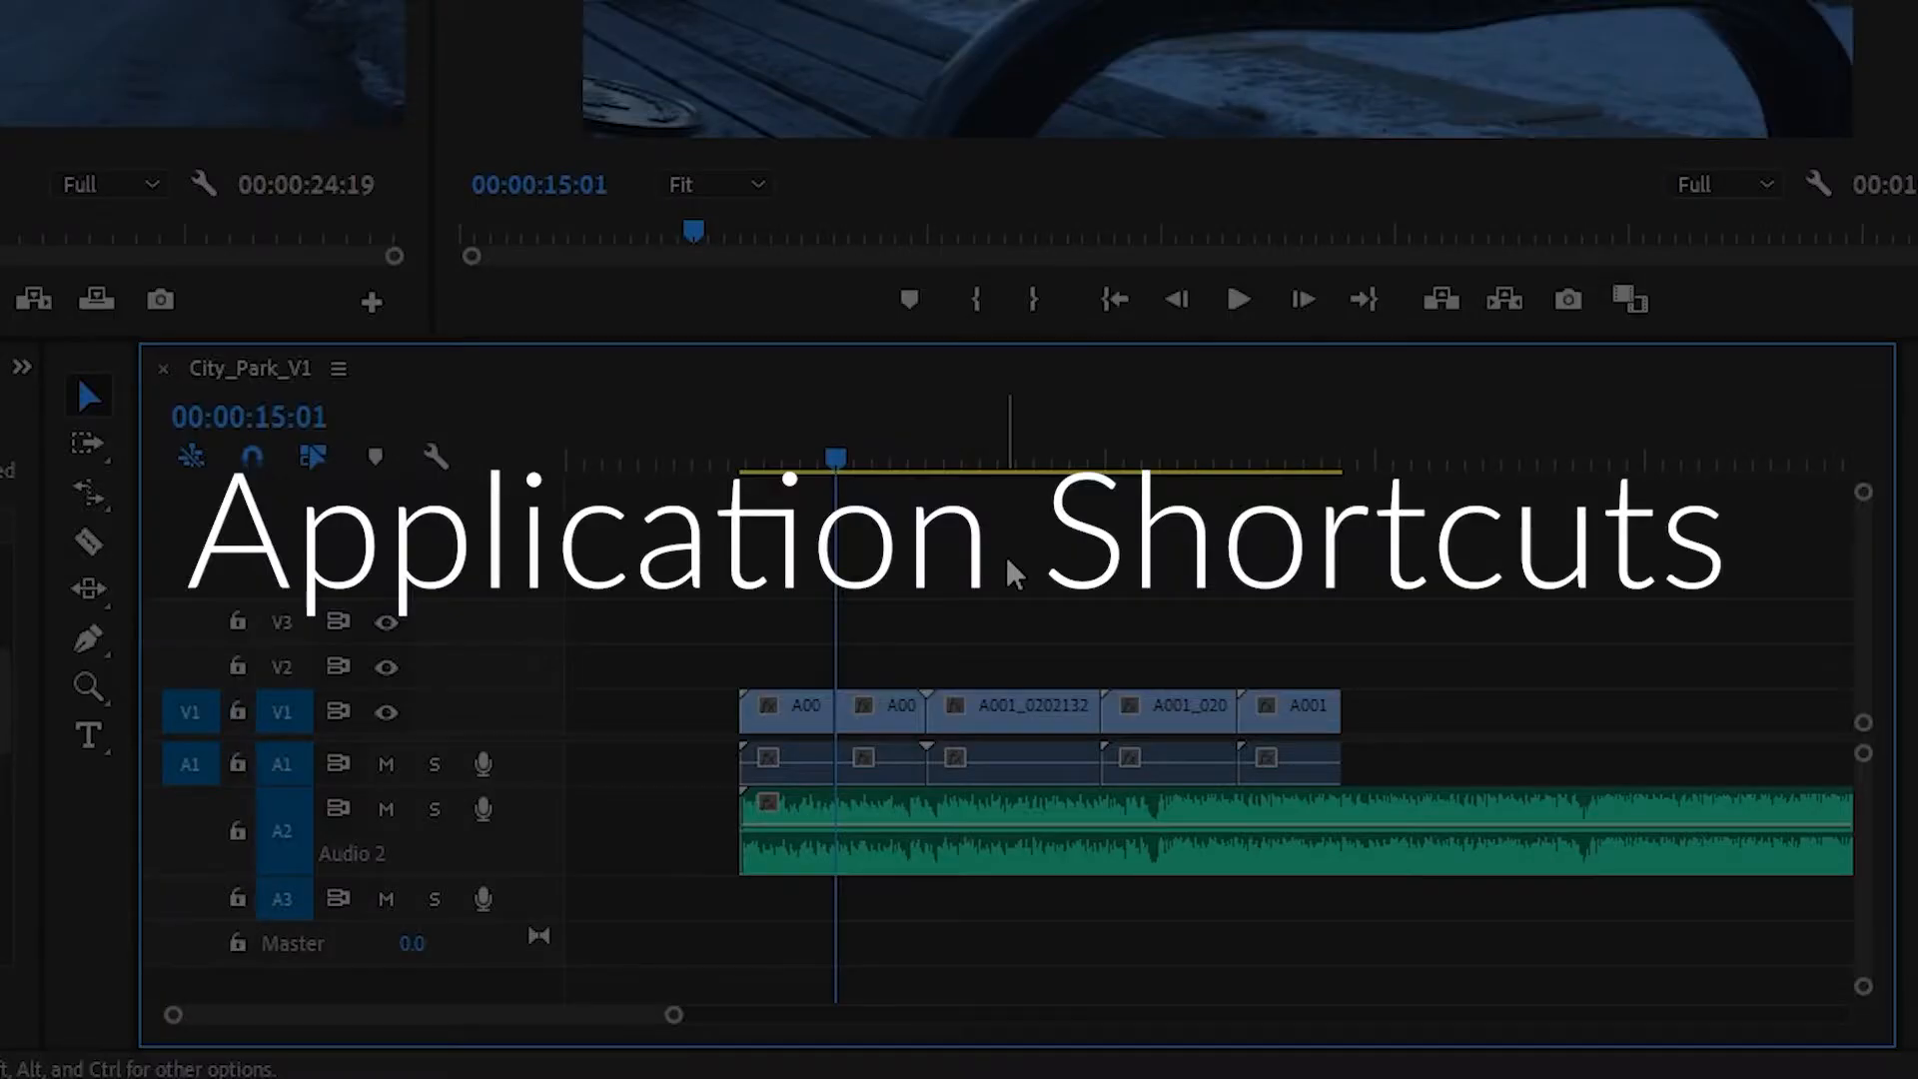
pyautogui.moveTo(765, 477)
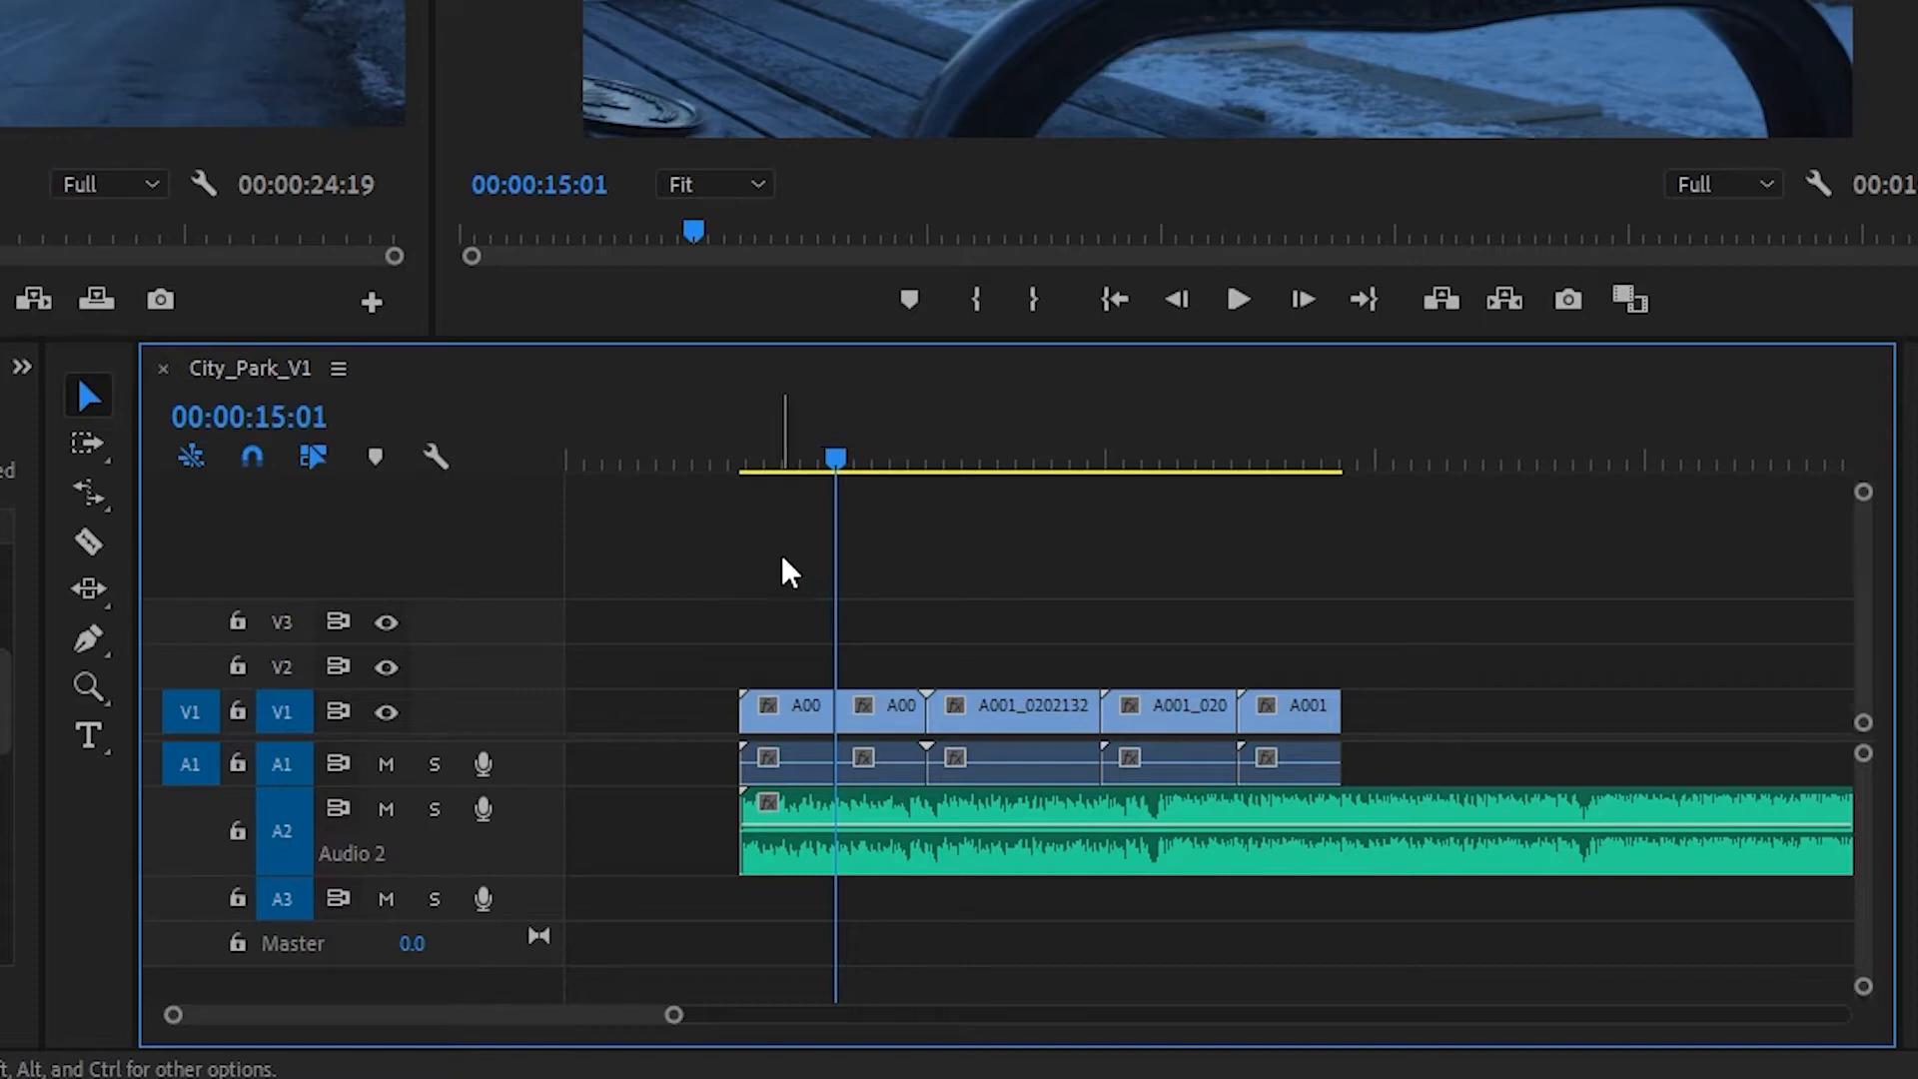
# Shift the later V1 clips forward and the earlier clips back using Track Select Forward and Backward.
pyautogui.press('v')
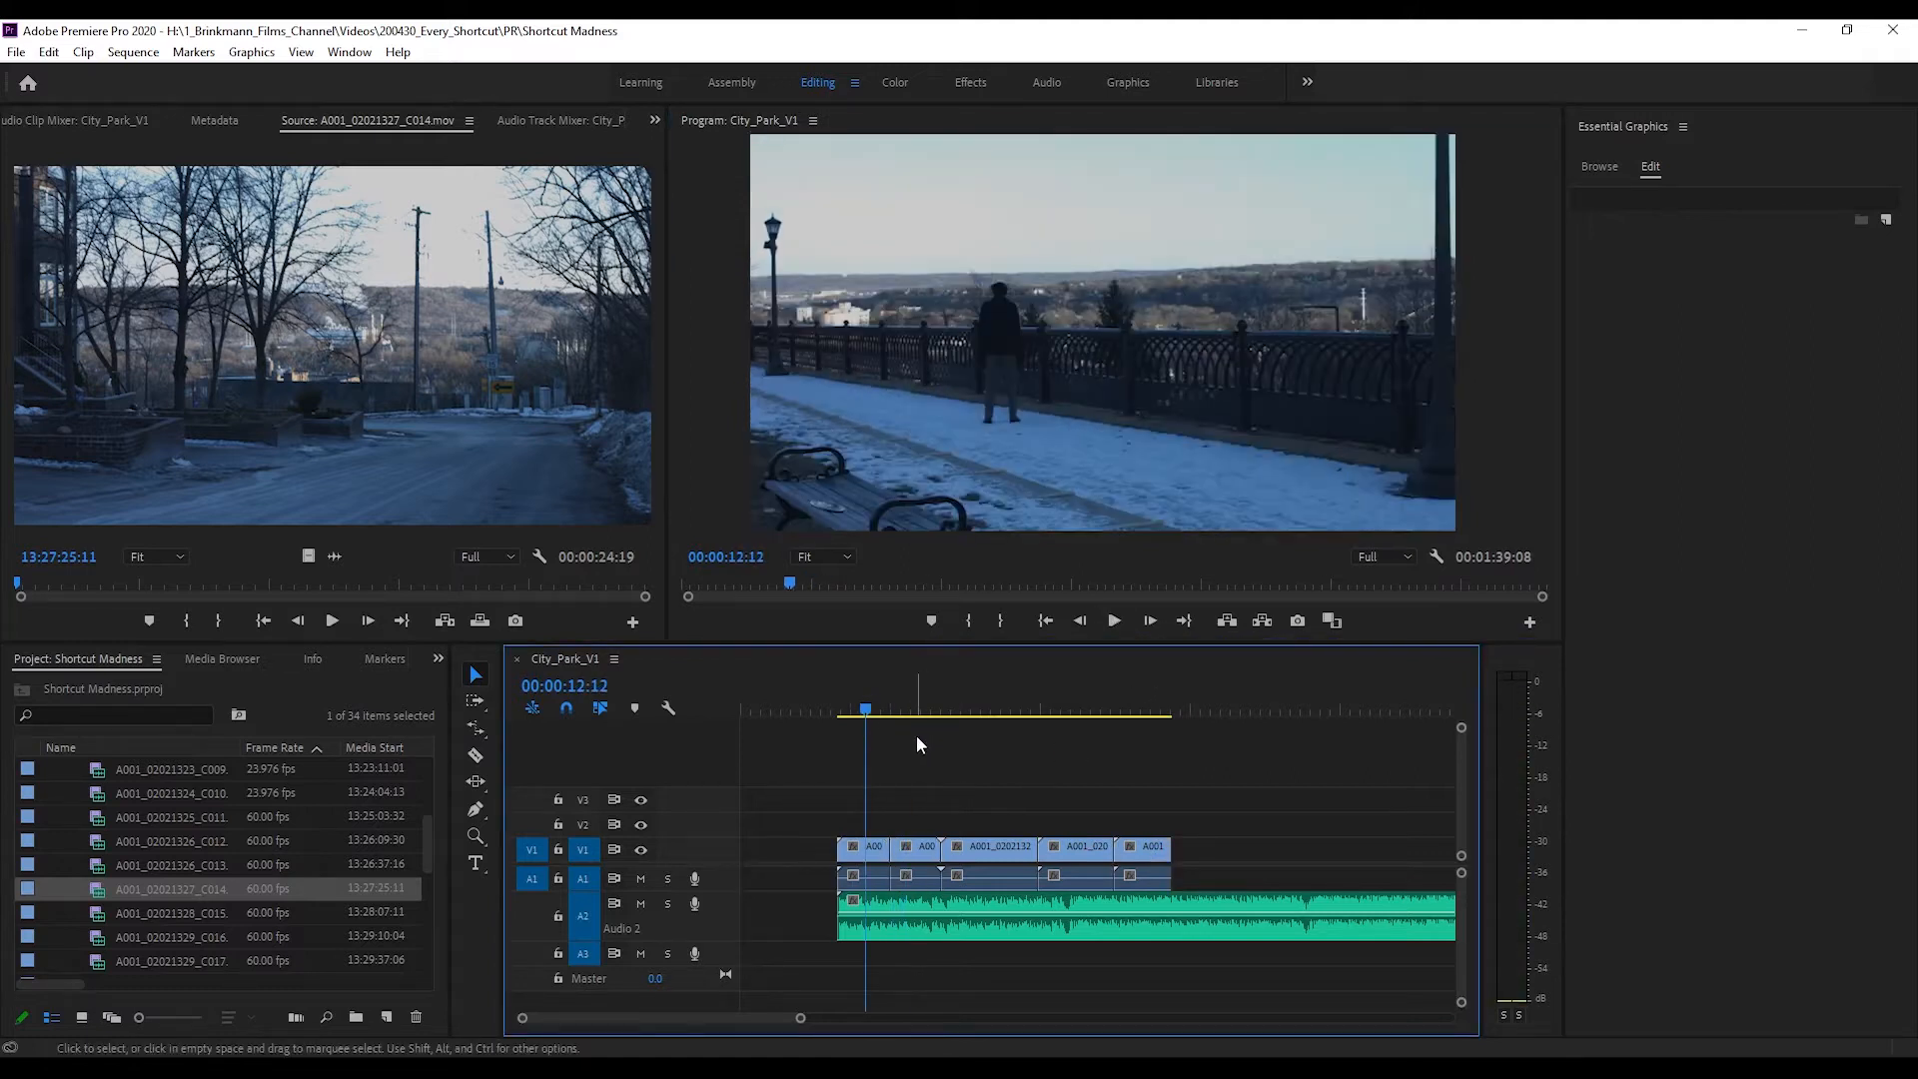
pyautogui.press('a')
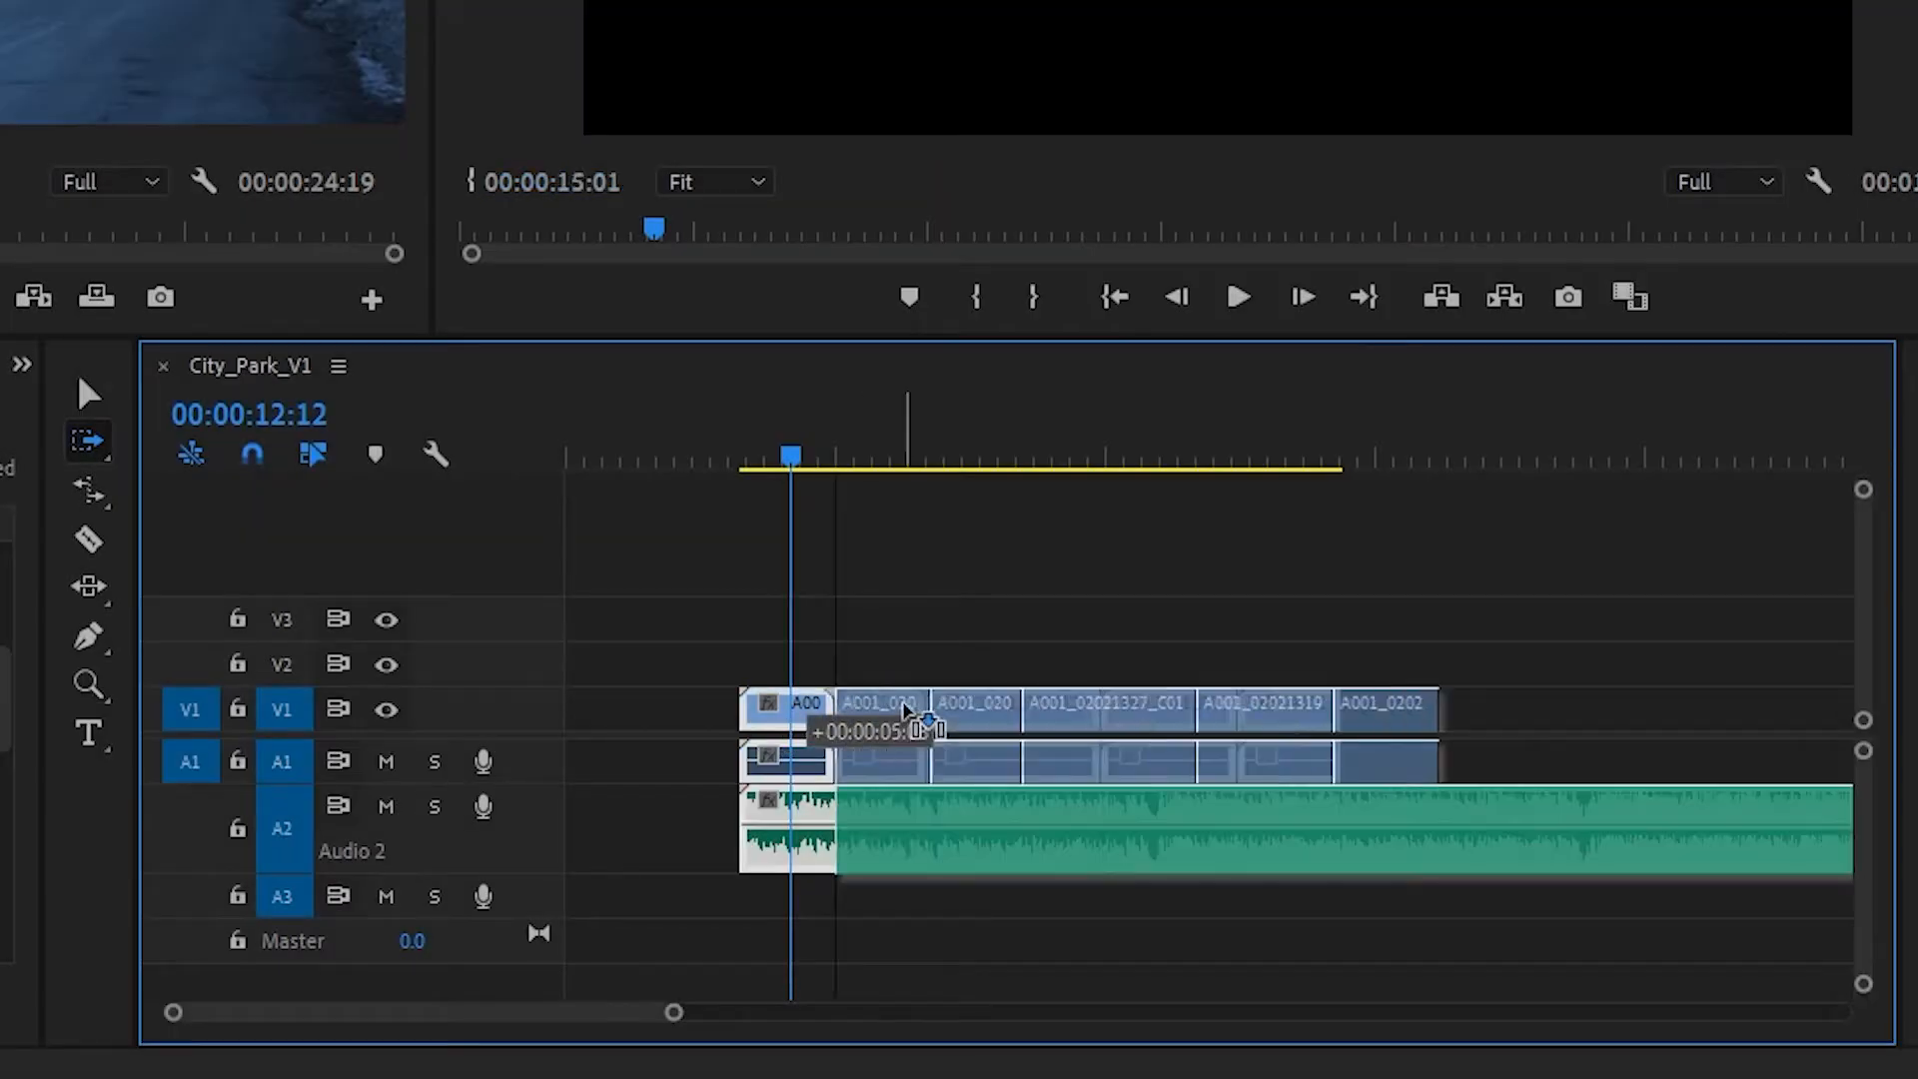
pyautogui.moveTo(905, 721); pyautogui.dragTo(857, 771)
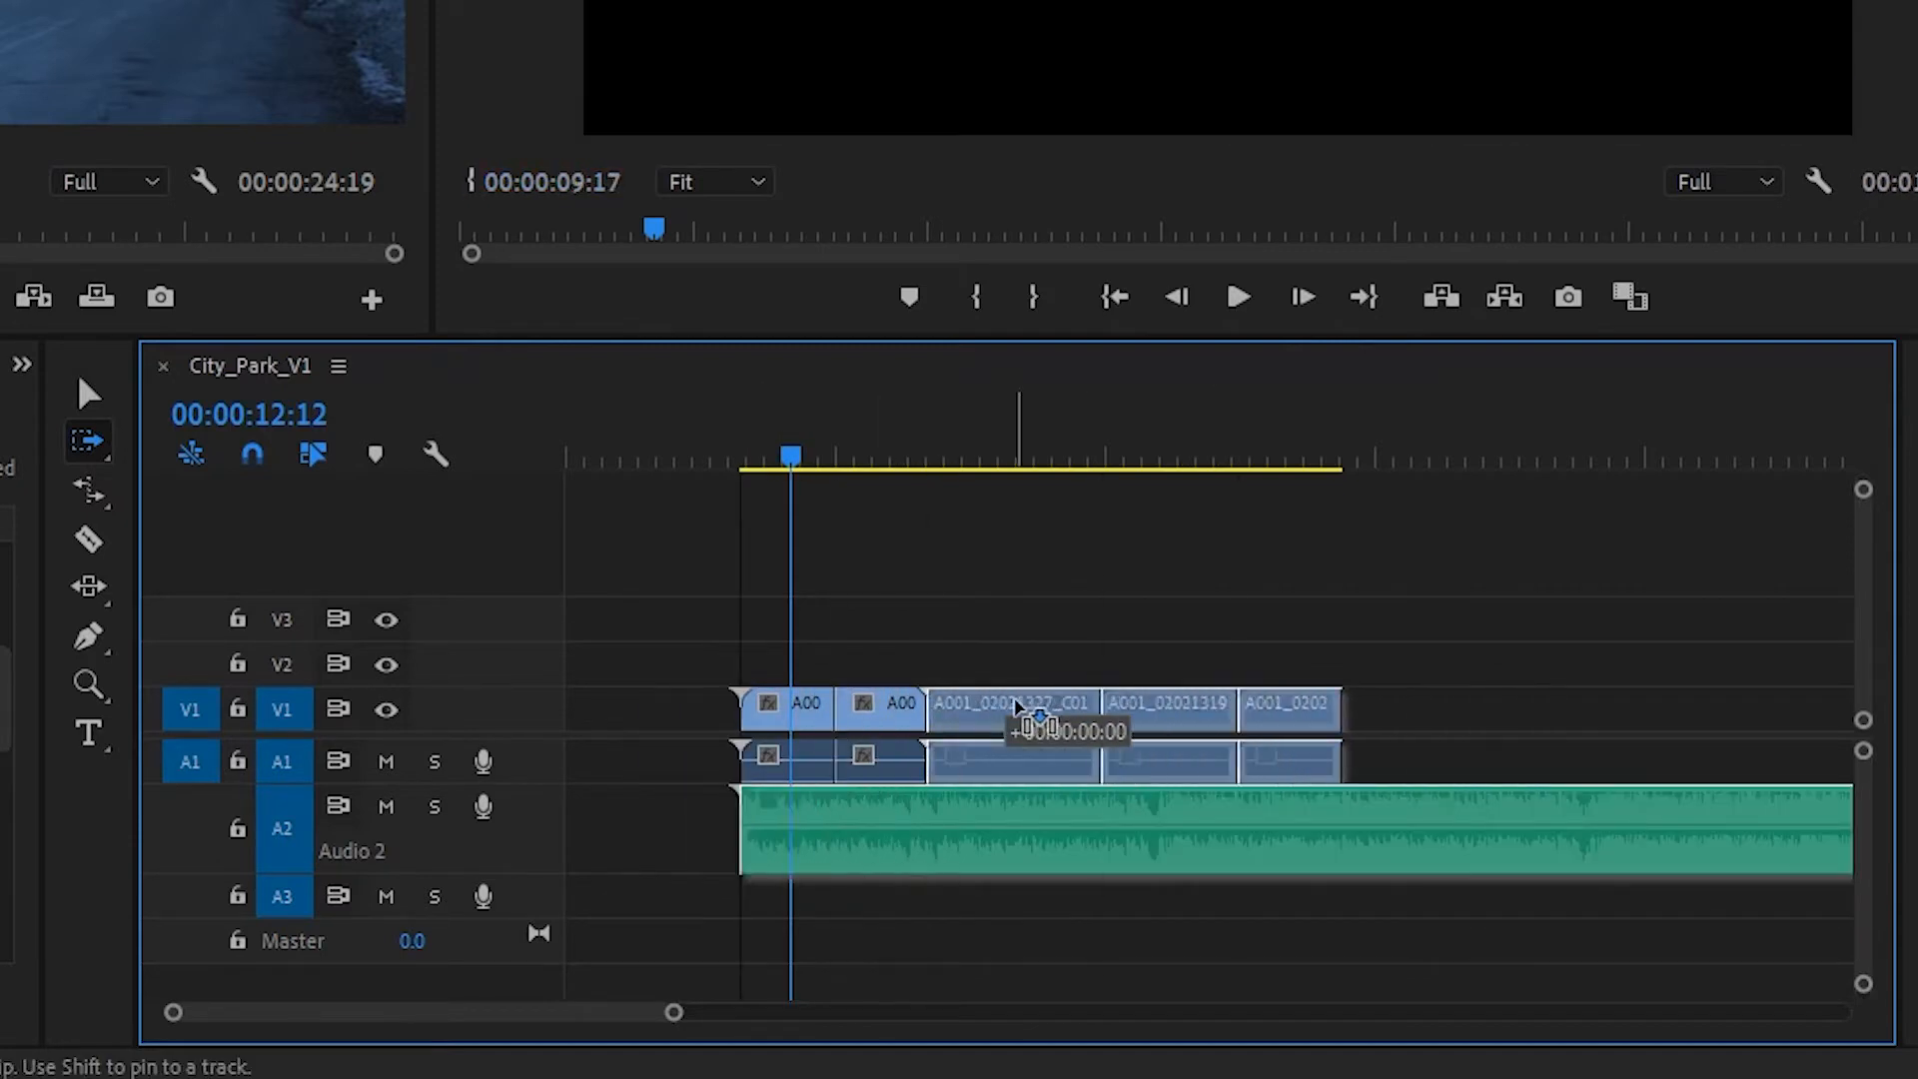
pyautogui.press('shift+a')
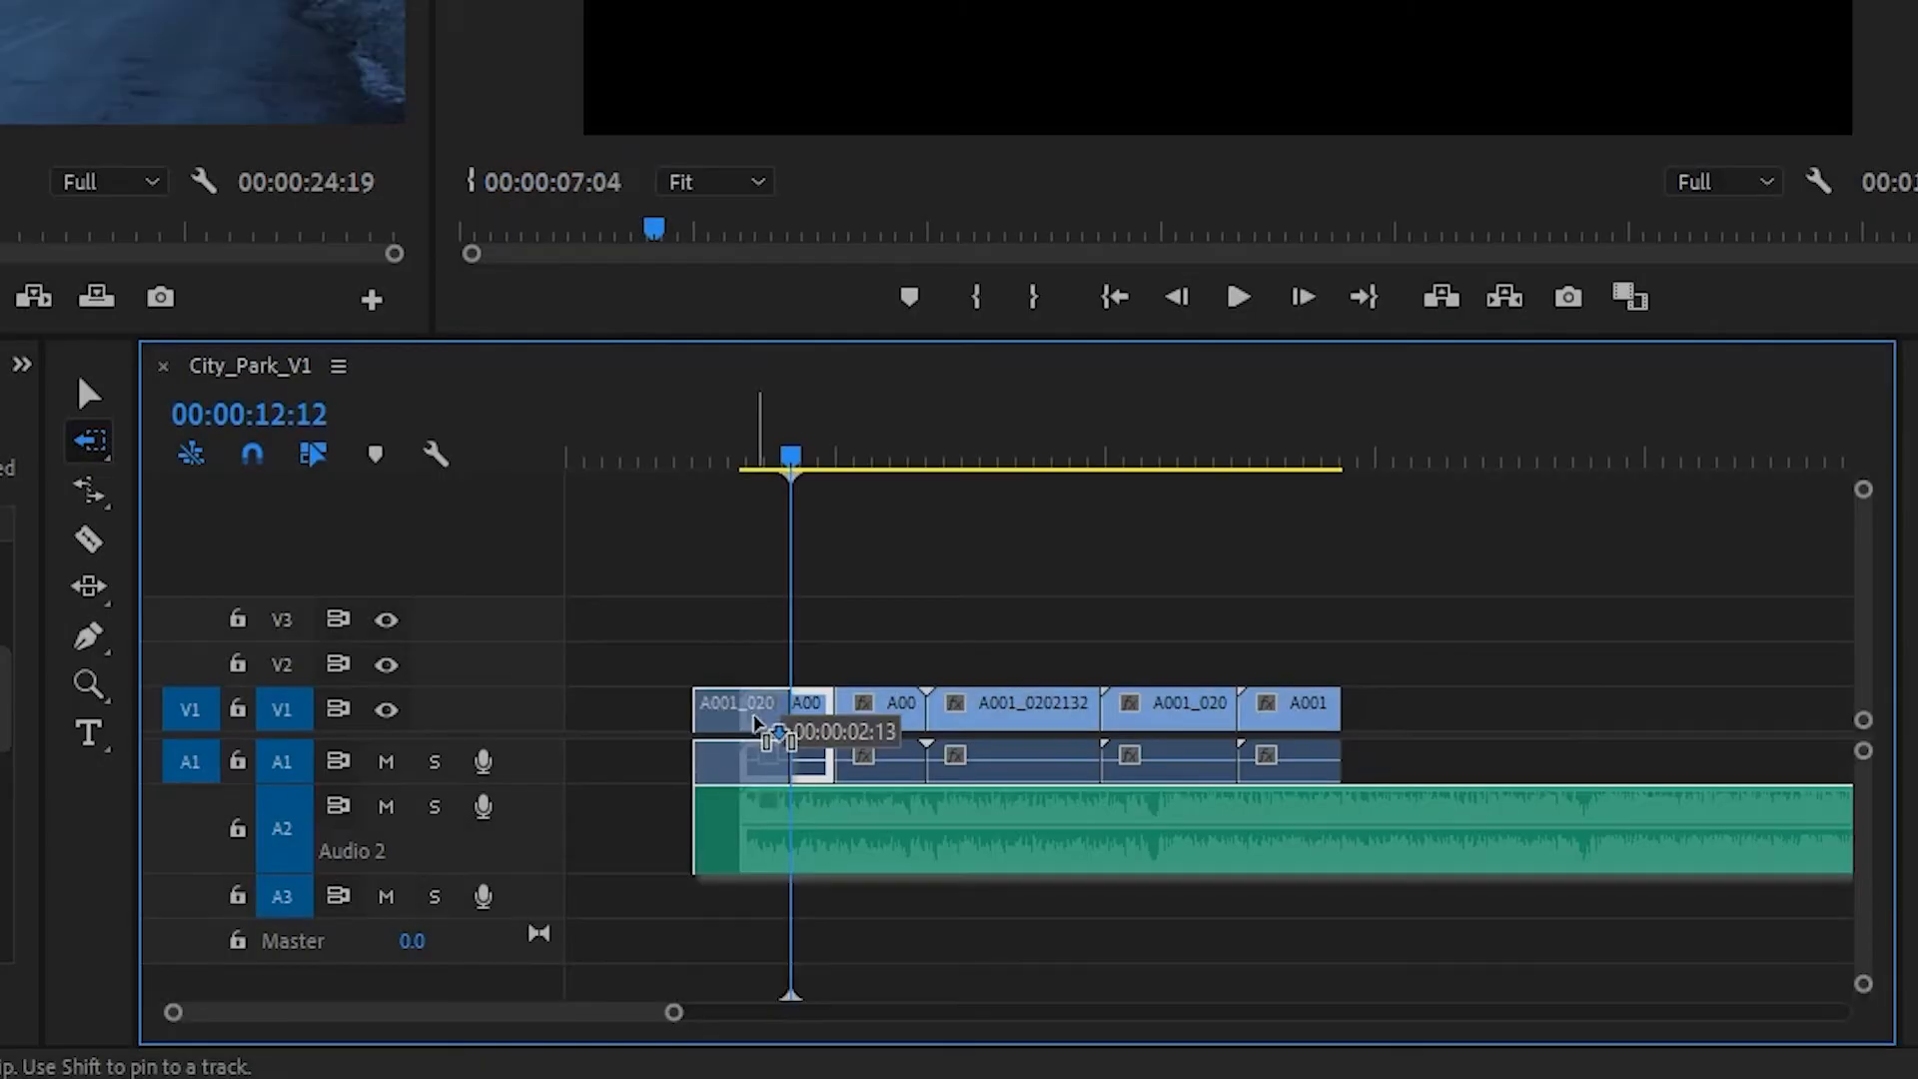
pyautogui.moveTo(771, 734); pyautogui.dragTo(1174, 715)
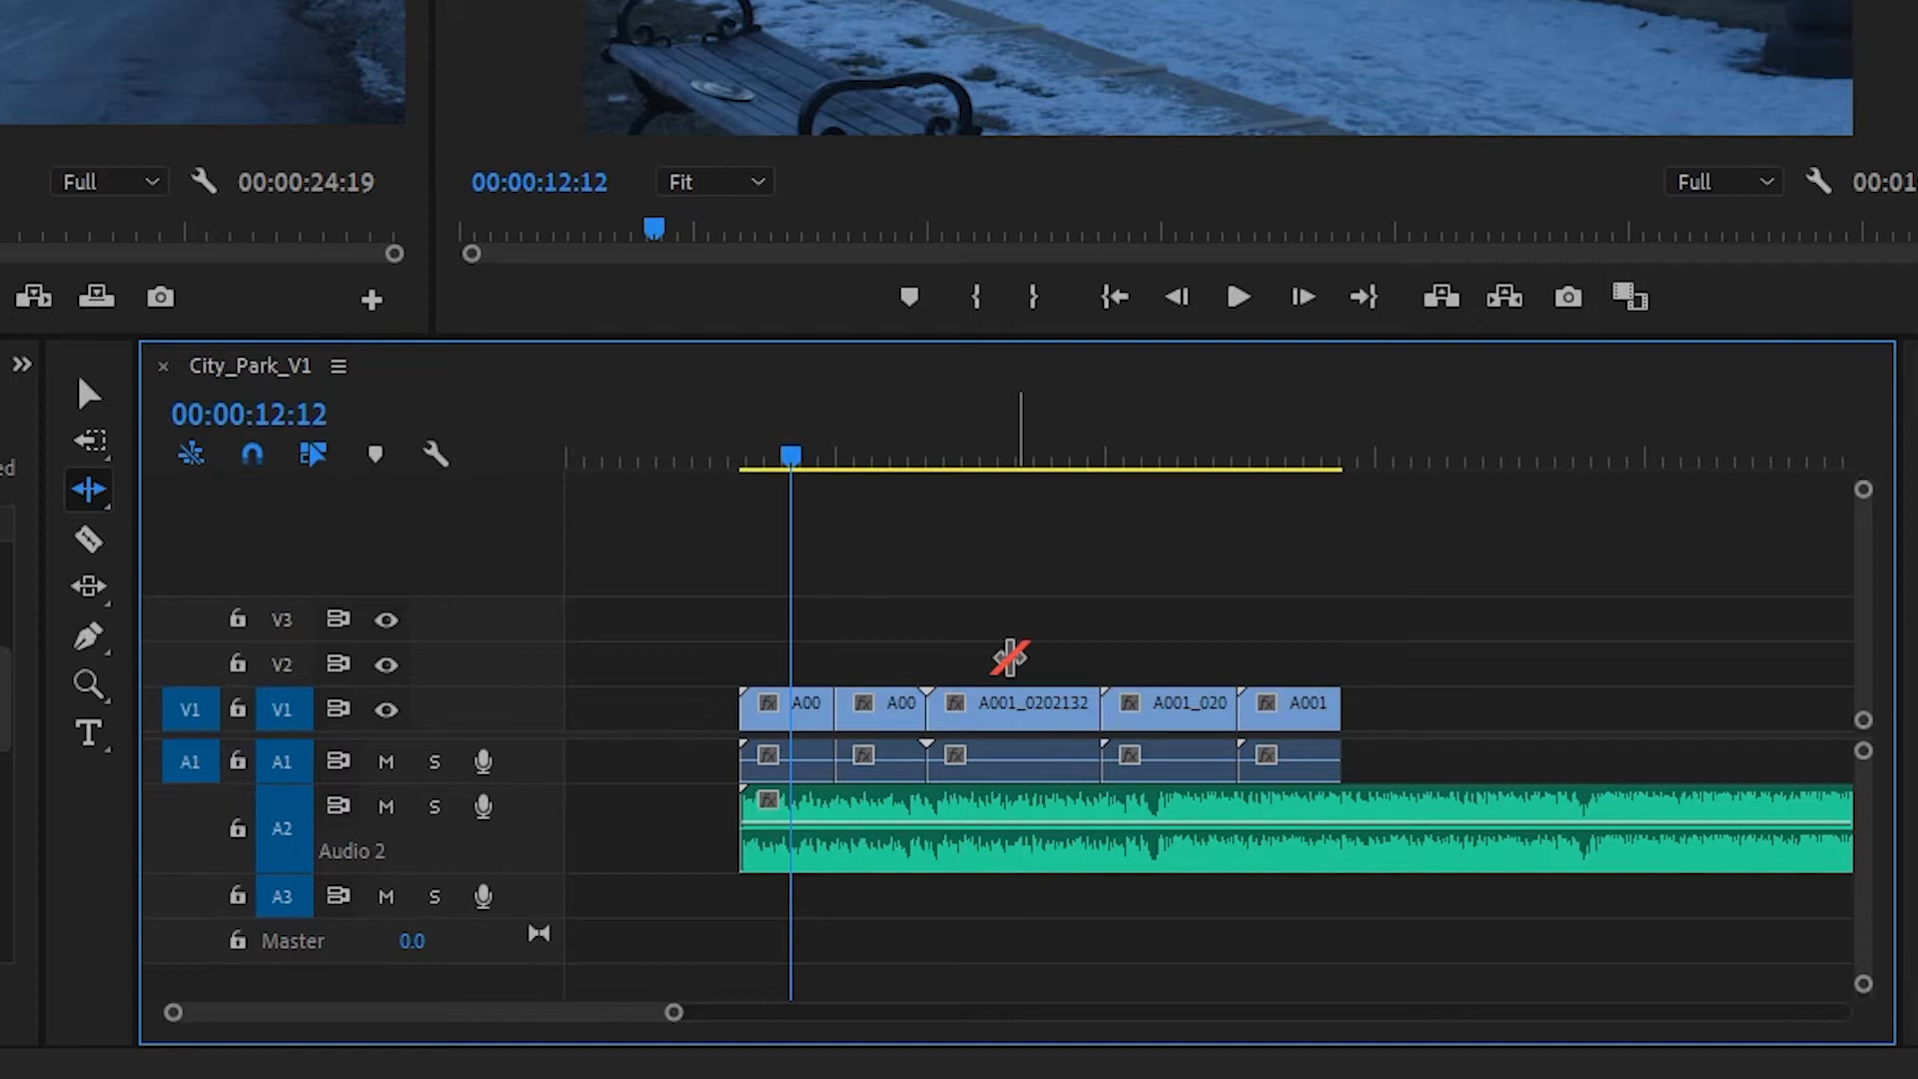
# Roll the cut between the C014 clip and the following V1 clip to a new point.
pyautogui.press('n')
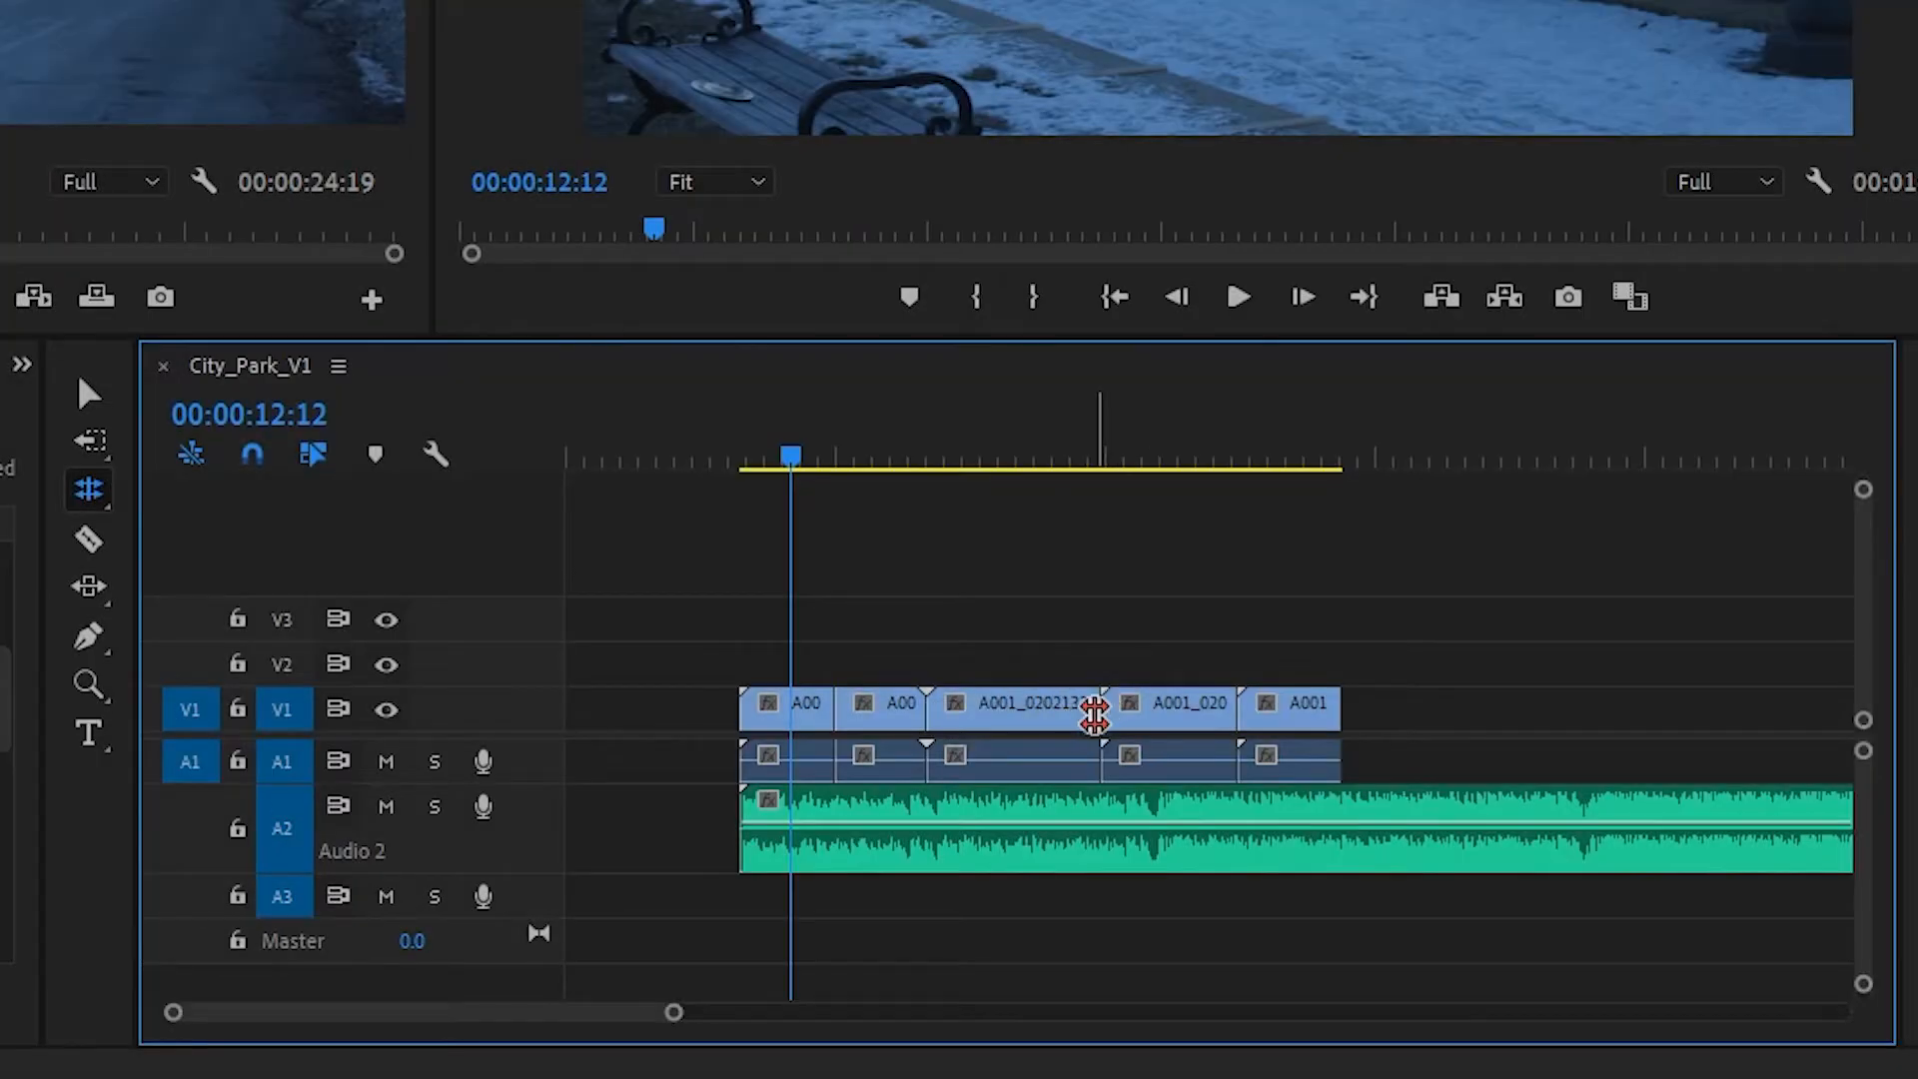
pyautogui.moveTo(1095, 715); pyautogui.dragTo(1071, 715)
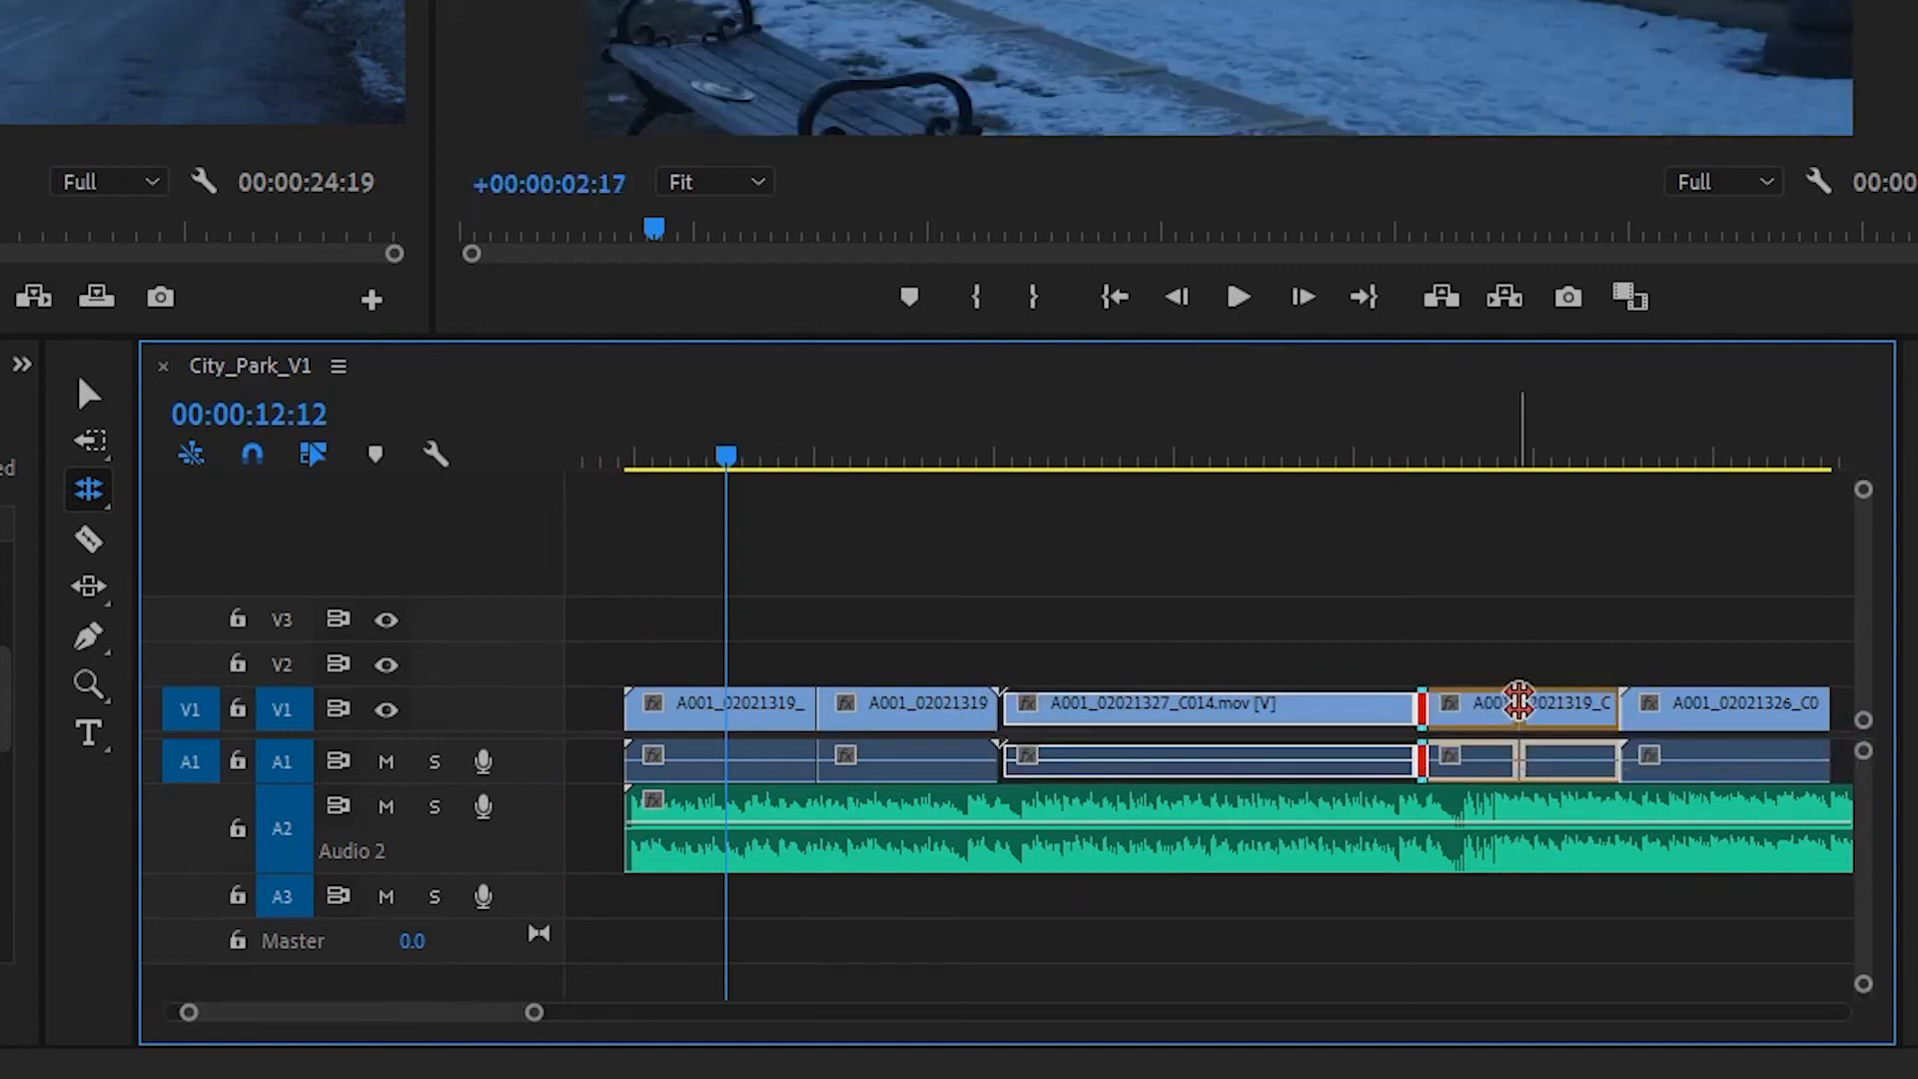
pyautogui.press('r')
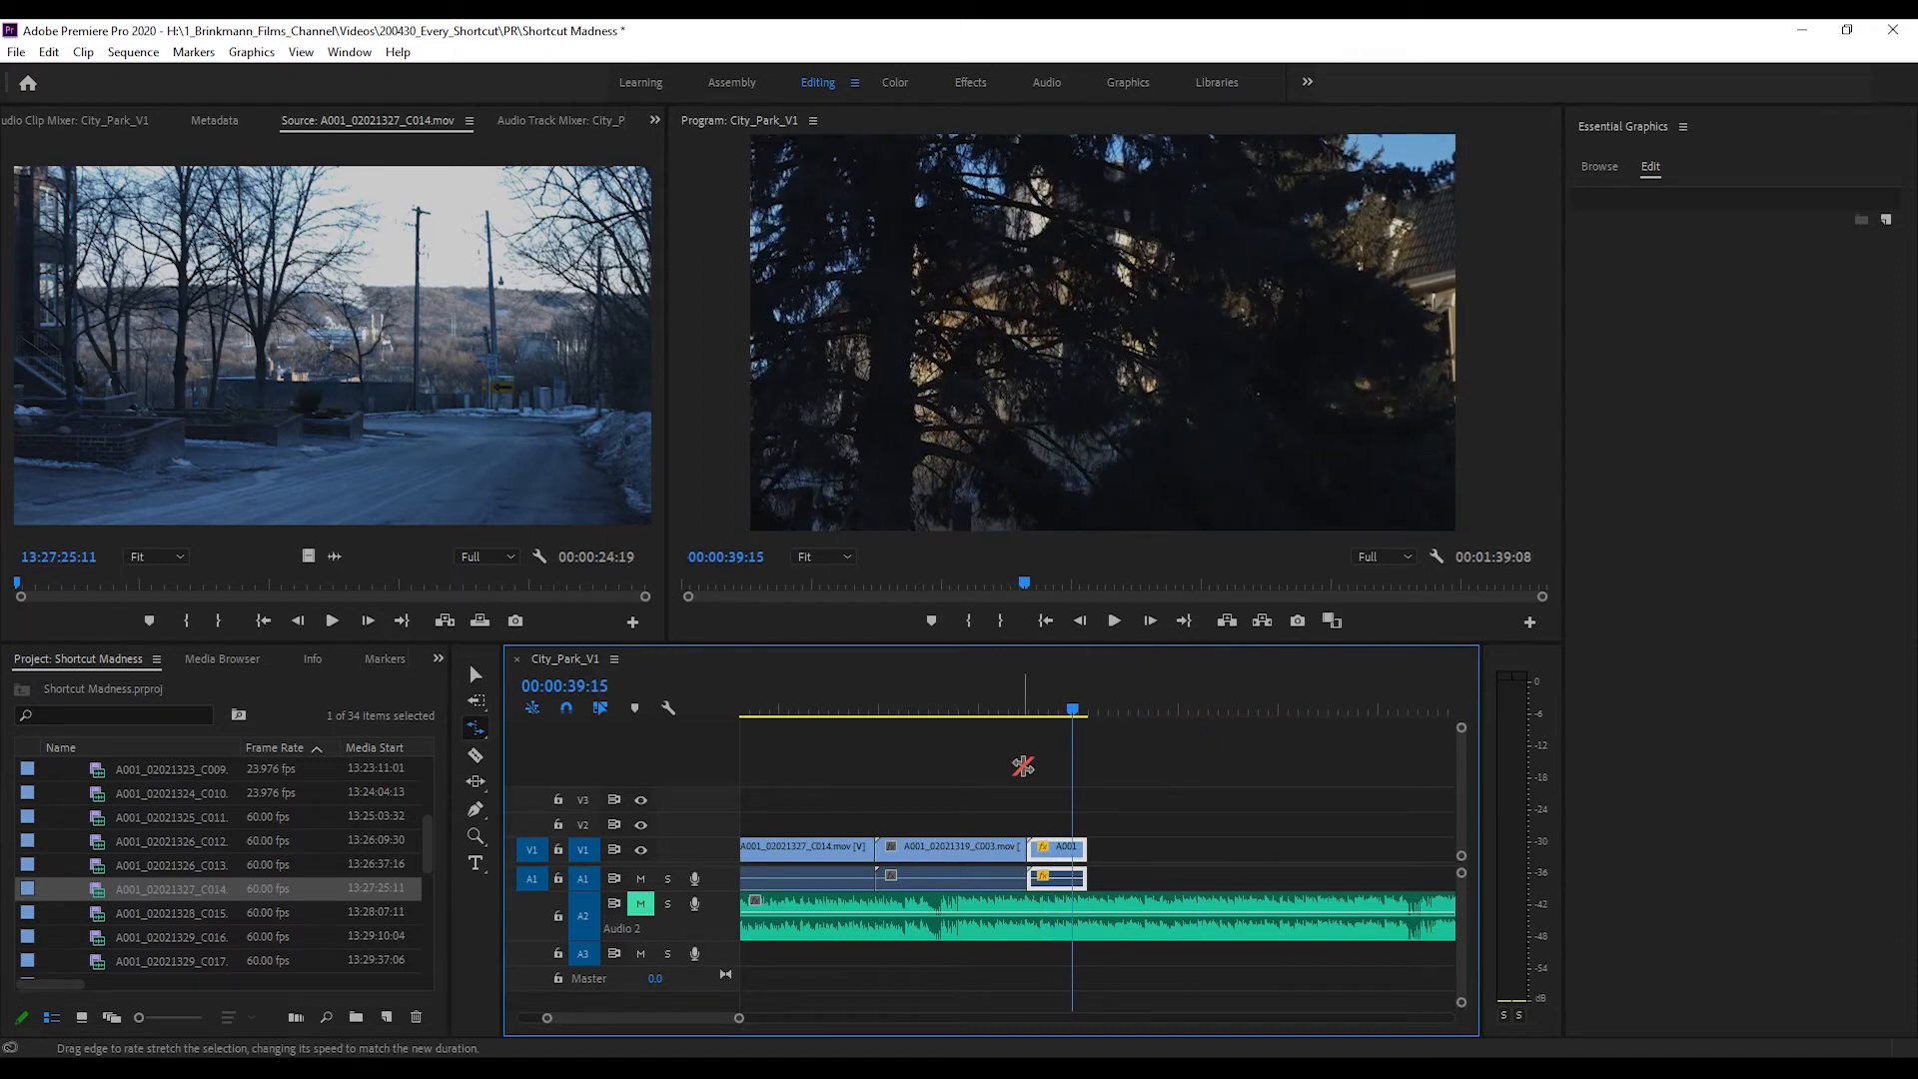
# Slide the C003 clip on V1 to a new spot between its neighbouring clips.
pyautogui.press('c')
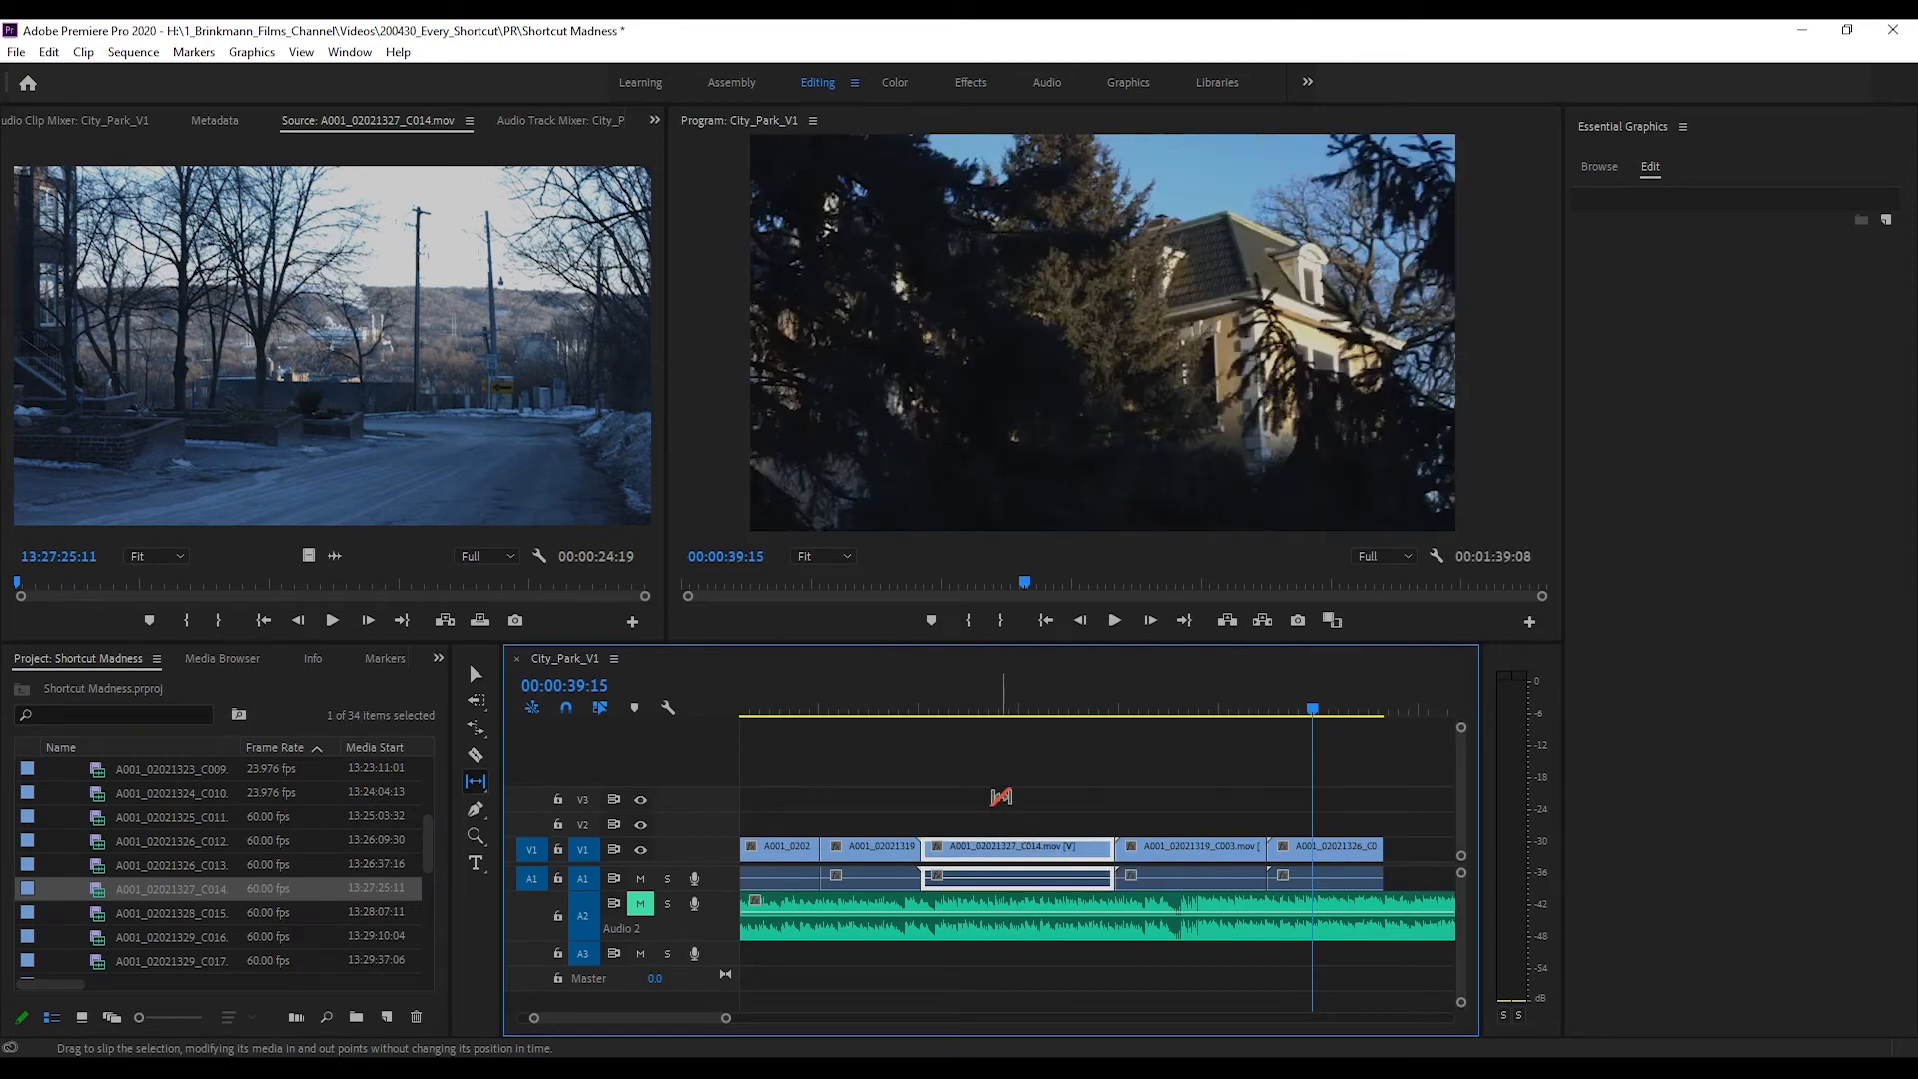
pyautogui.press('u')
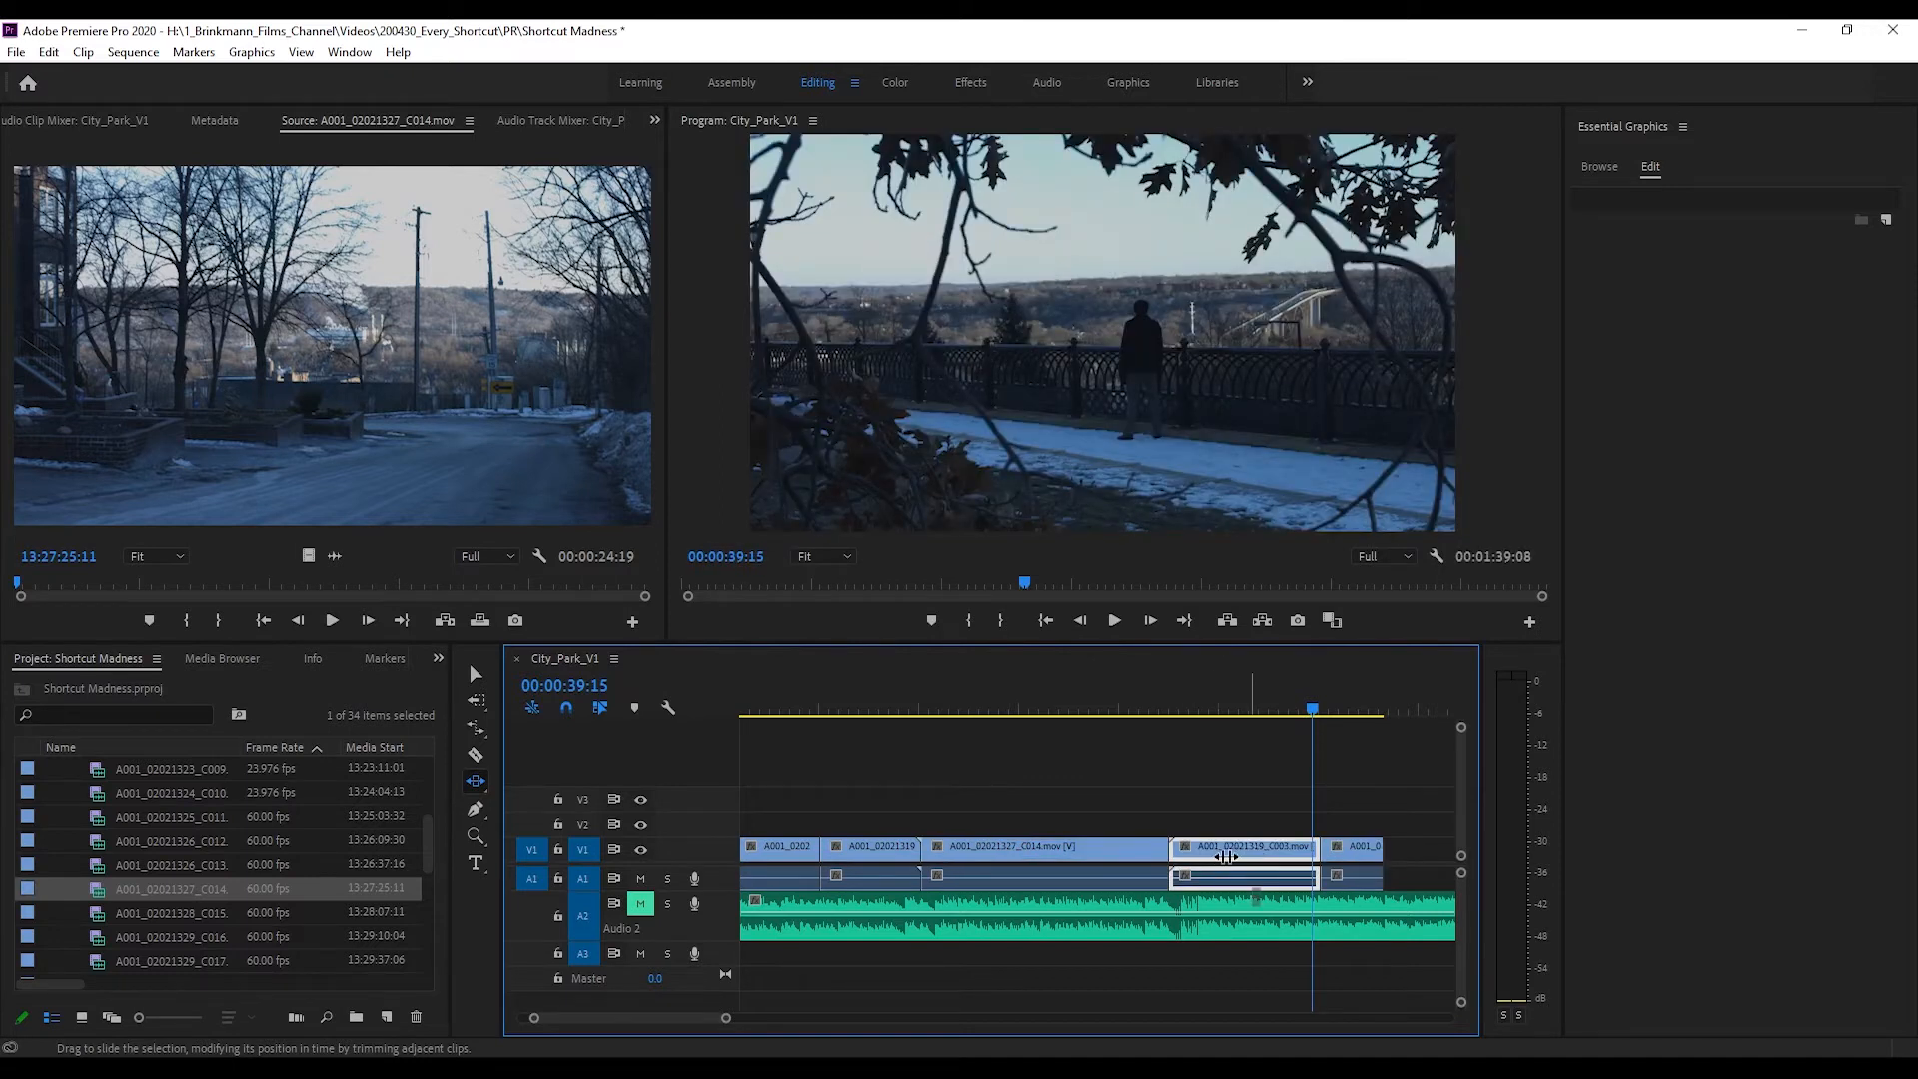
pyautogui.moveTo(1228, 857); pyautogui.dragTo(1290, 857)
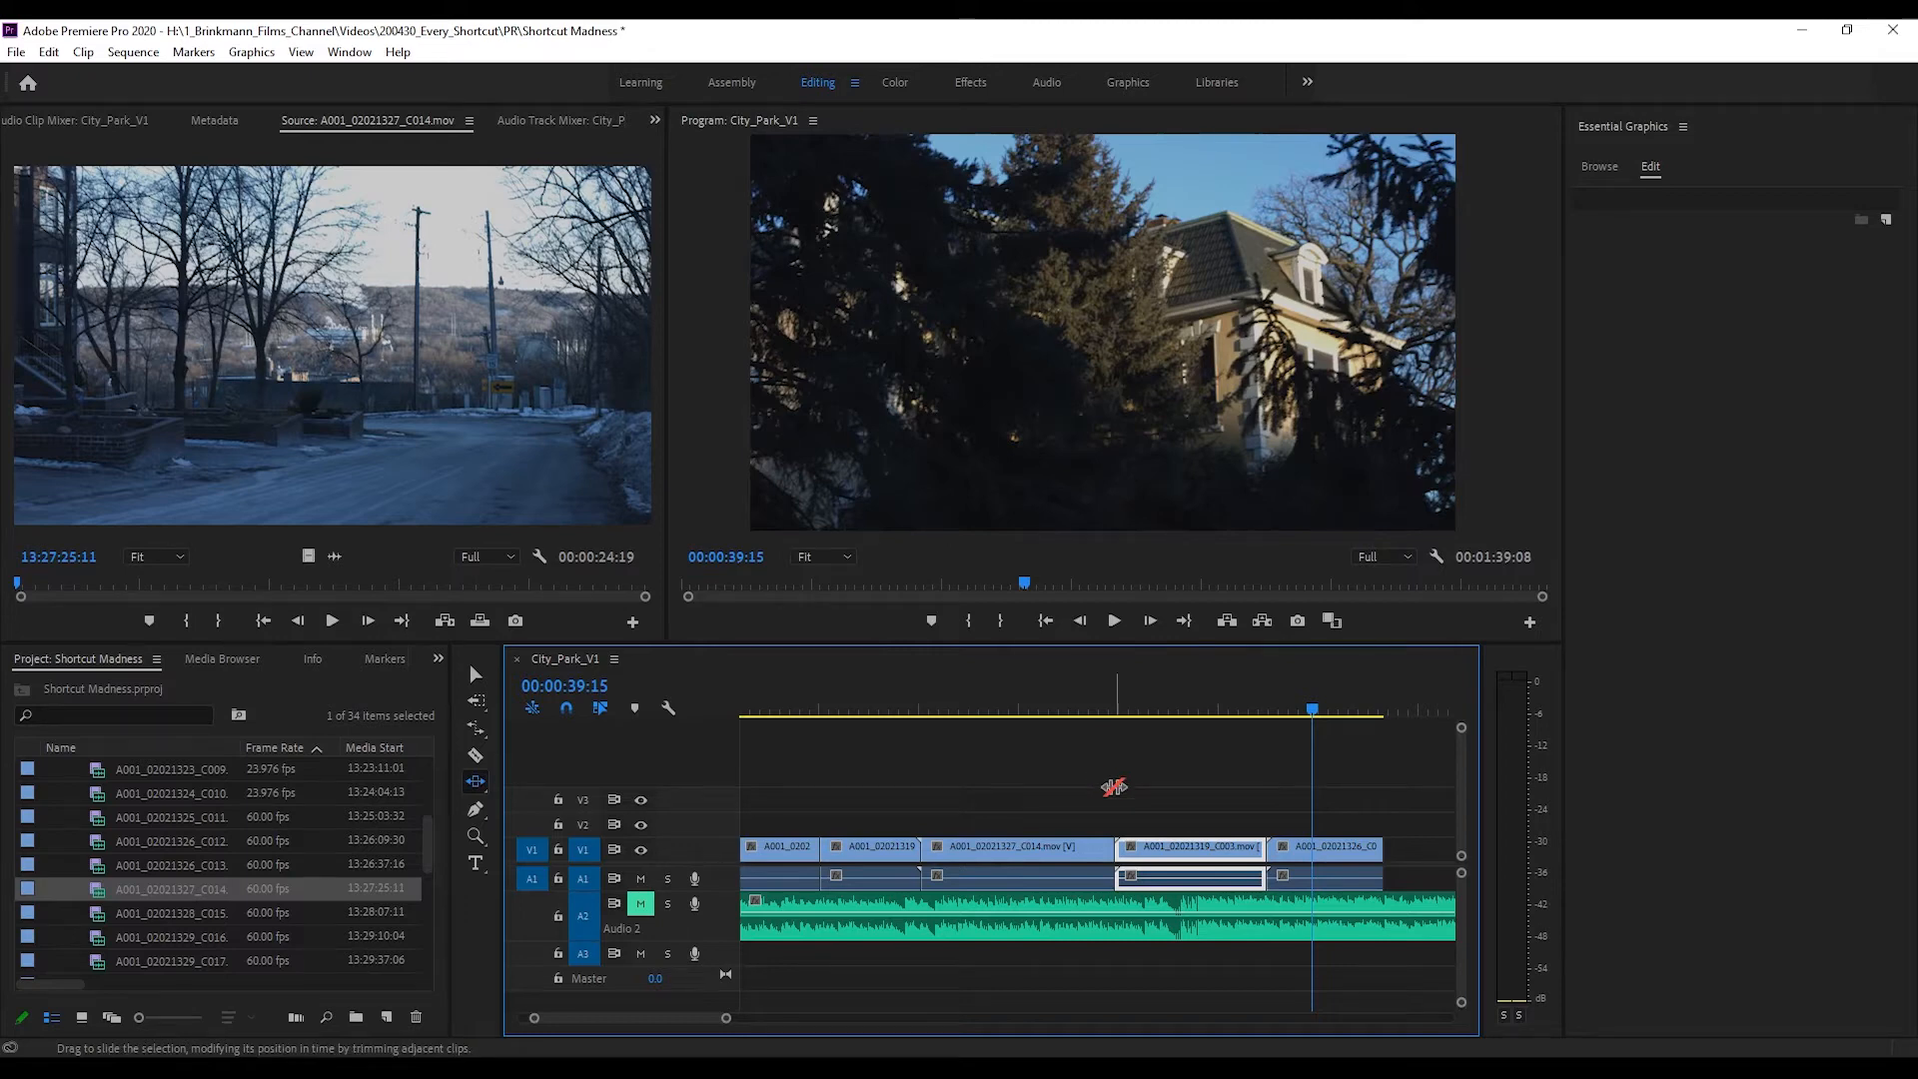
pyautogui.press('p')
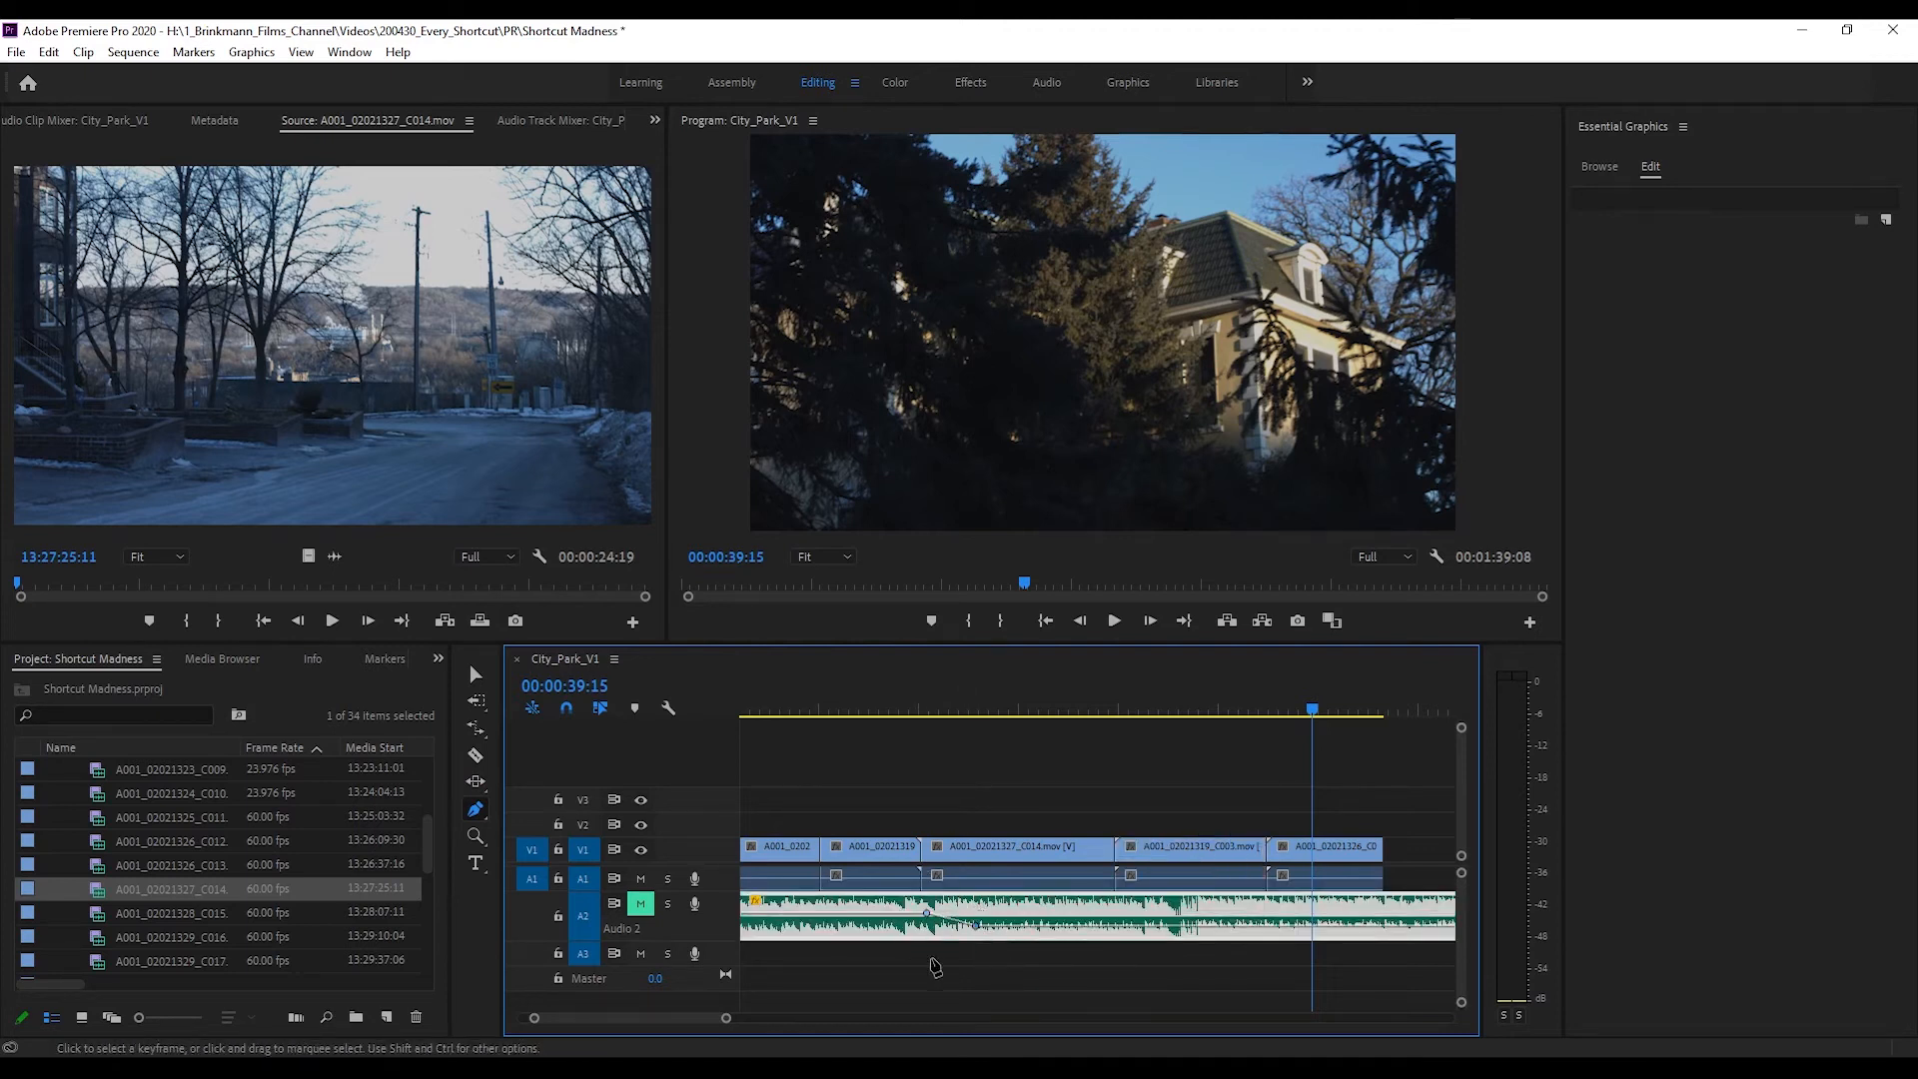
pyautogui.moveTo(941, 911)
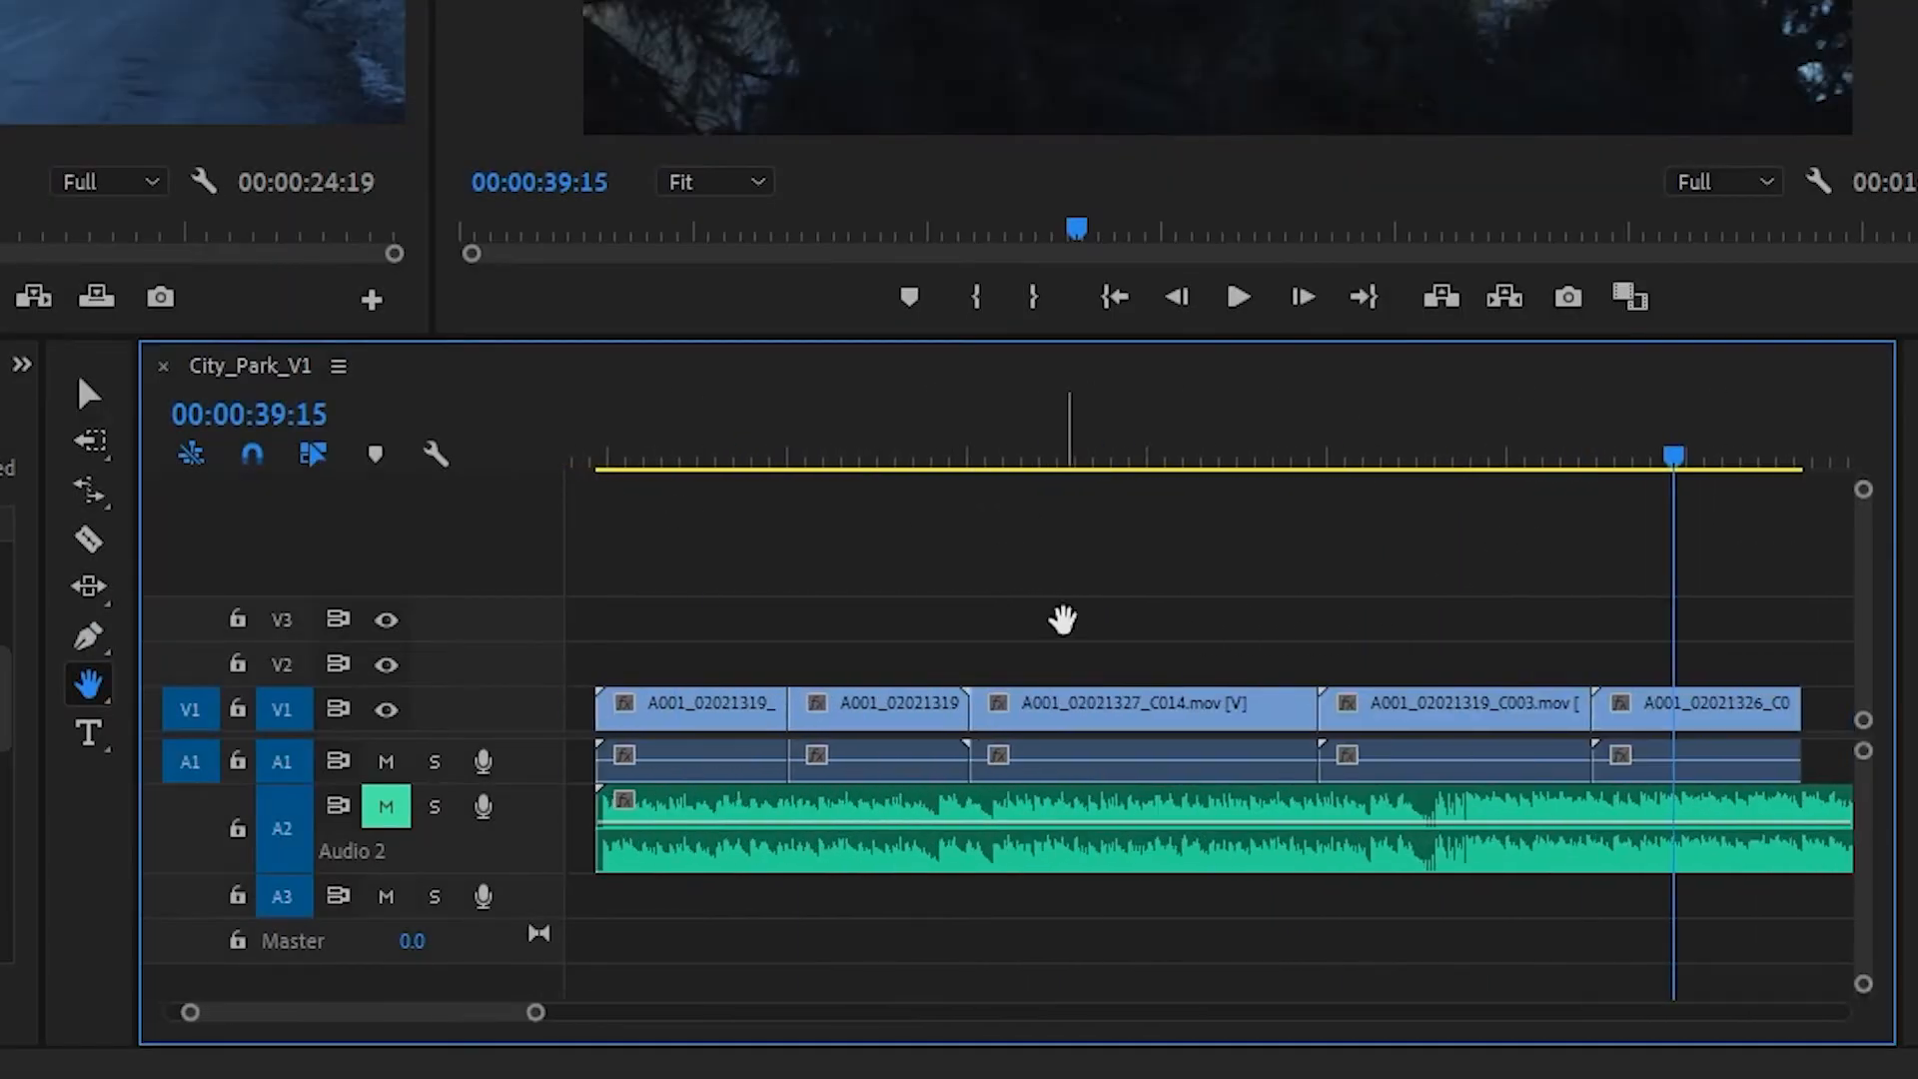
pyautogui.press('z')
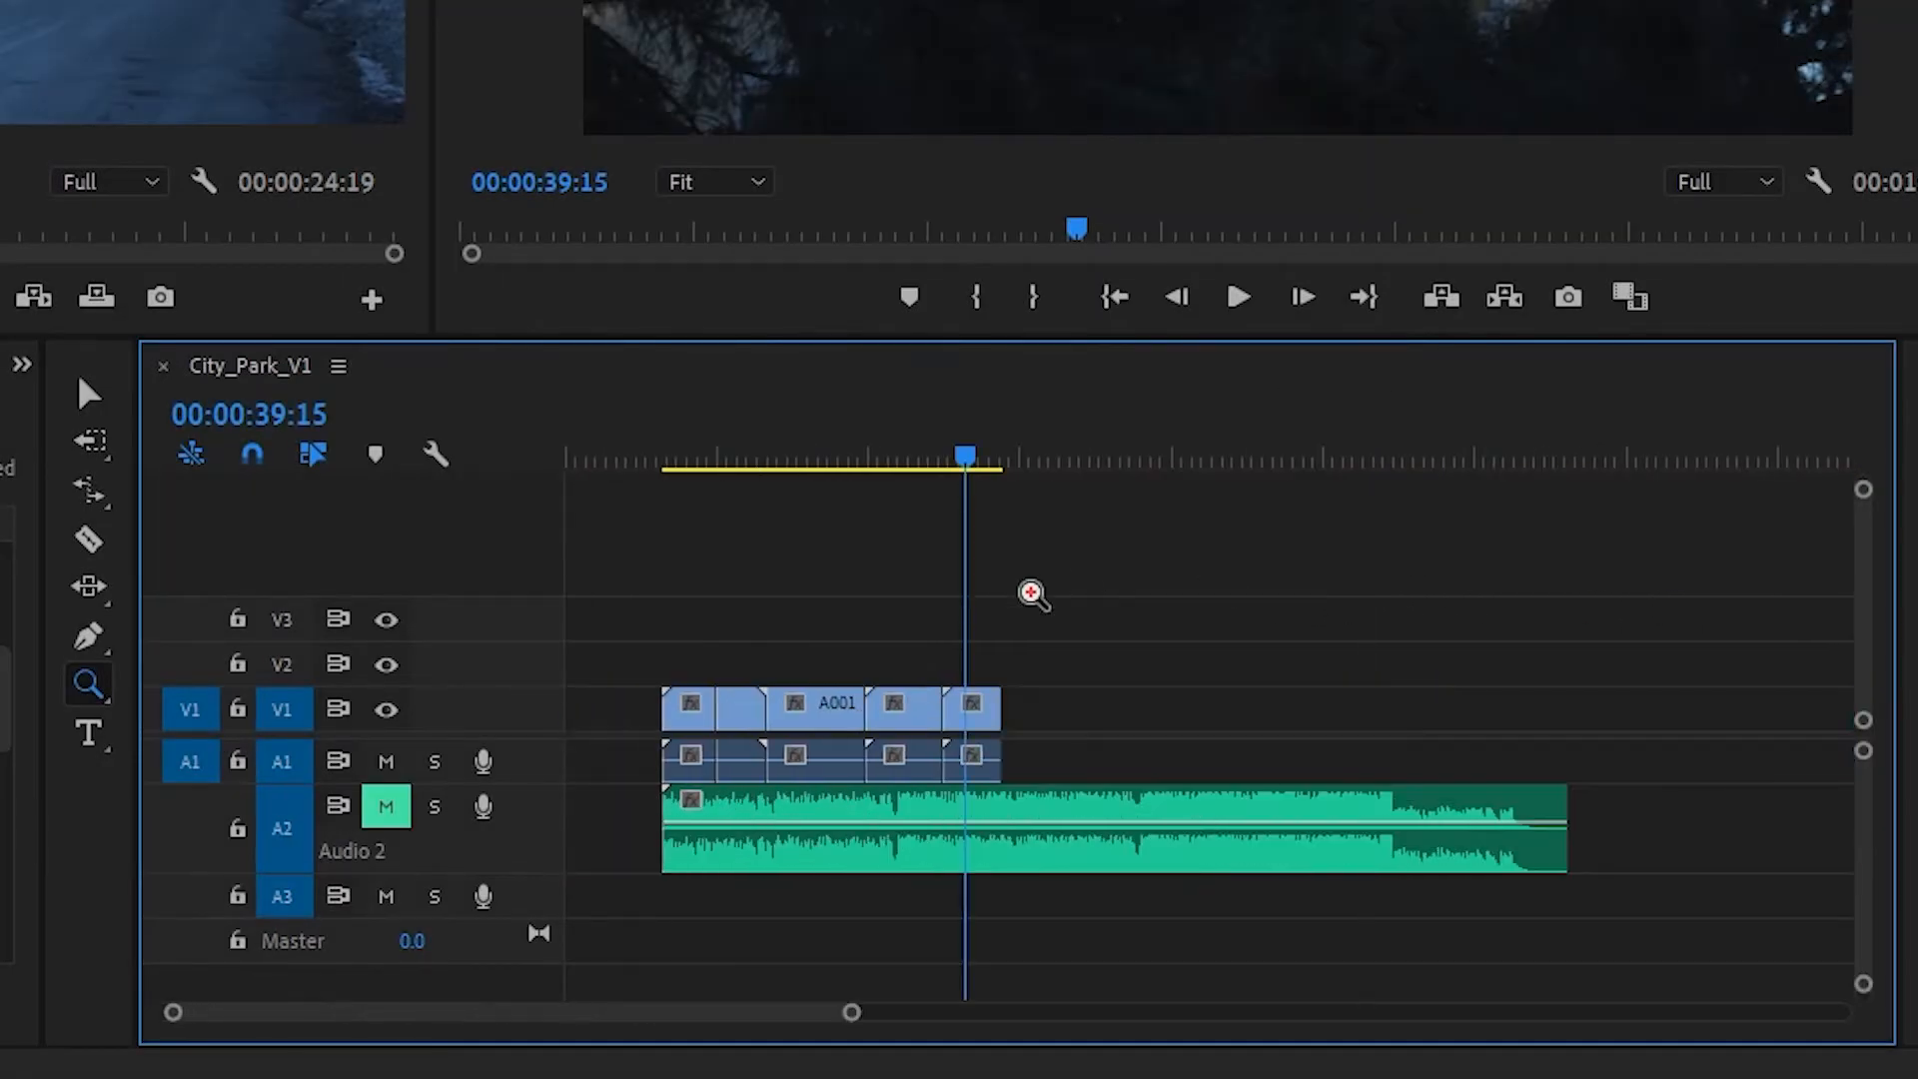
pyautogui.press('t')
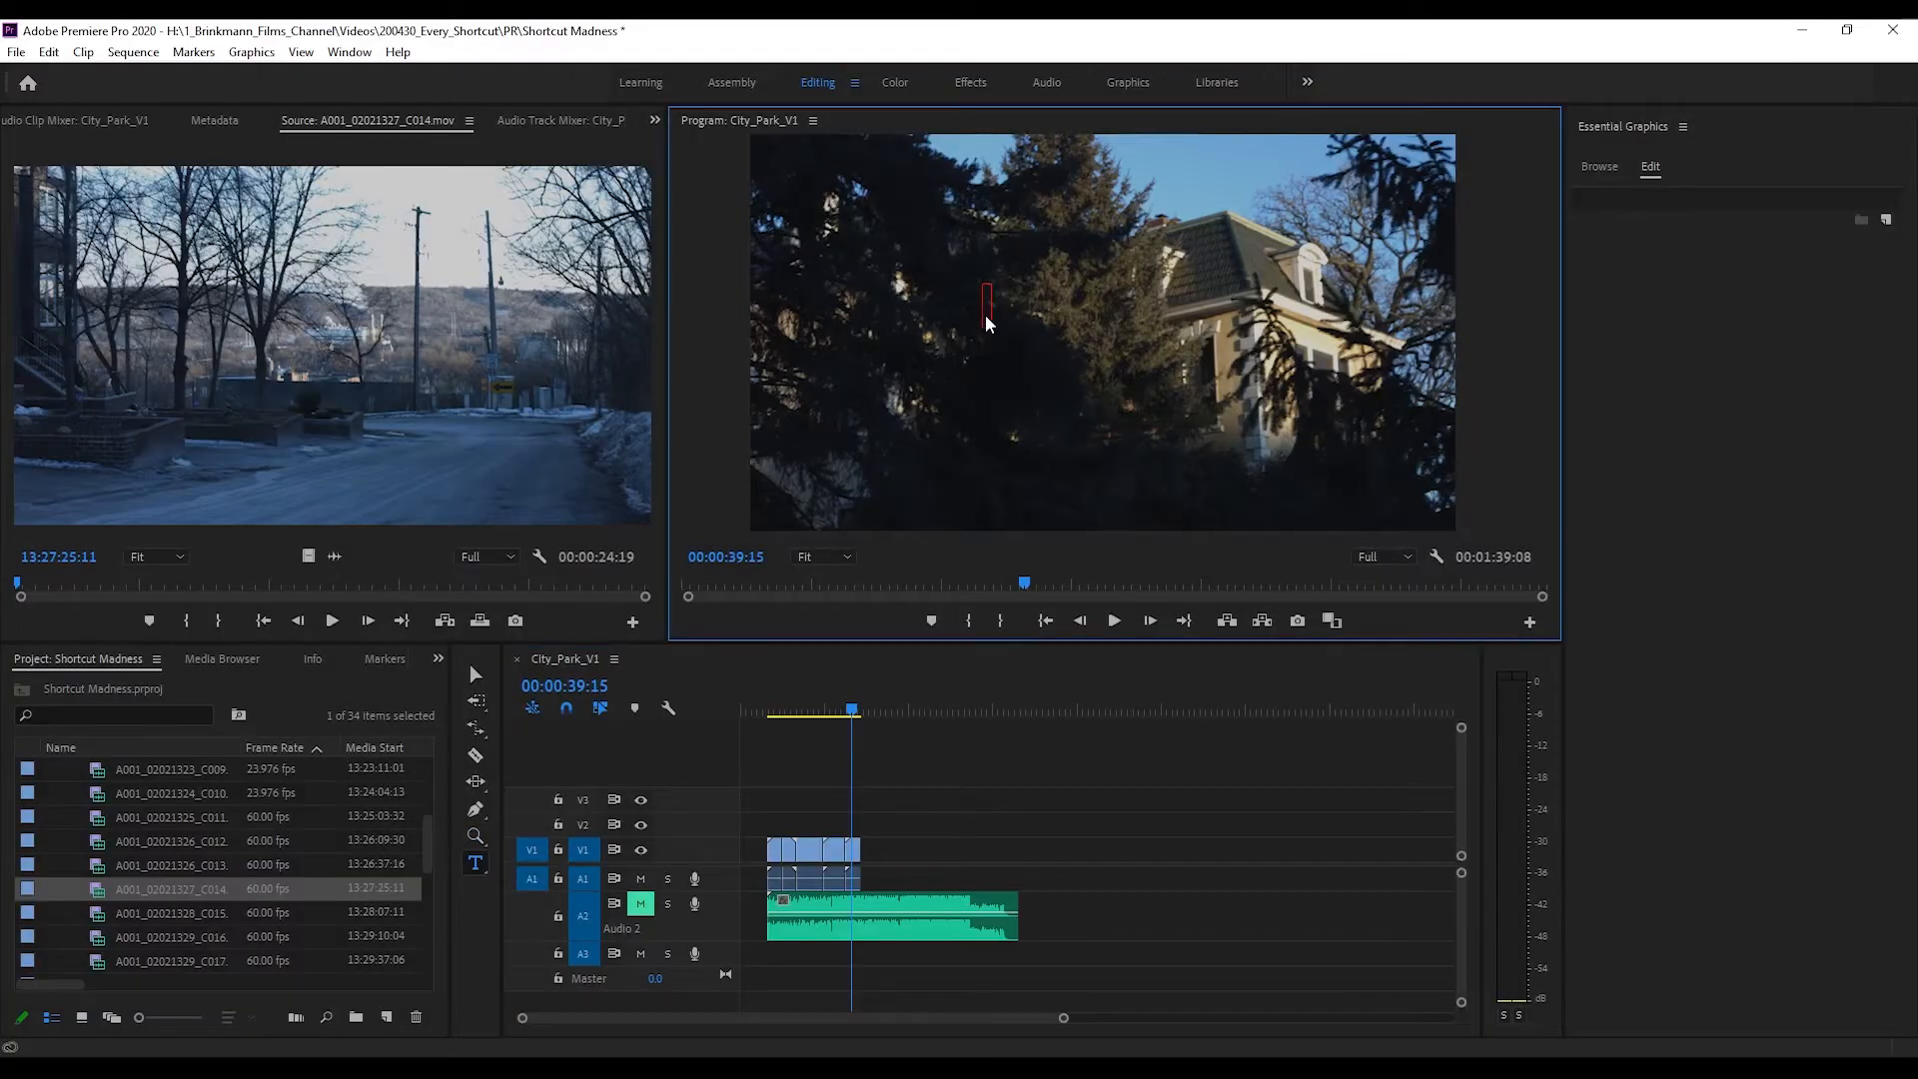
pyautogui.write('sh')
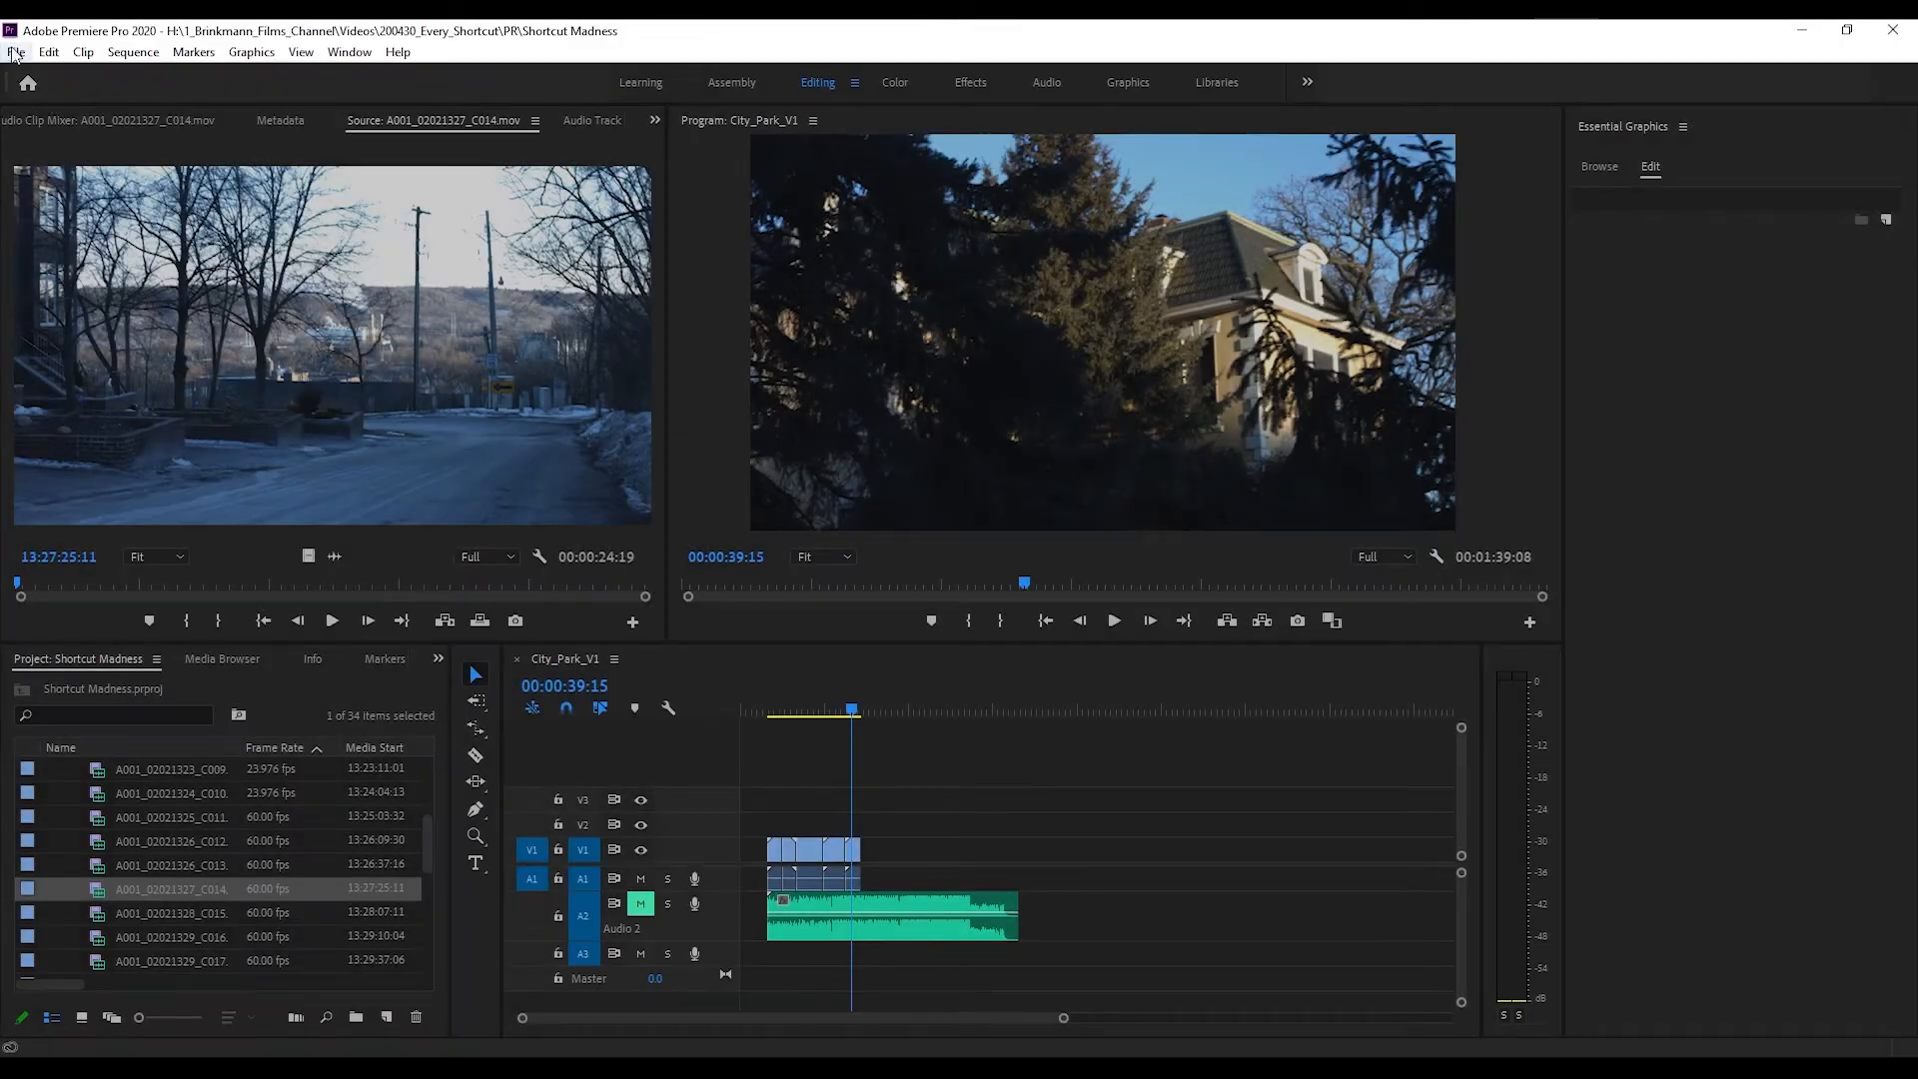
# Browse the File menu, then start a new project with Ctrl+Alt+N and cancel it.
pyautogui.click(16, 52)
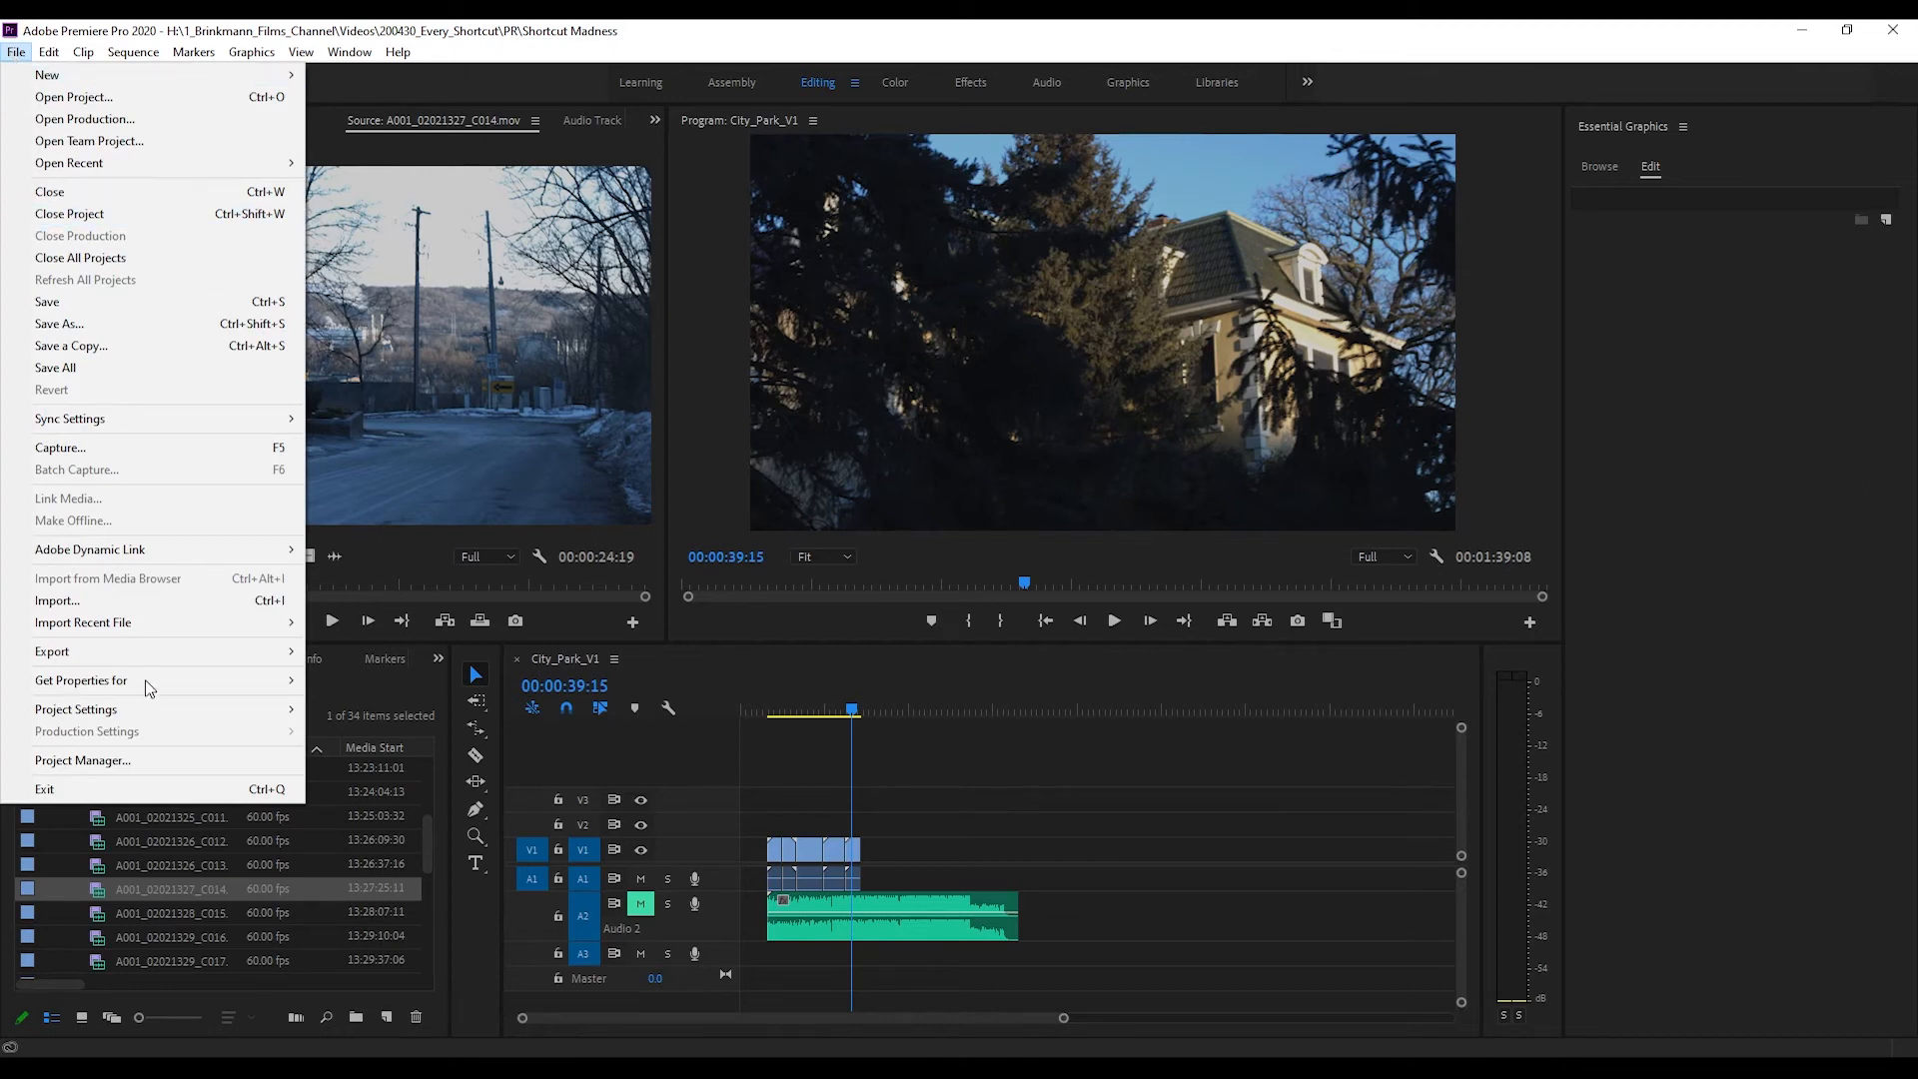
pyautogui.click(952, 799)
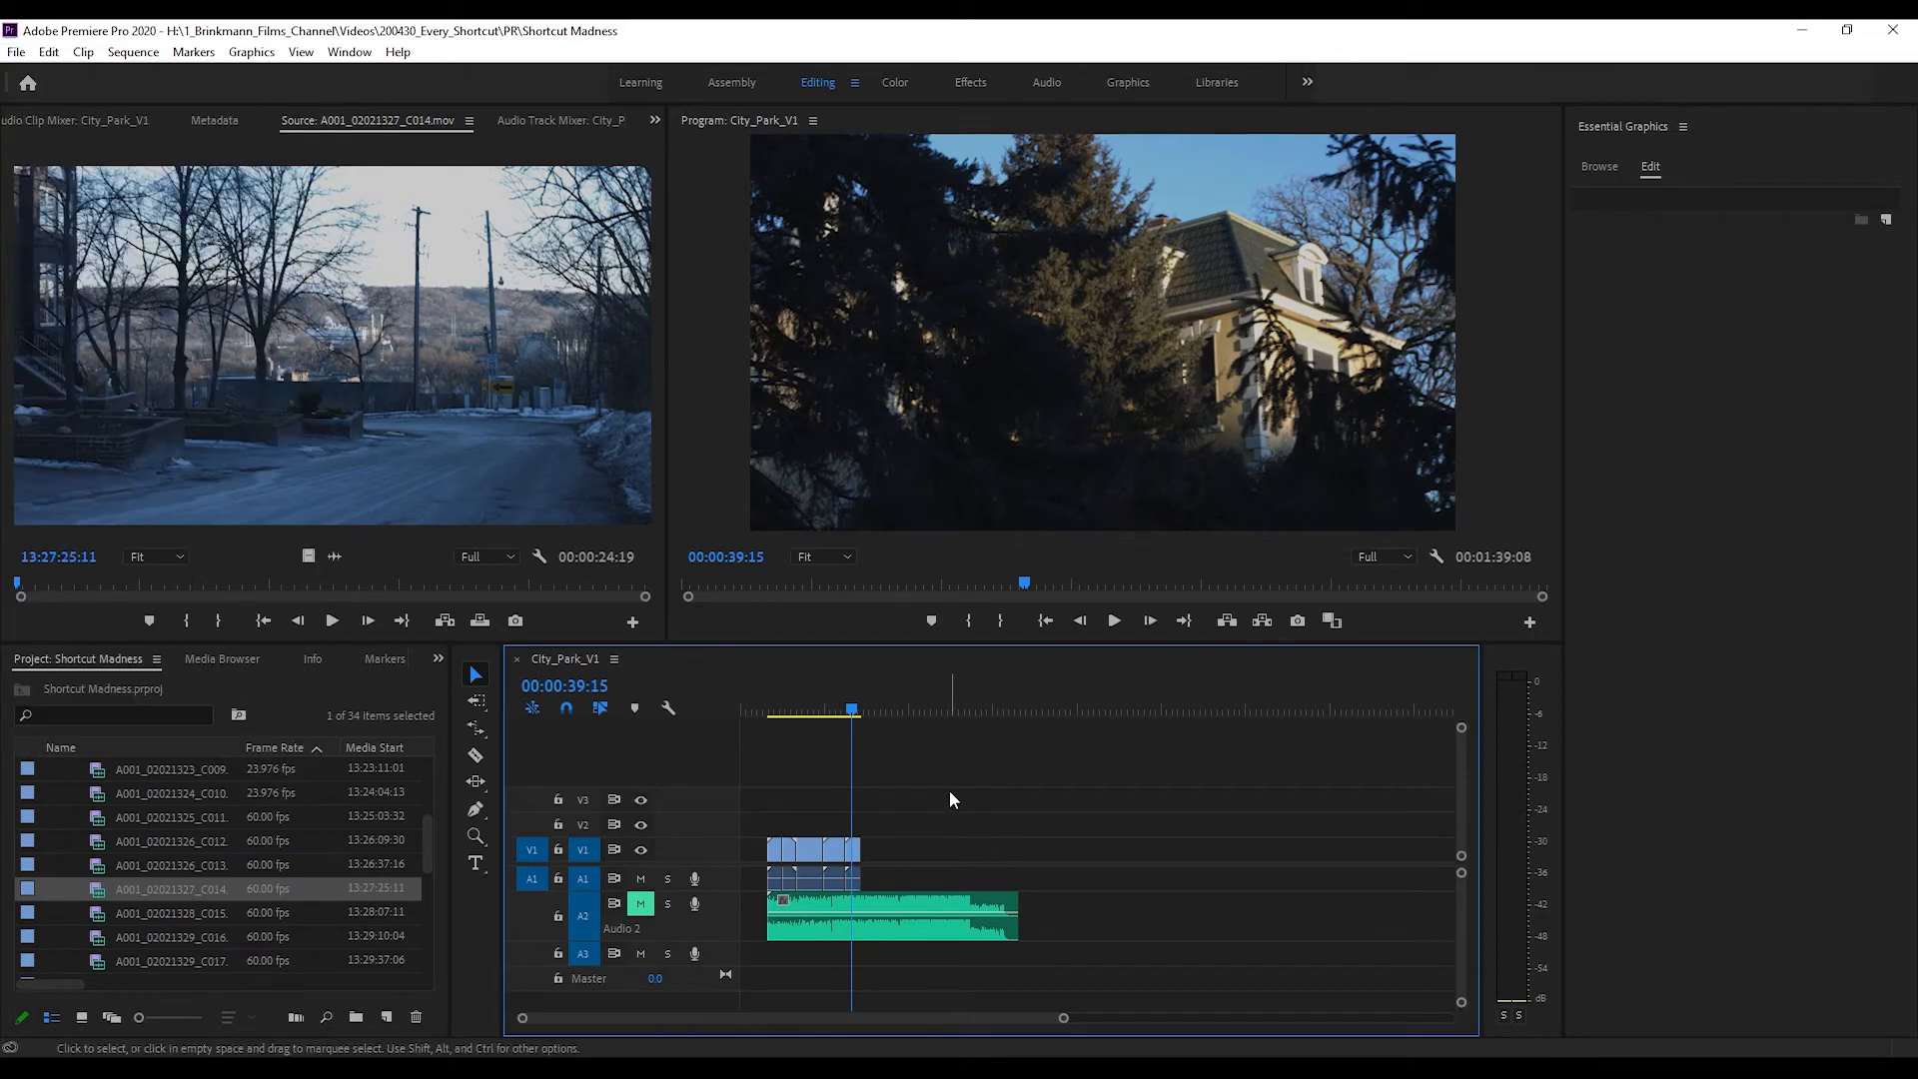
pyautogui.press('ctrl+alt+n')
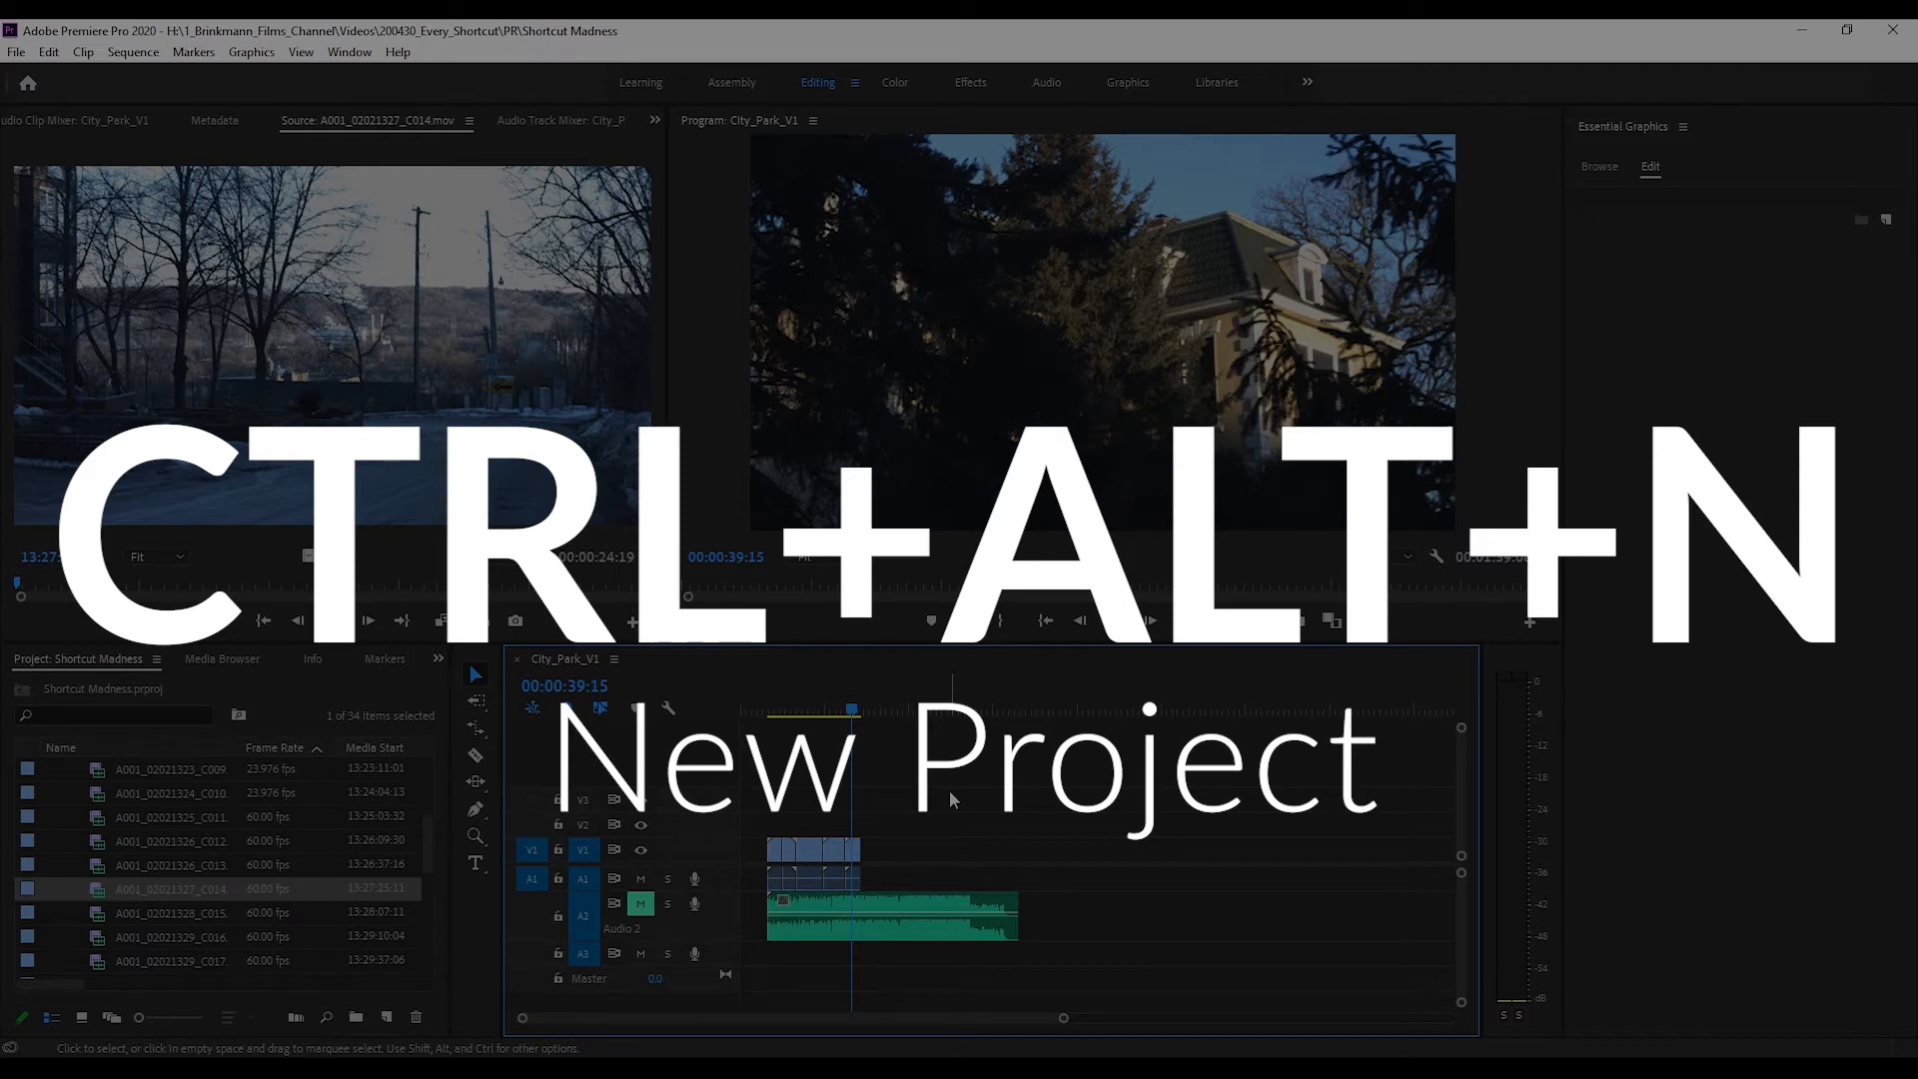
pyautogui.press('ctrl+alt+n')
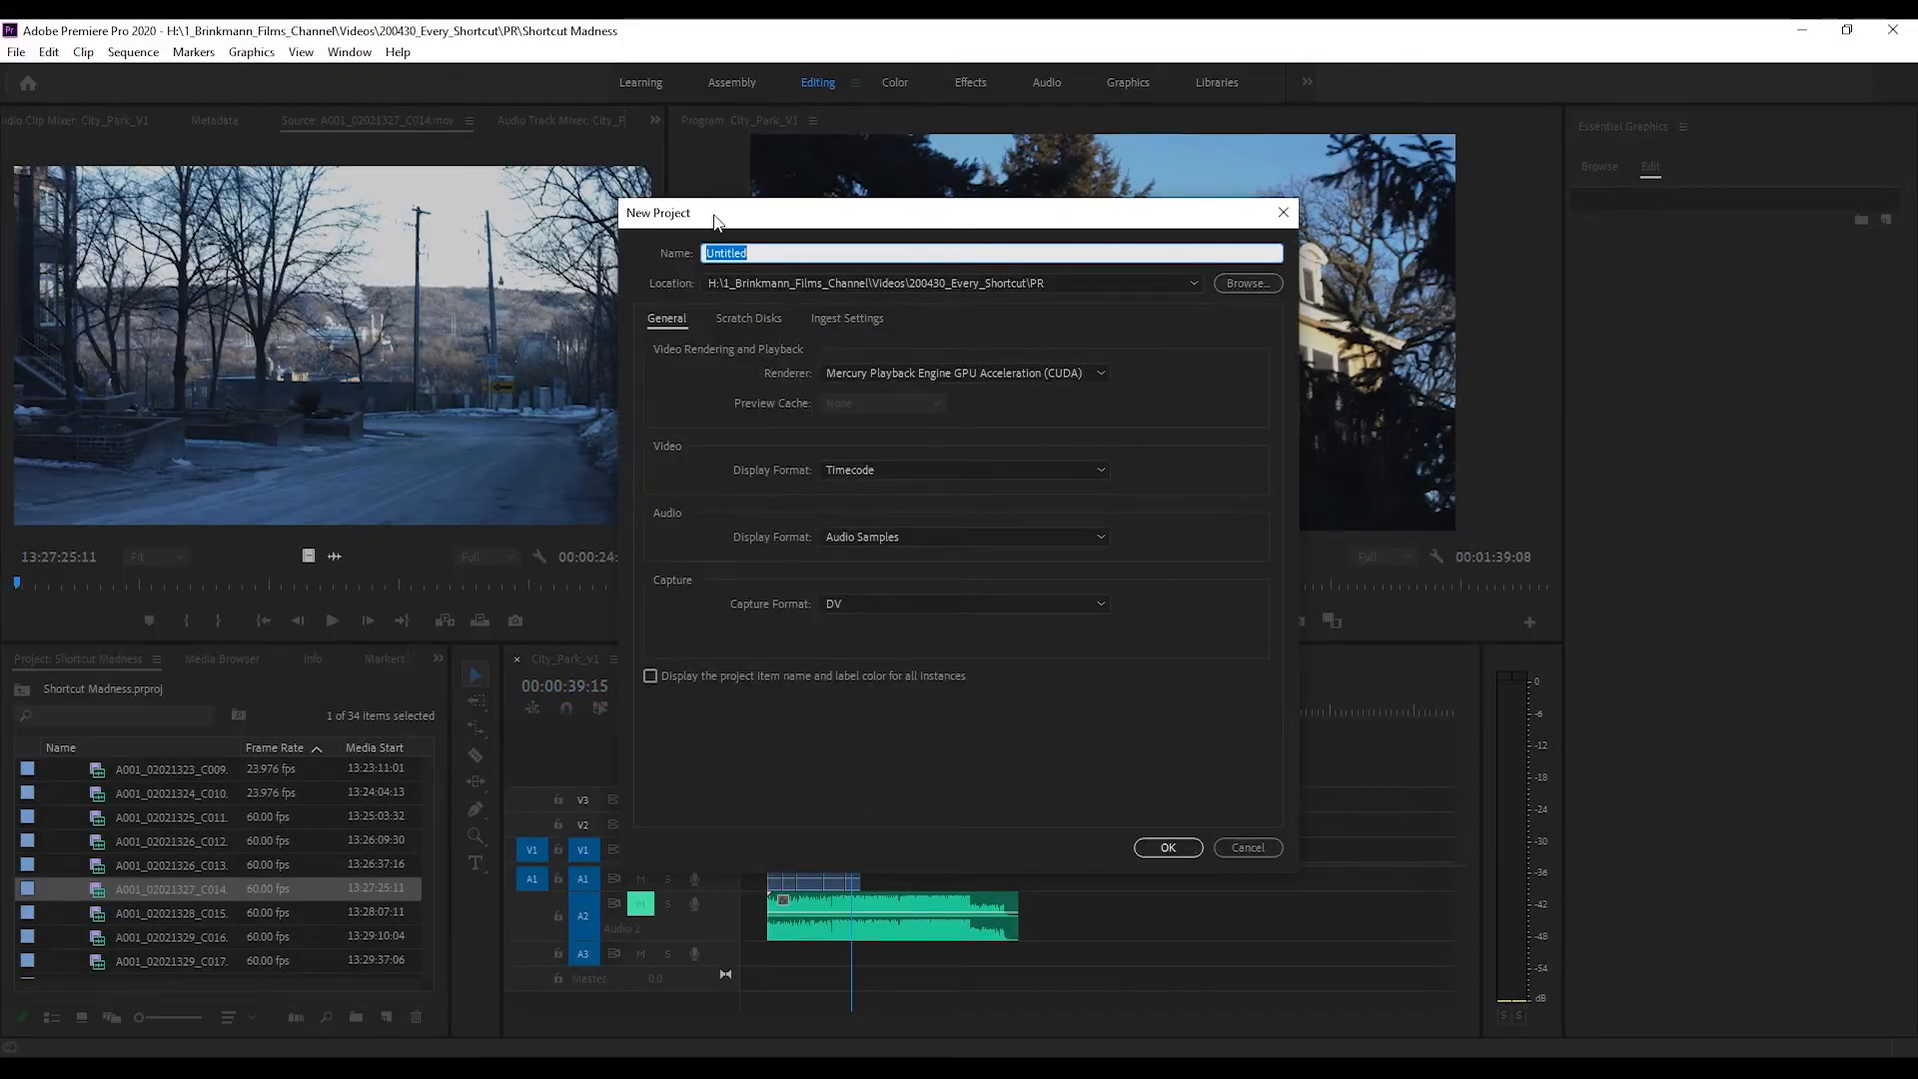
pyautogui.click(1244, 847)
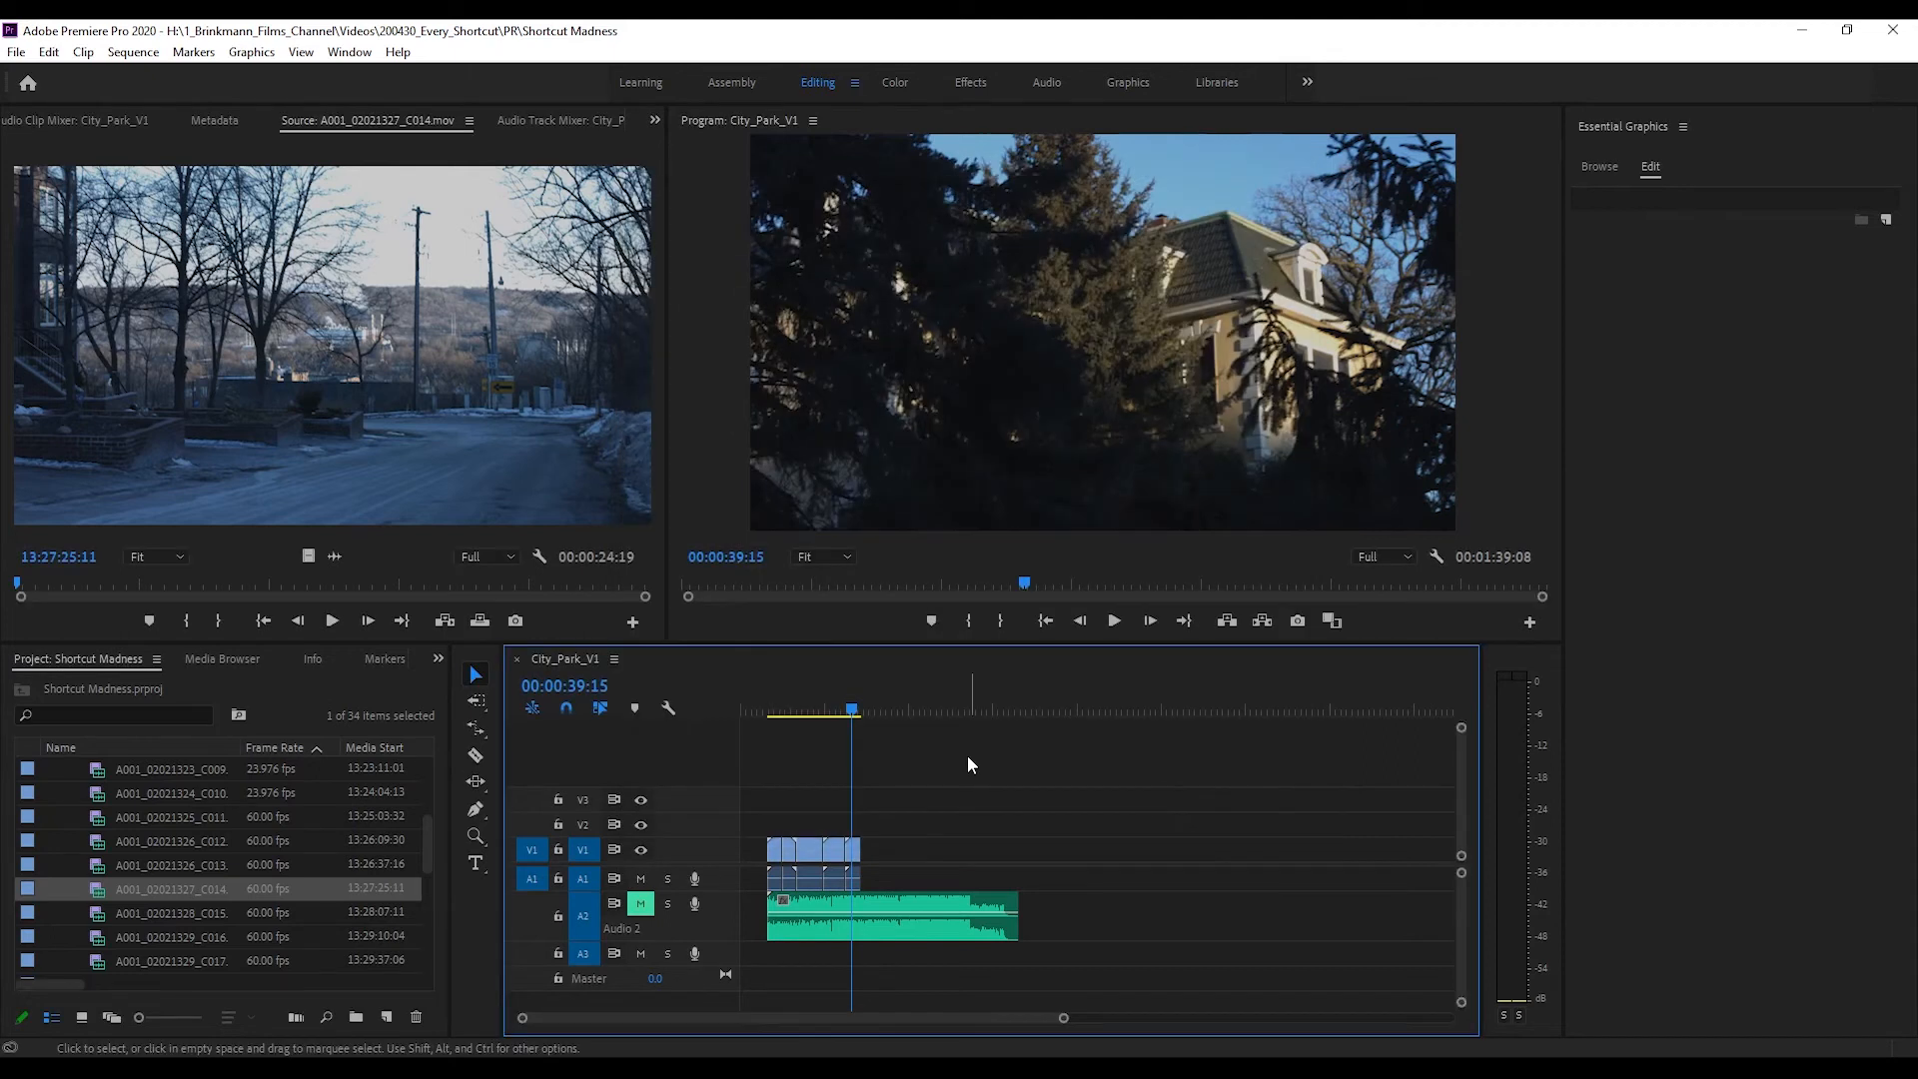
# Start creating a new sequence with Ctrl+N in the Shortcut Madness project.
pyautogui.press('ctrl+n')
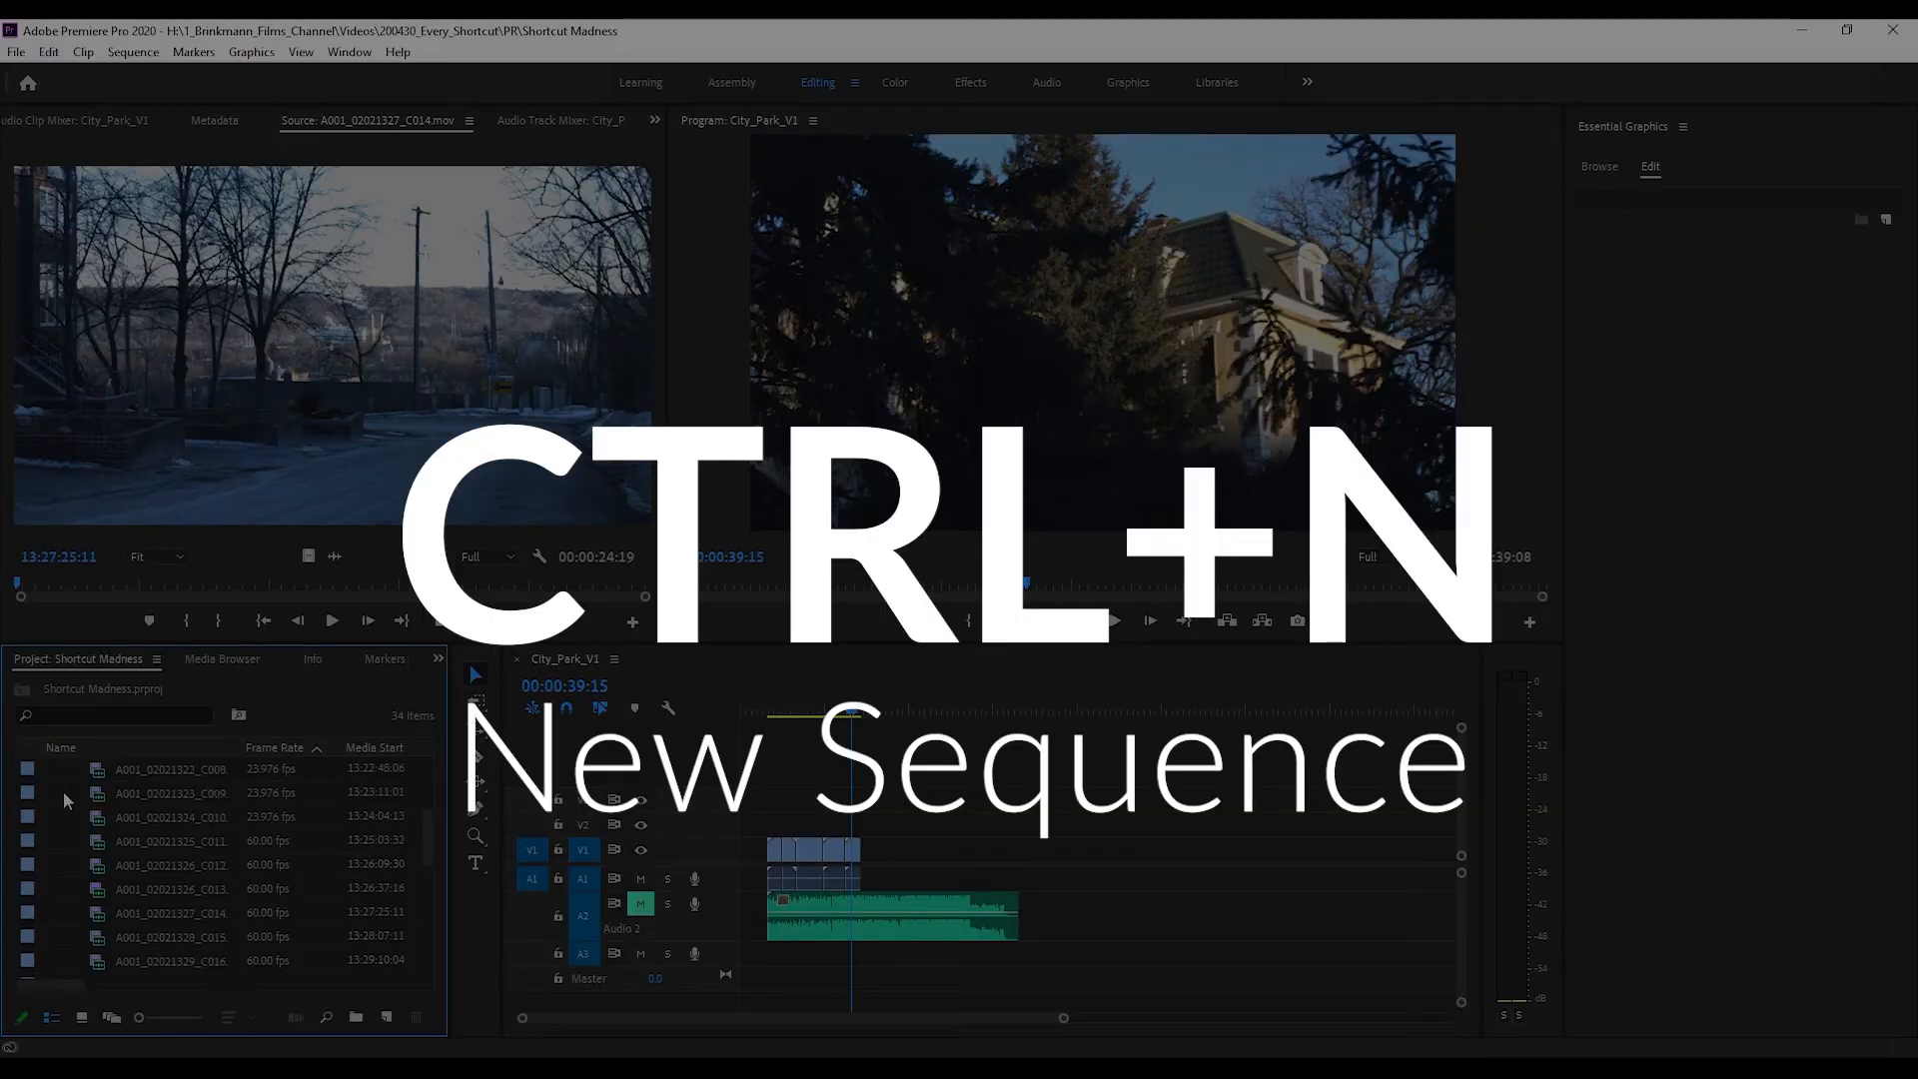
pyautogui.press('ctrl+n')
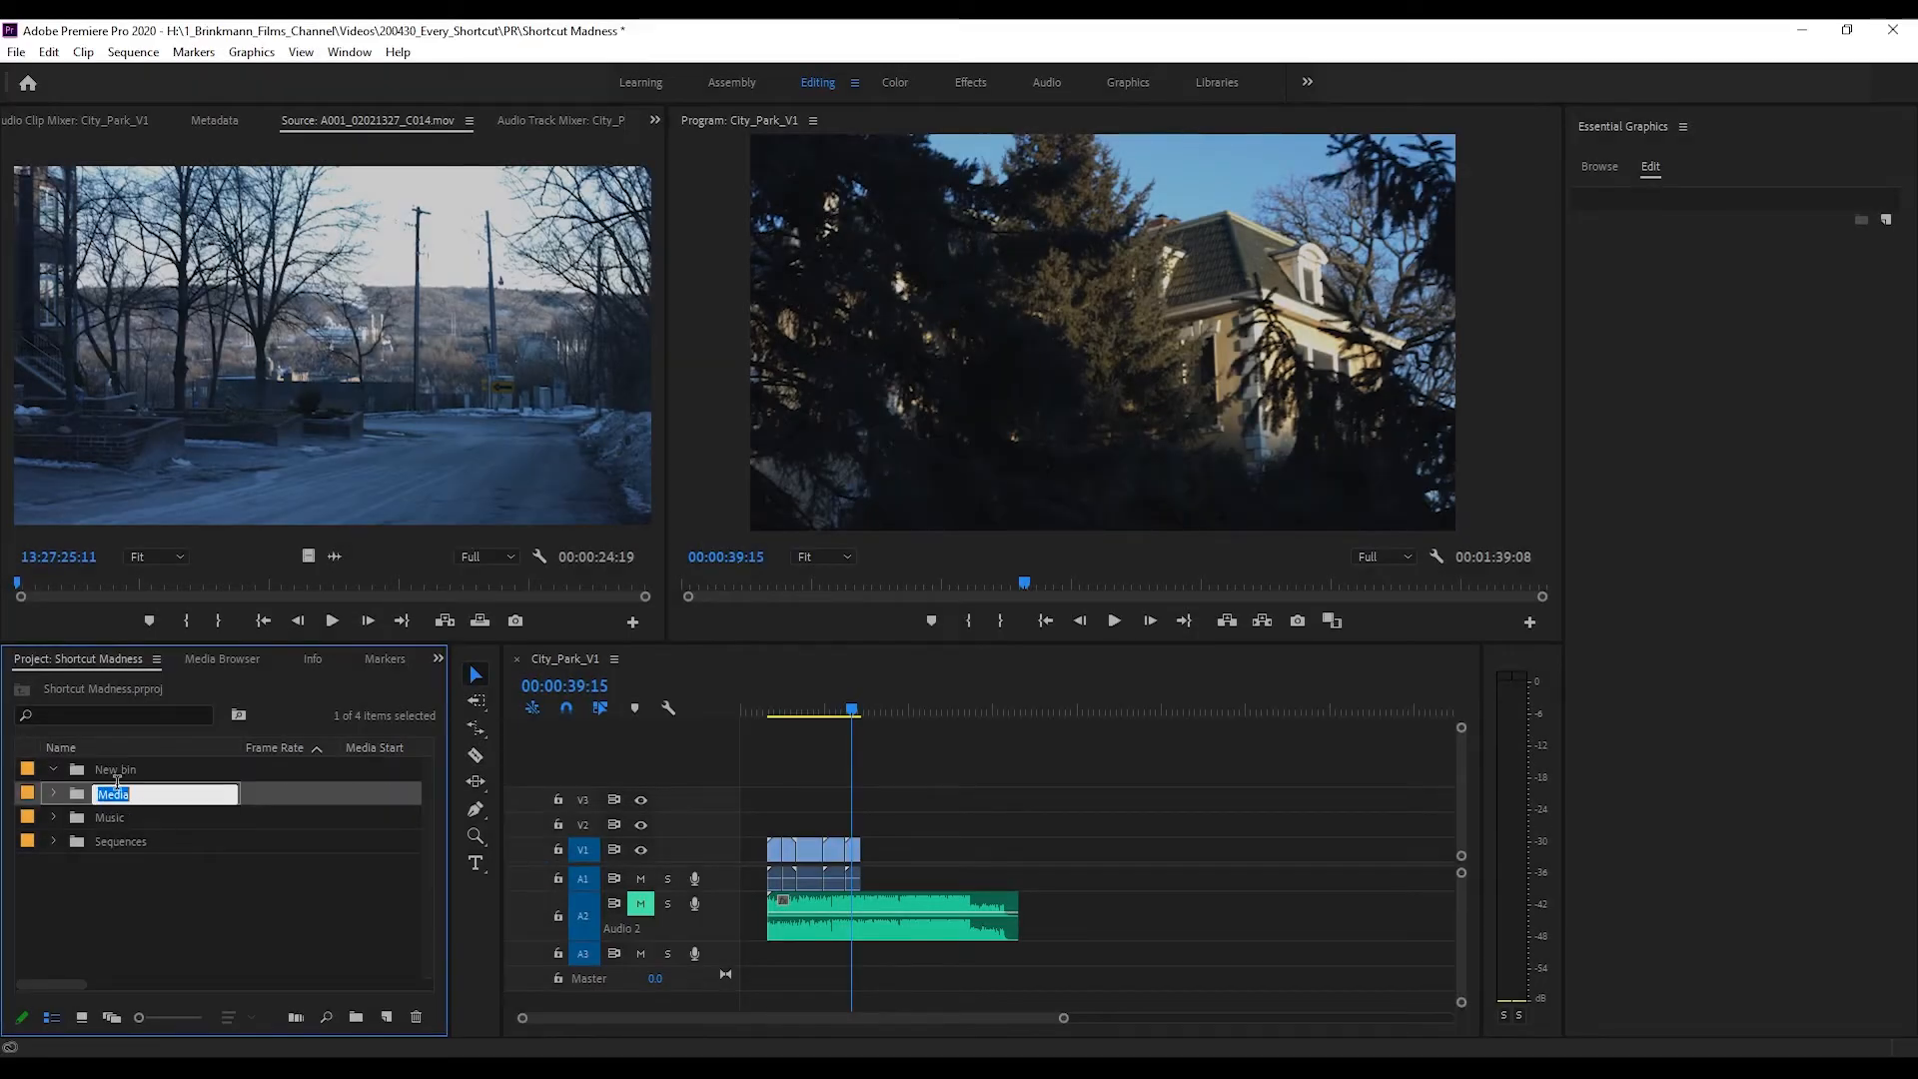
pyautogui.press('ctrl+o')
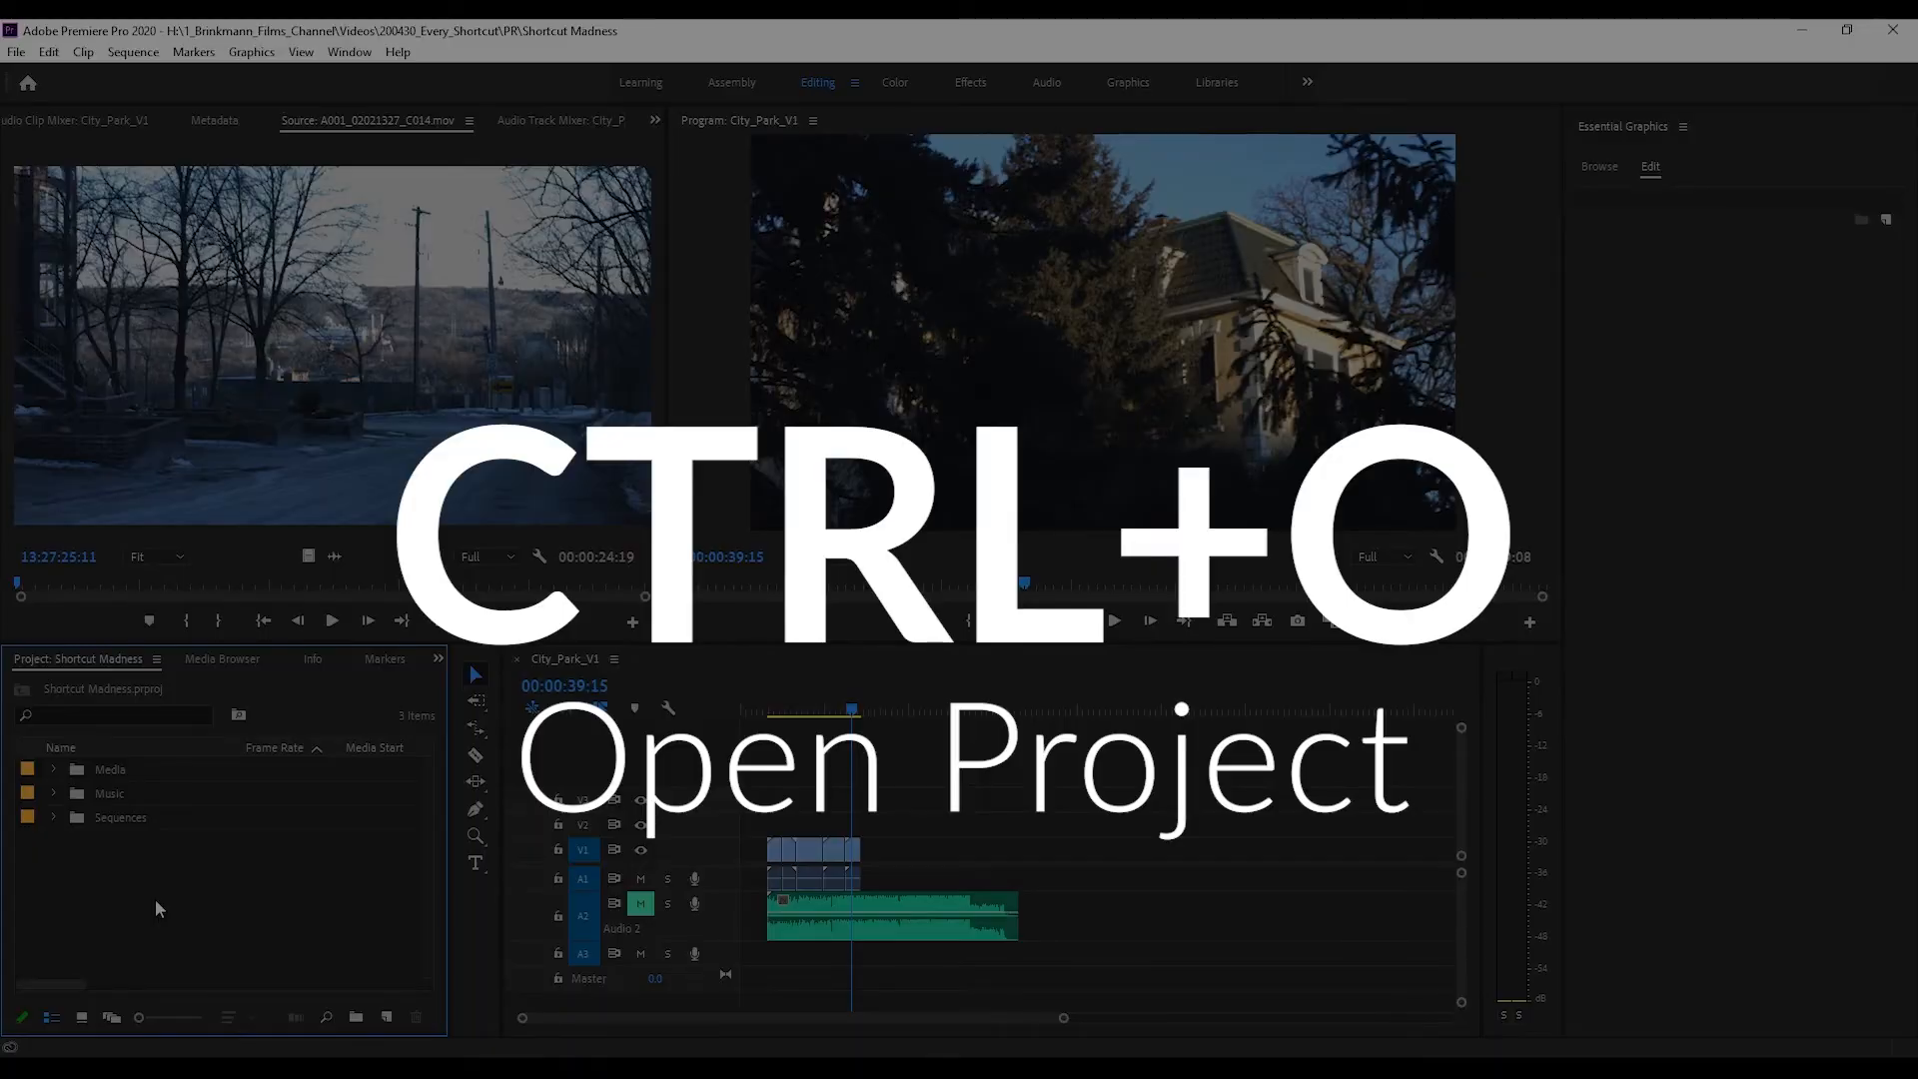
# Dismiss the Open Project dialog, close the Info panel, then close the Shortcut Madness project.
pyautogui.press('ctrl+o')
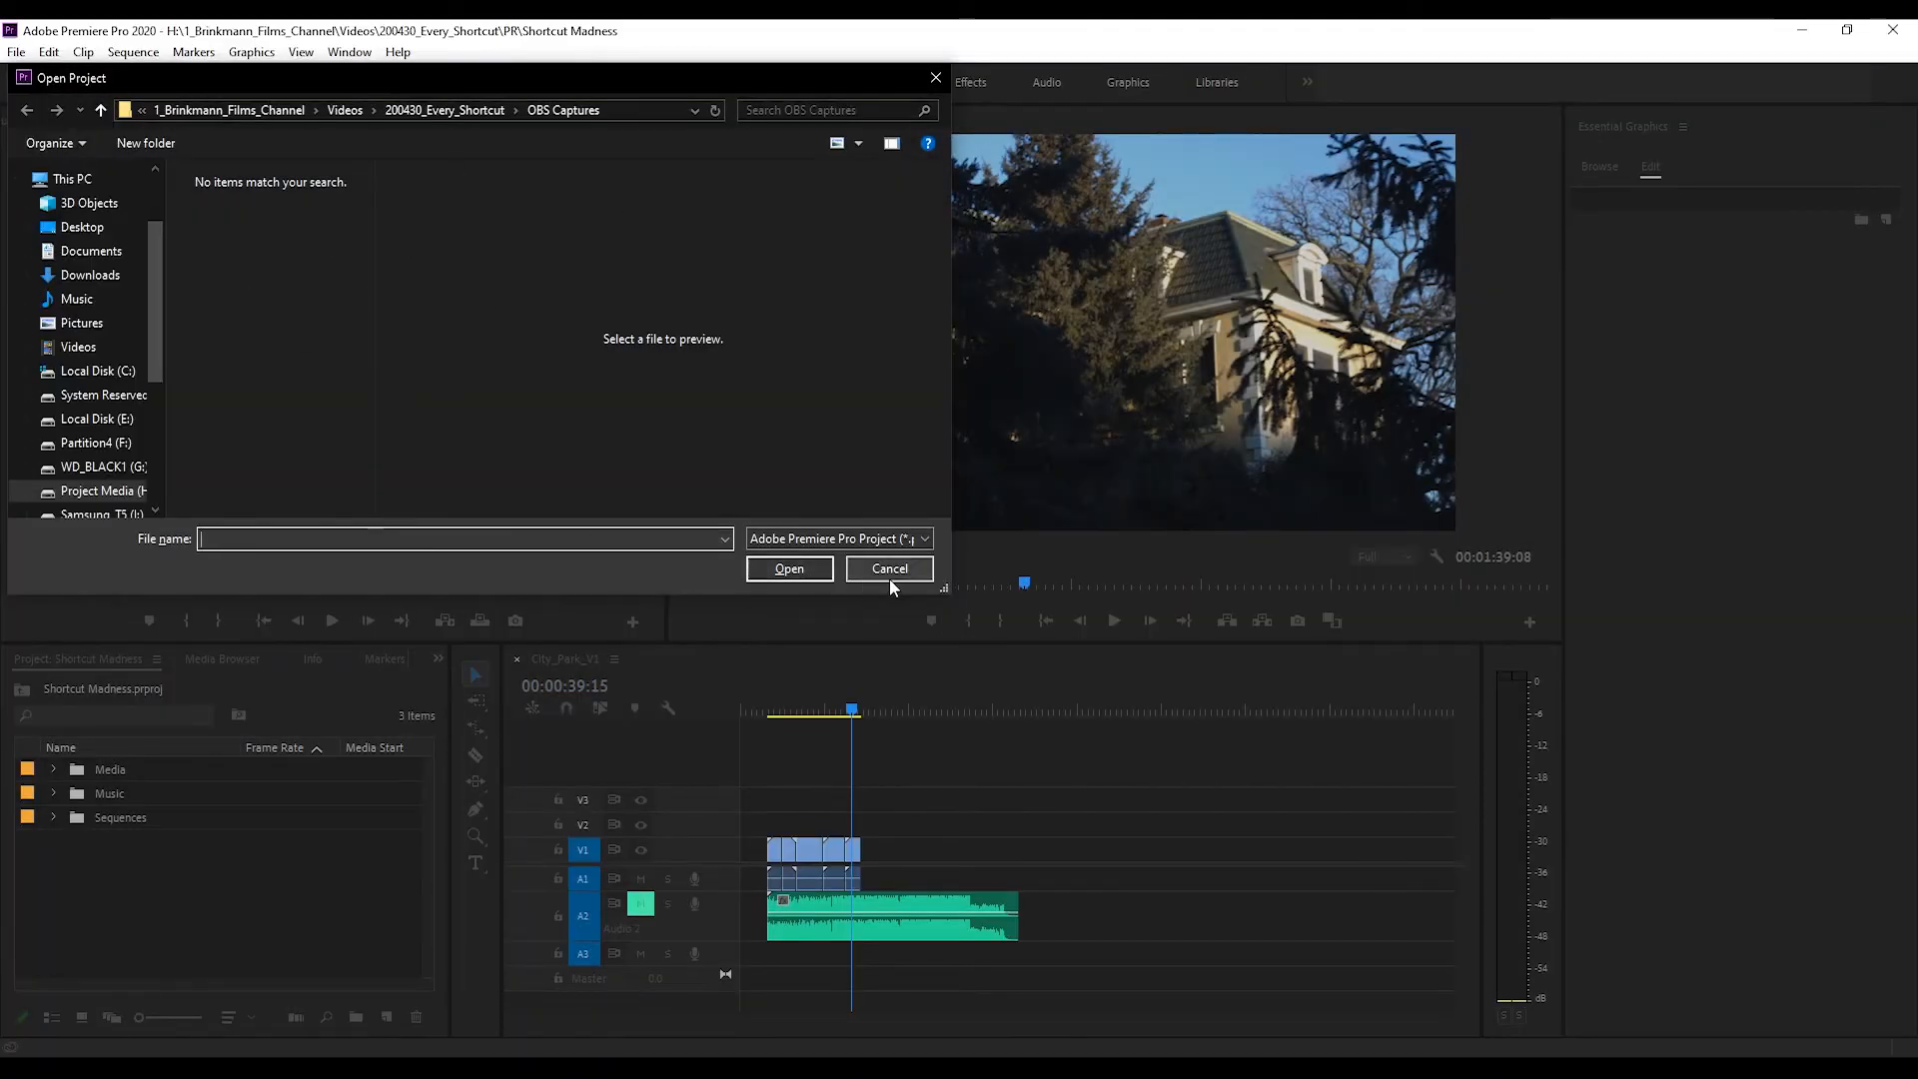
pyautogui.press('ctrl+w')
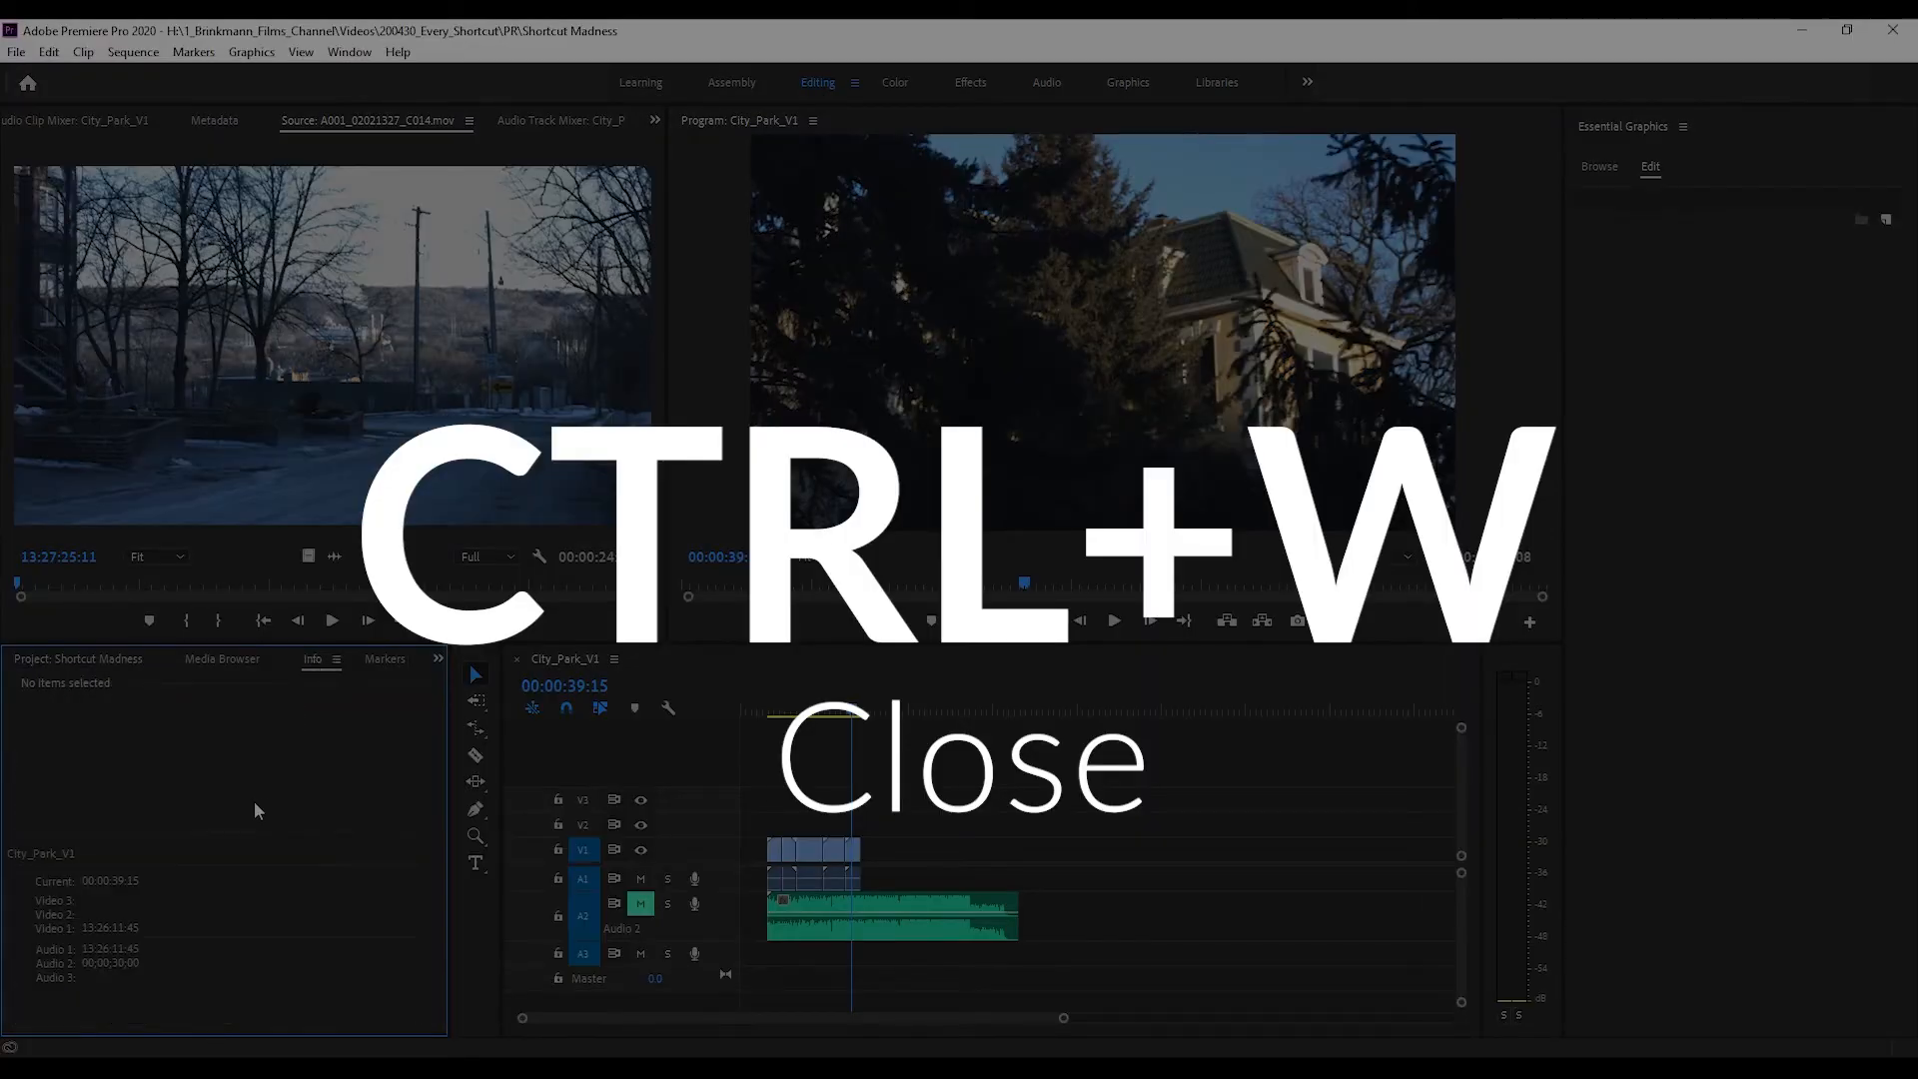
pyautogui.press('ctrl+w')
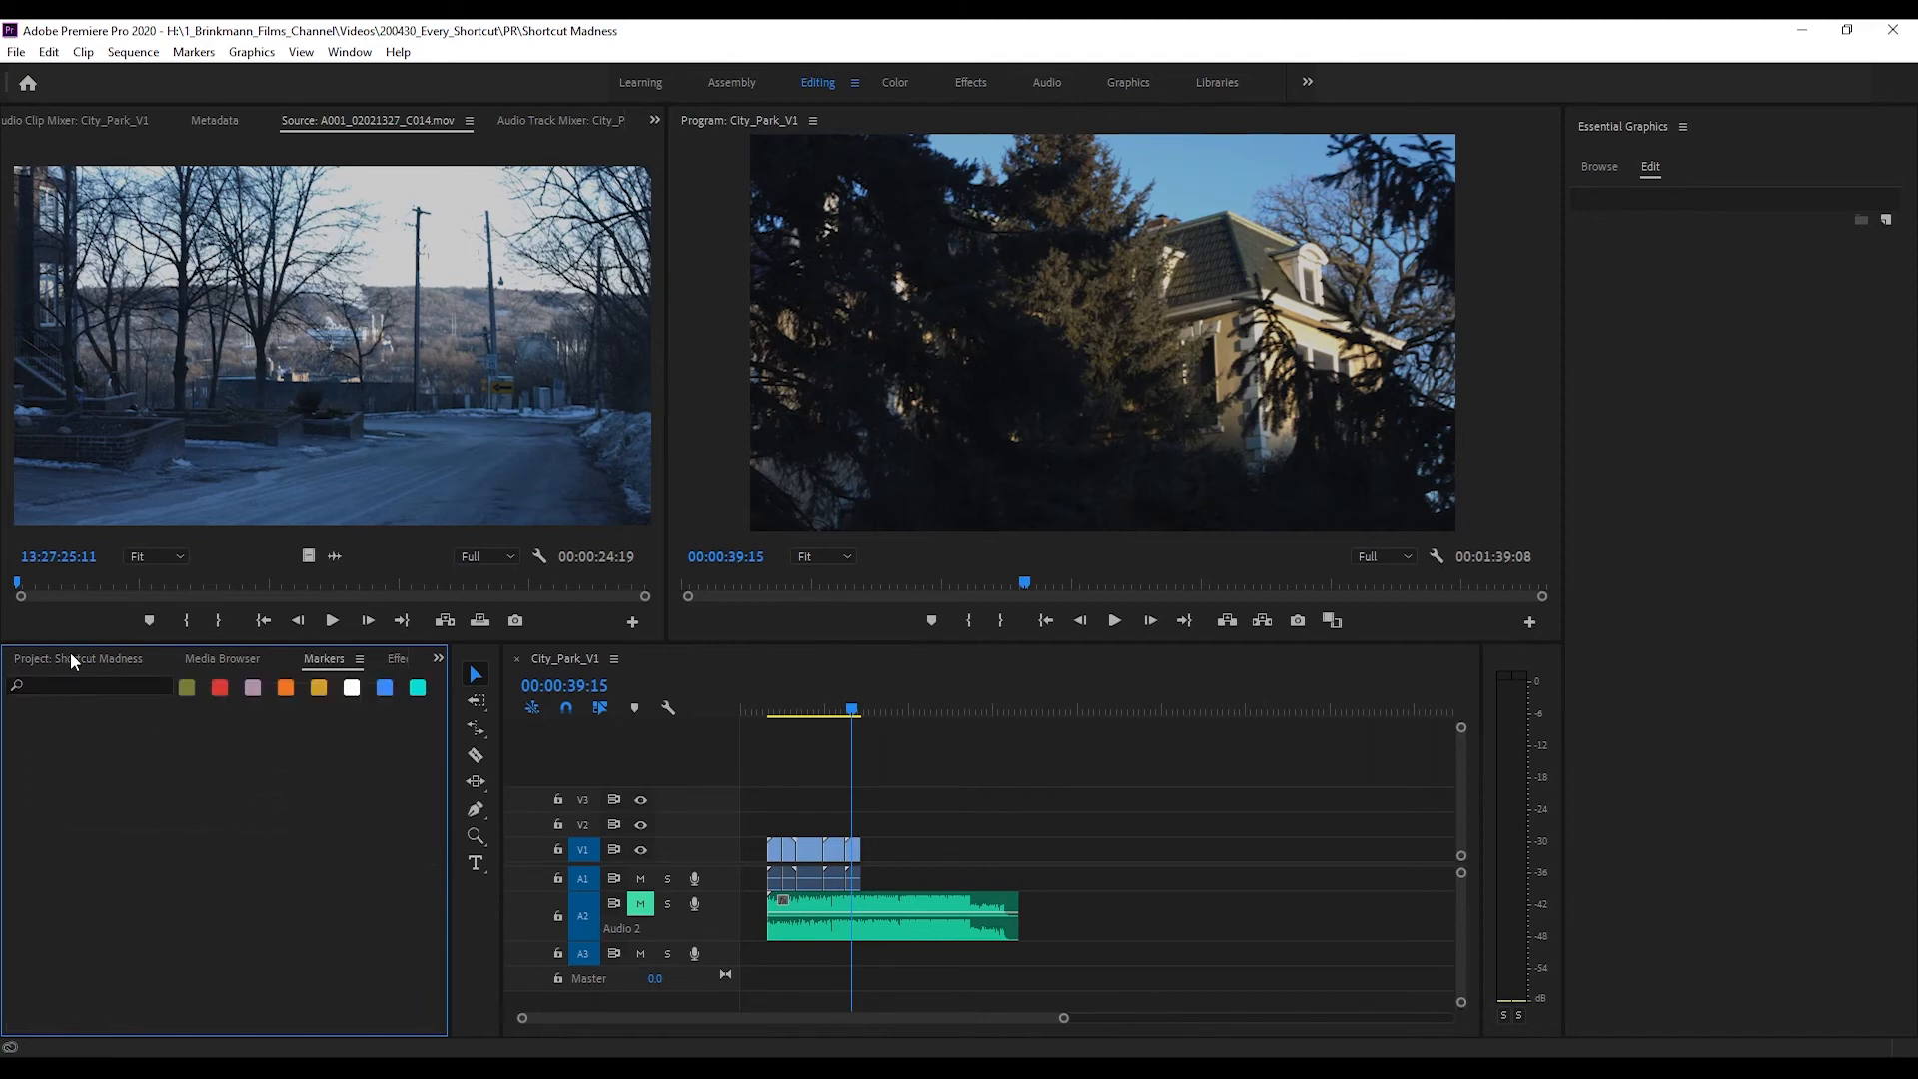
pyautogui.press('ctrl+shift+w')
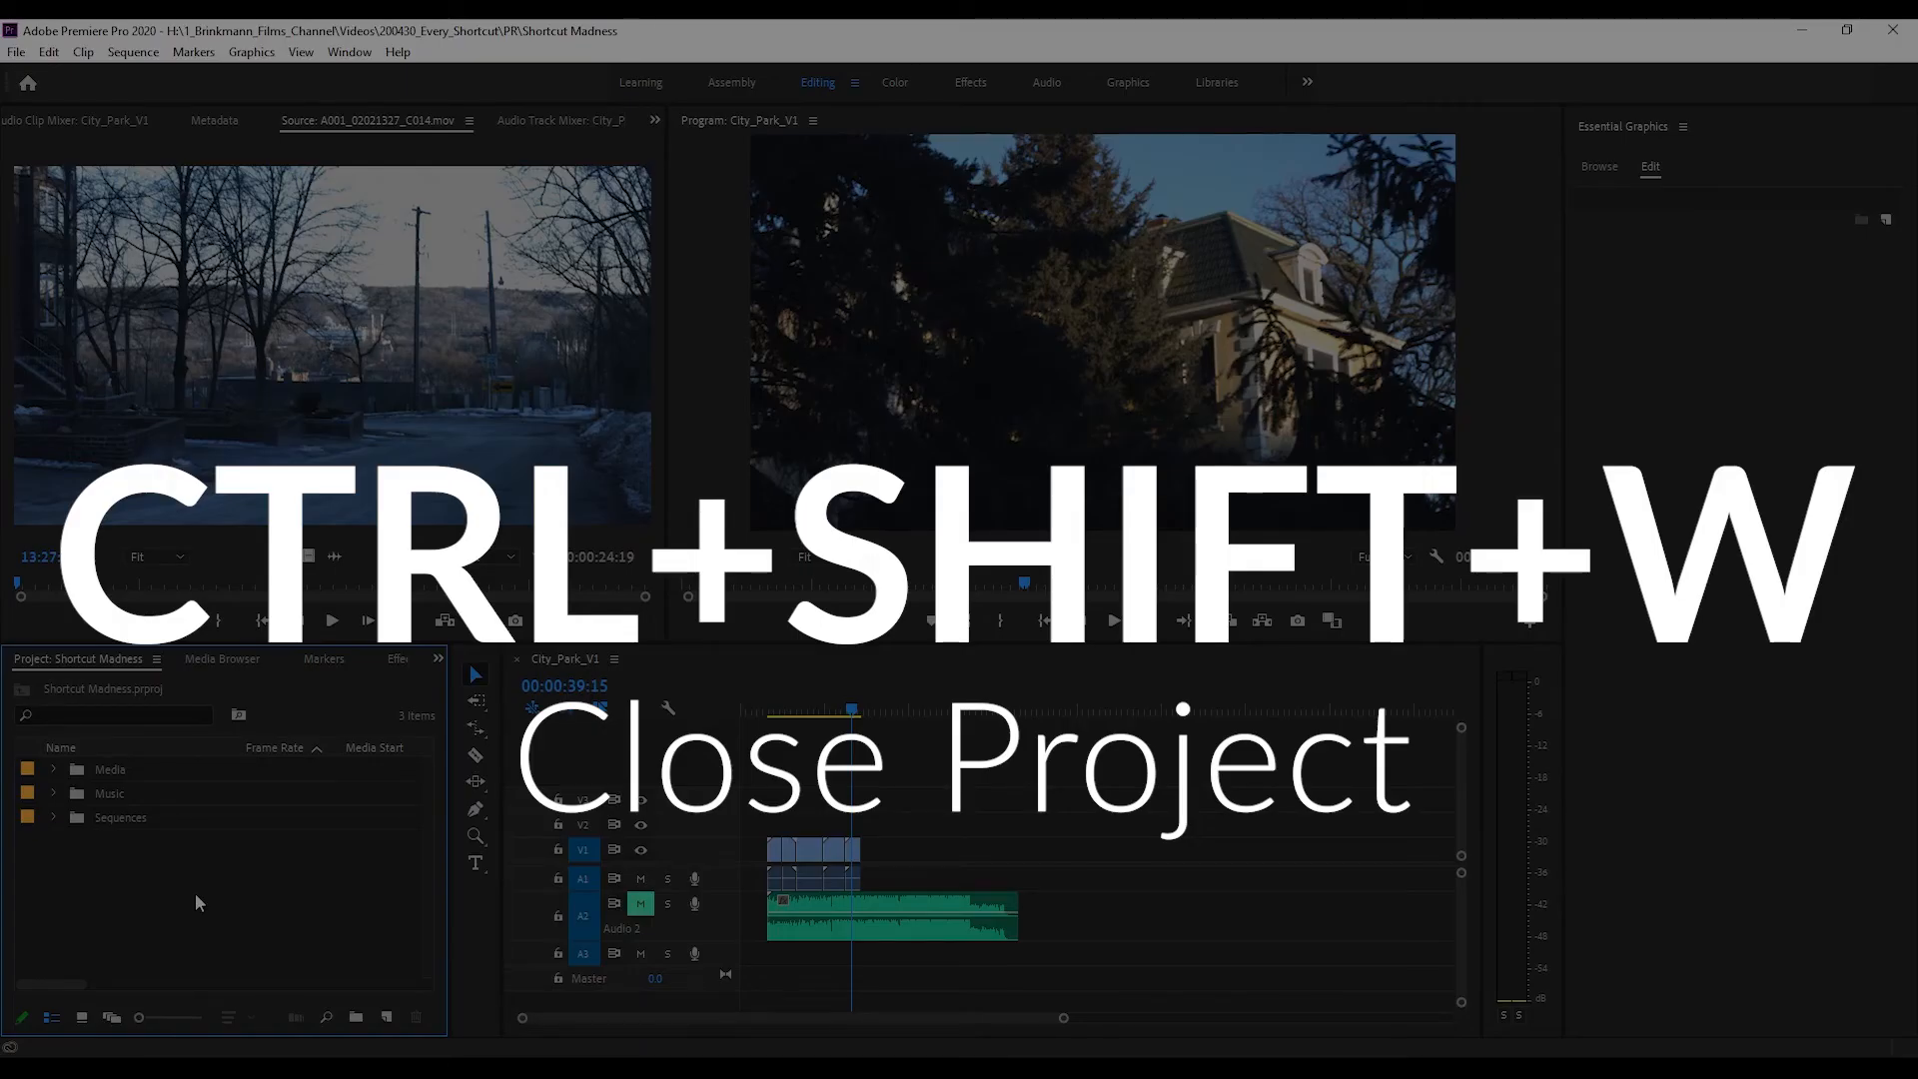
pyautogui.press('ctrl+shift+w')
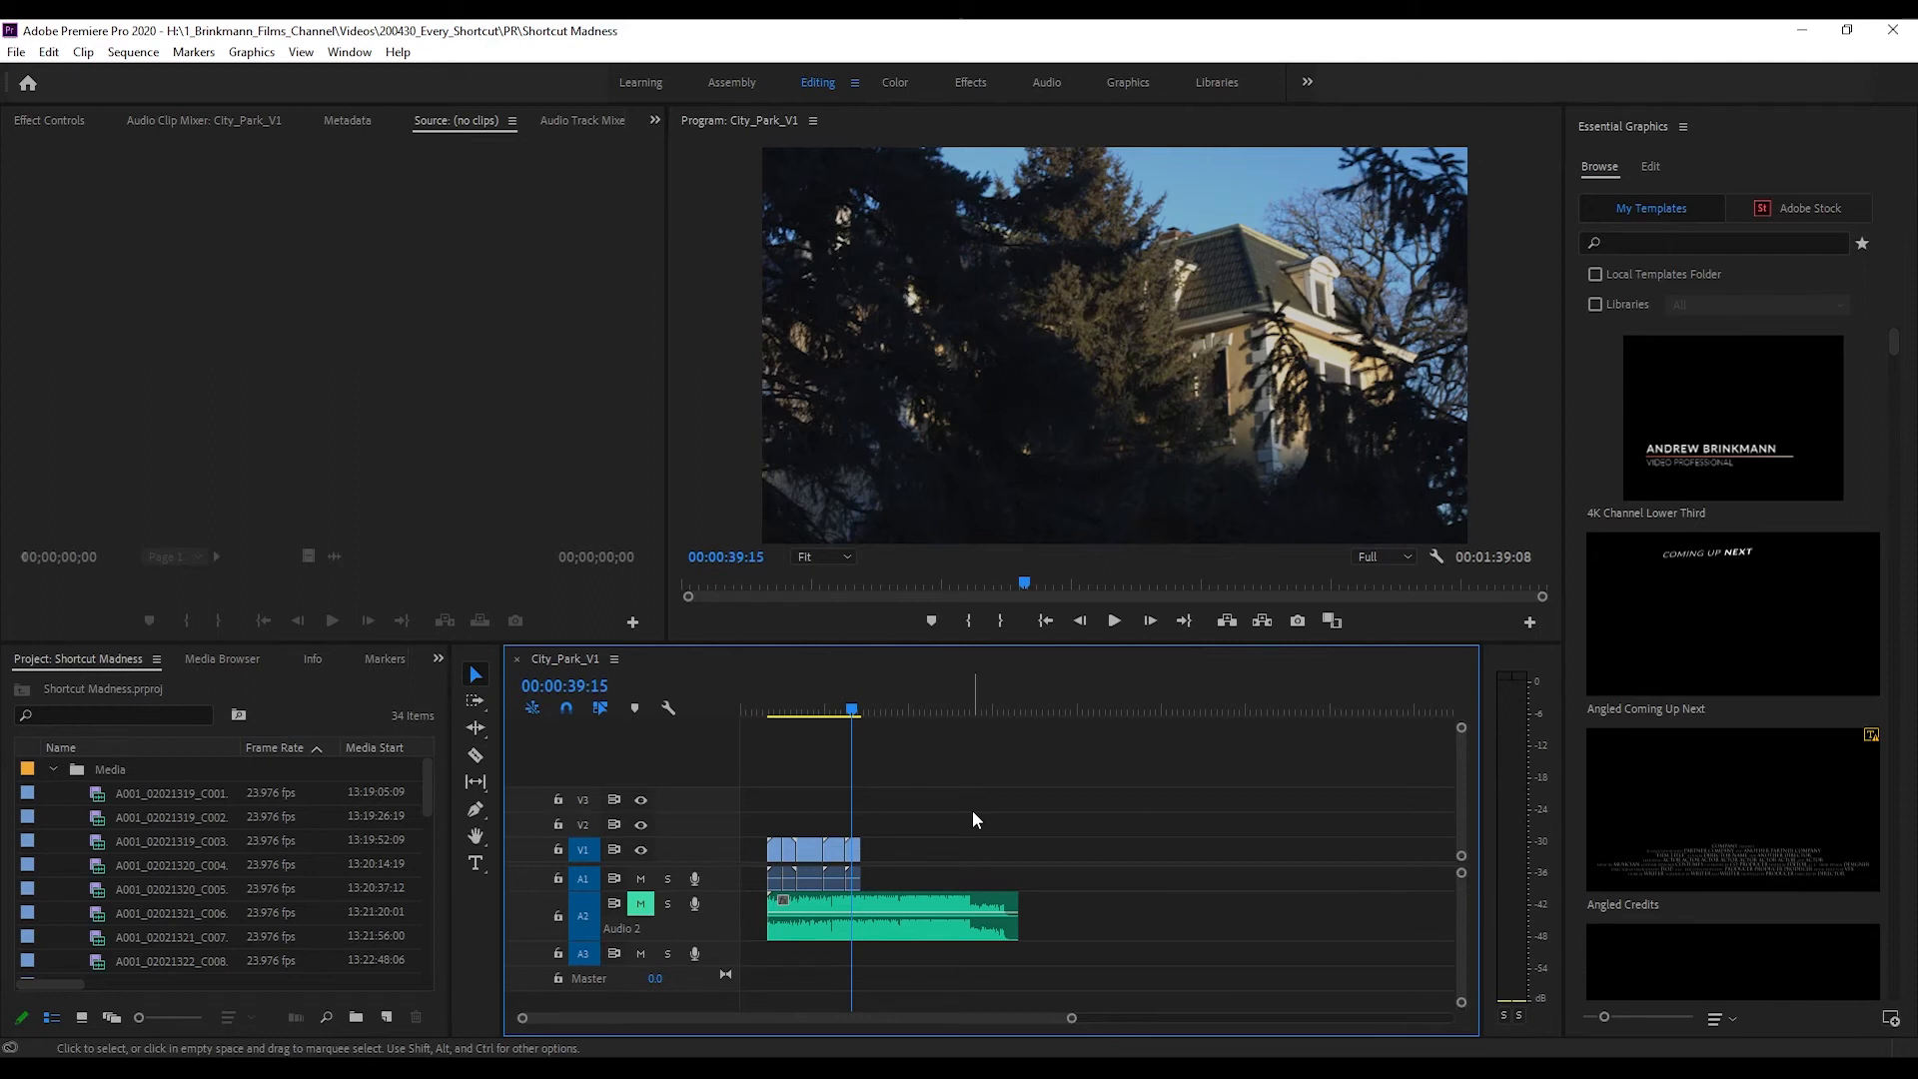
pyautogui.press('ctrl+shift+s')
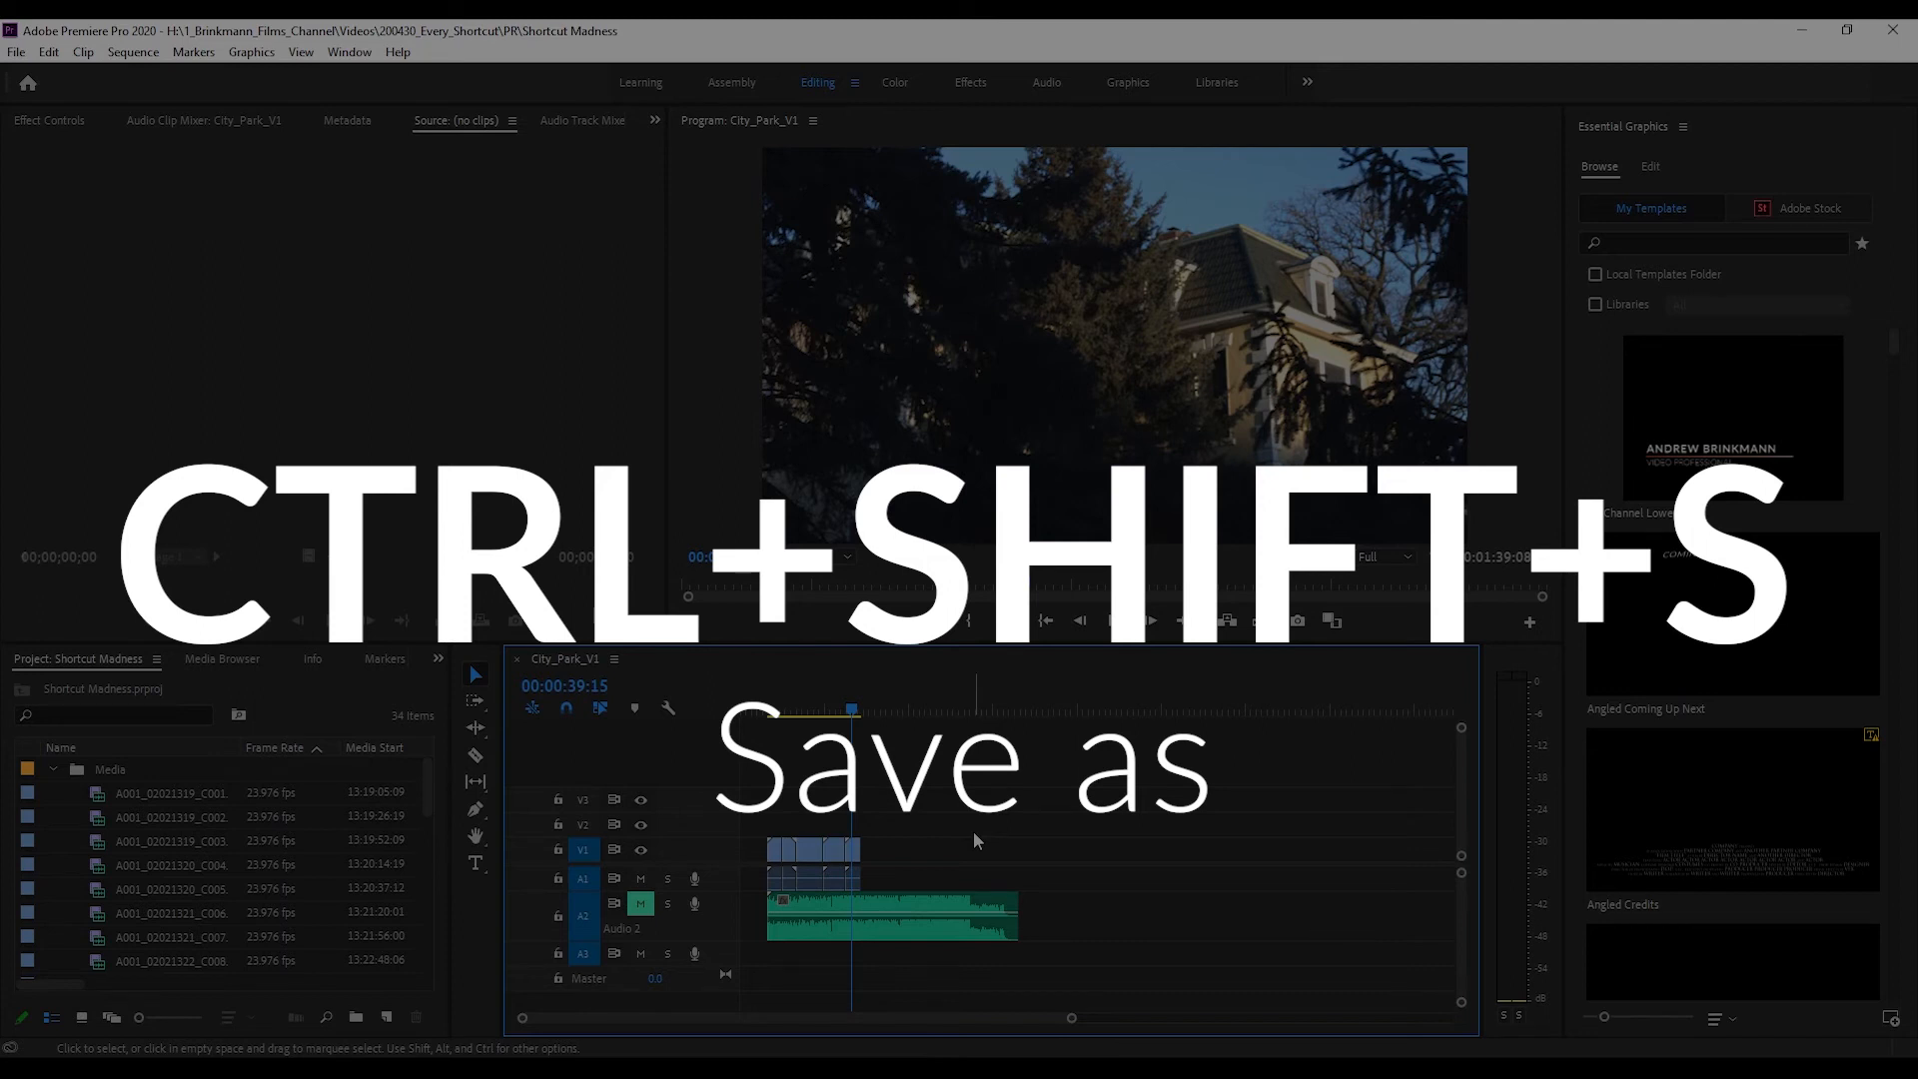
pyautogui.press('ctrl+shift+s')
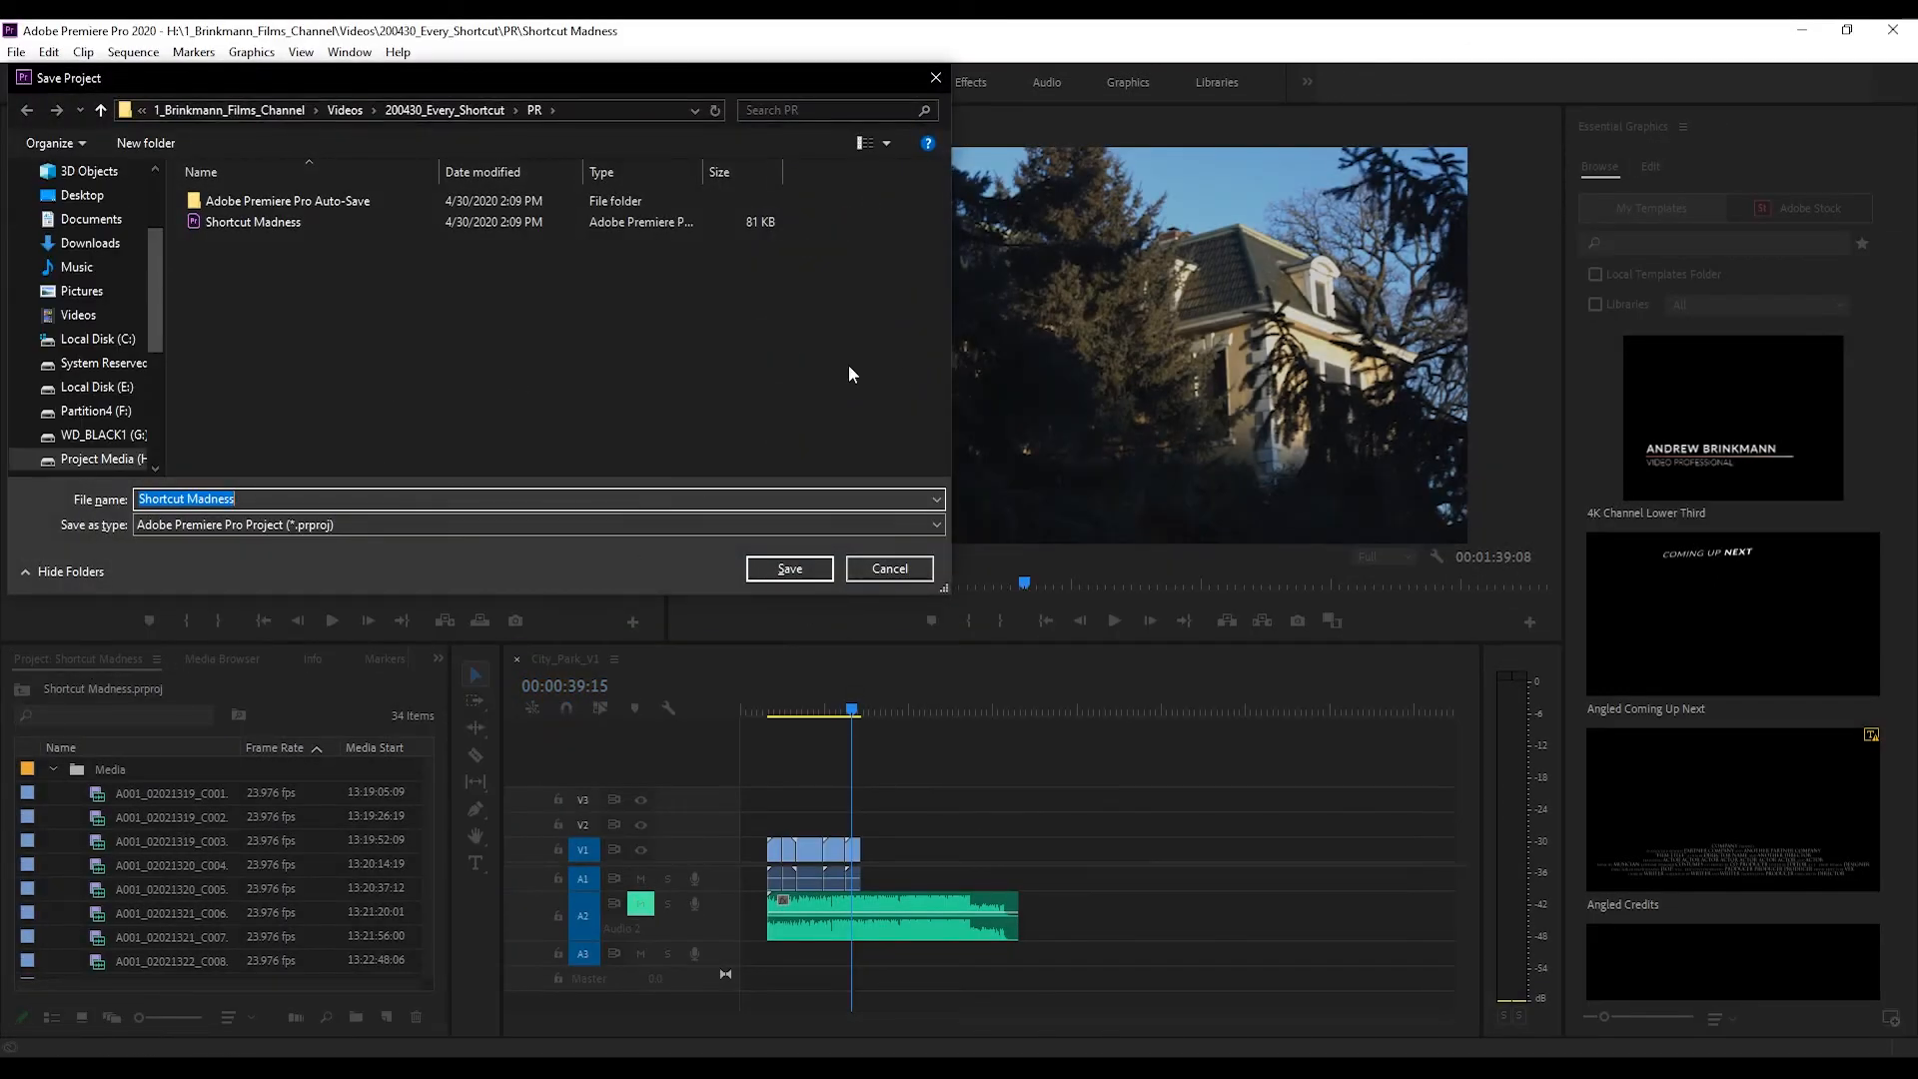
pyautogui.click(789, 567)
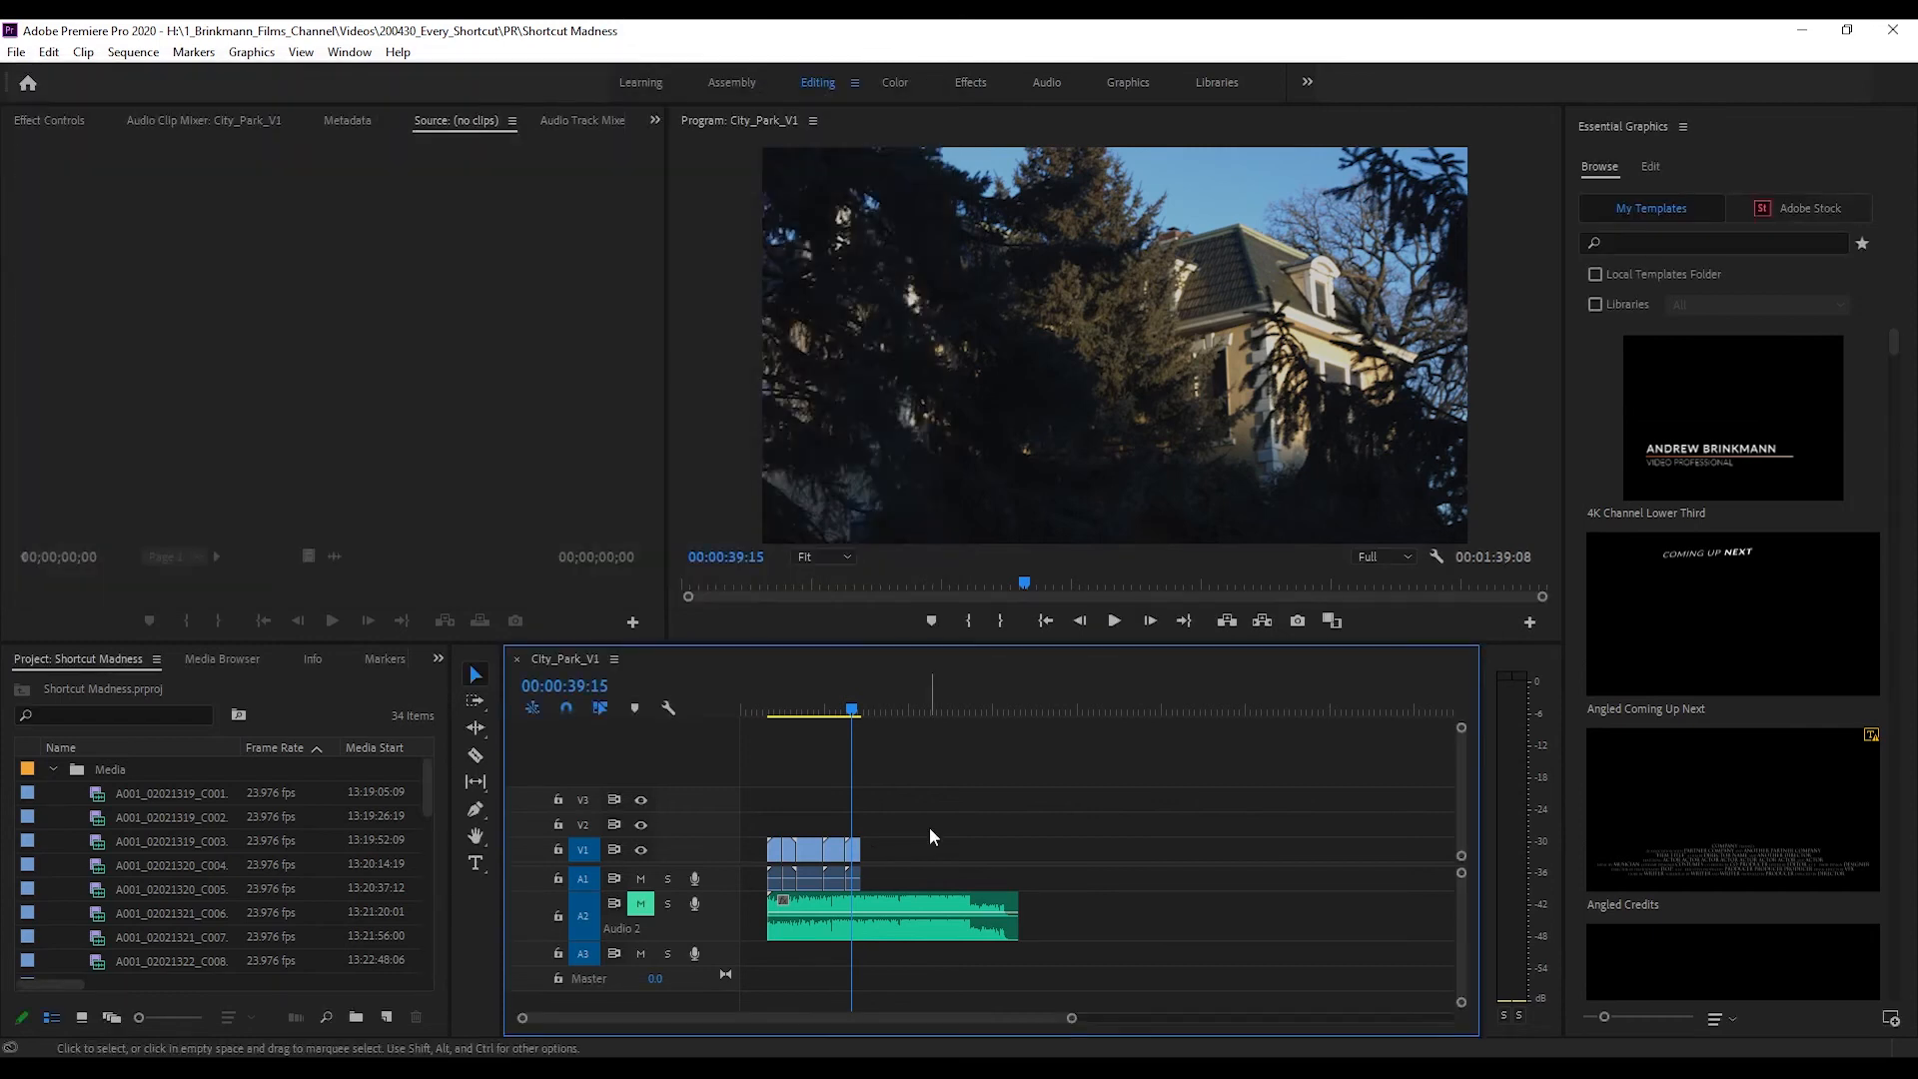
pyautogui.press('ctrl+alt+s')
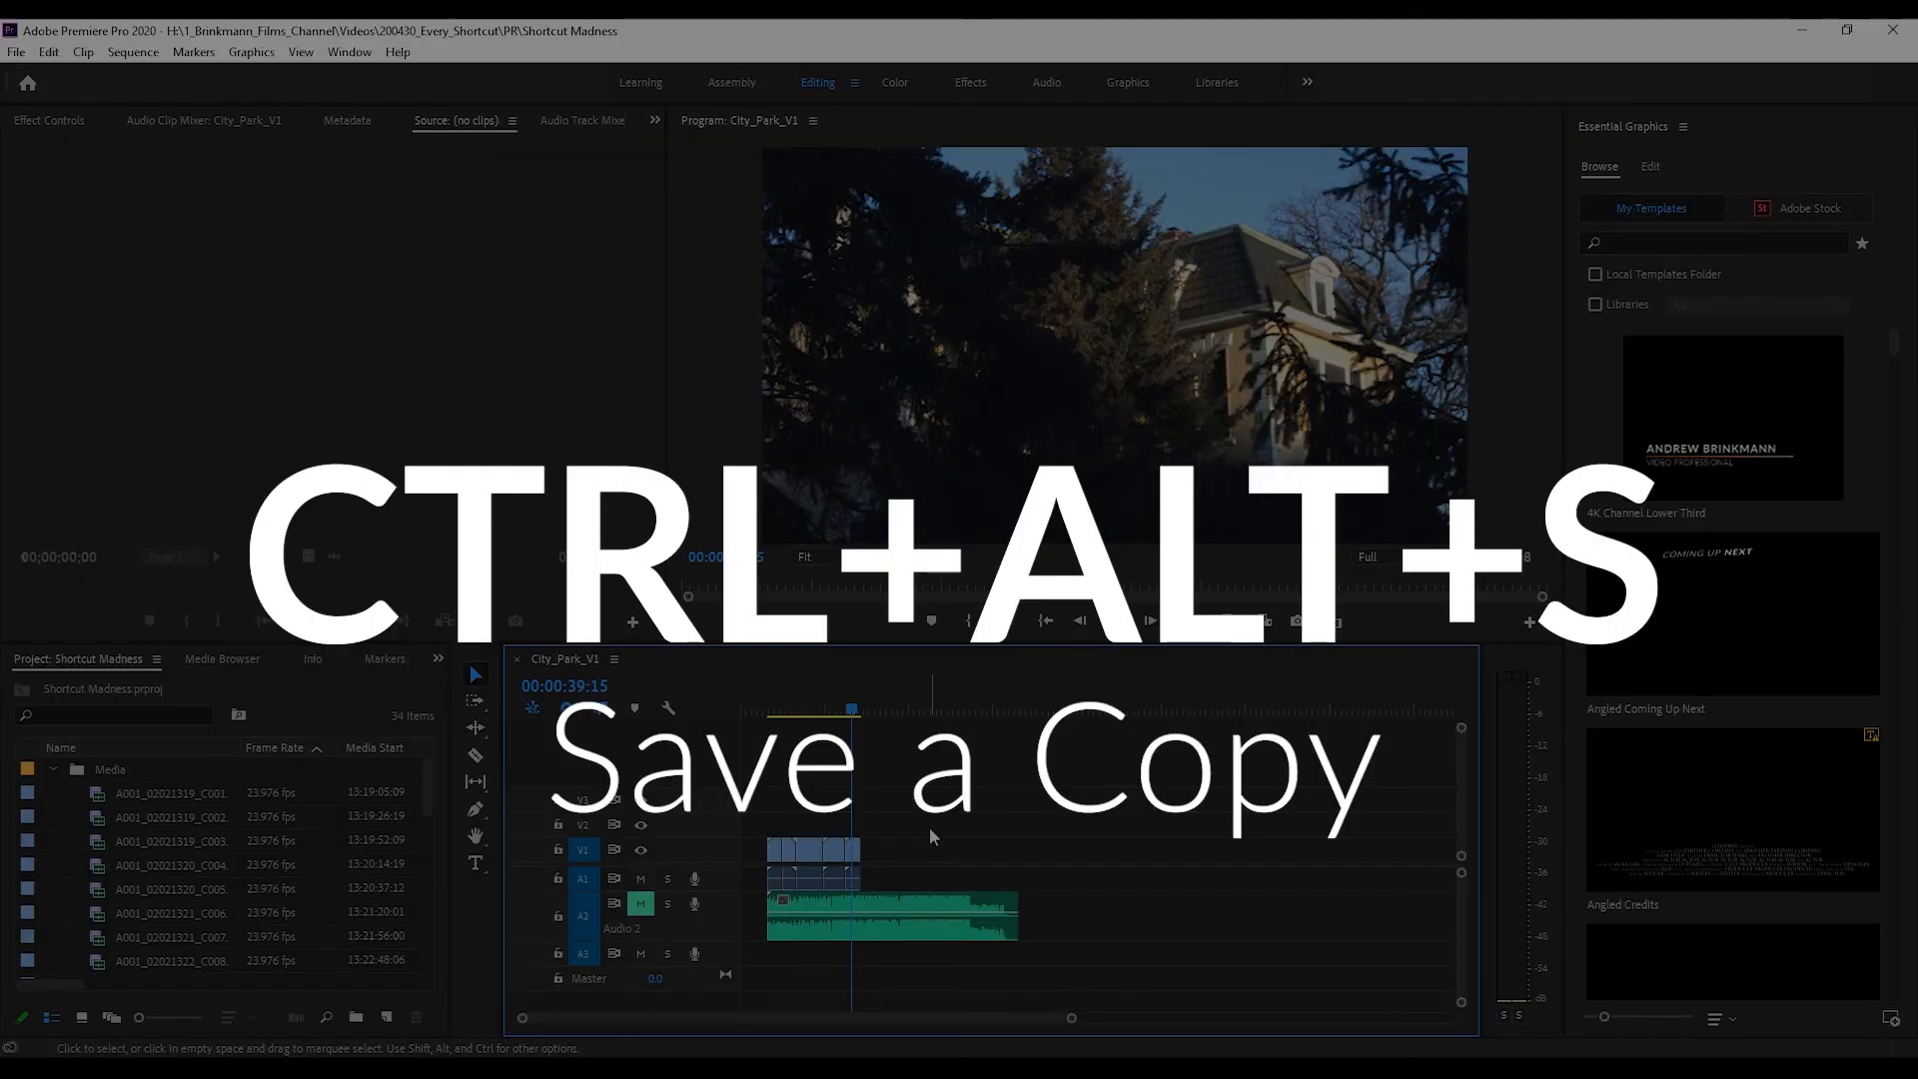
pyautogui.press('ctrl+alt+s')
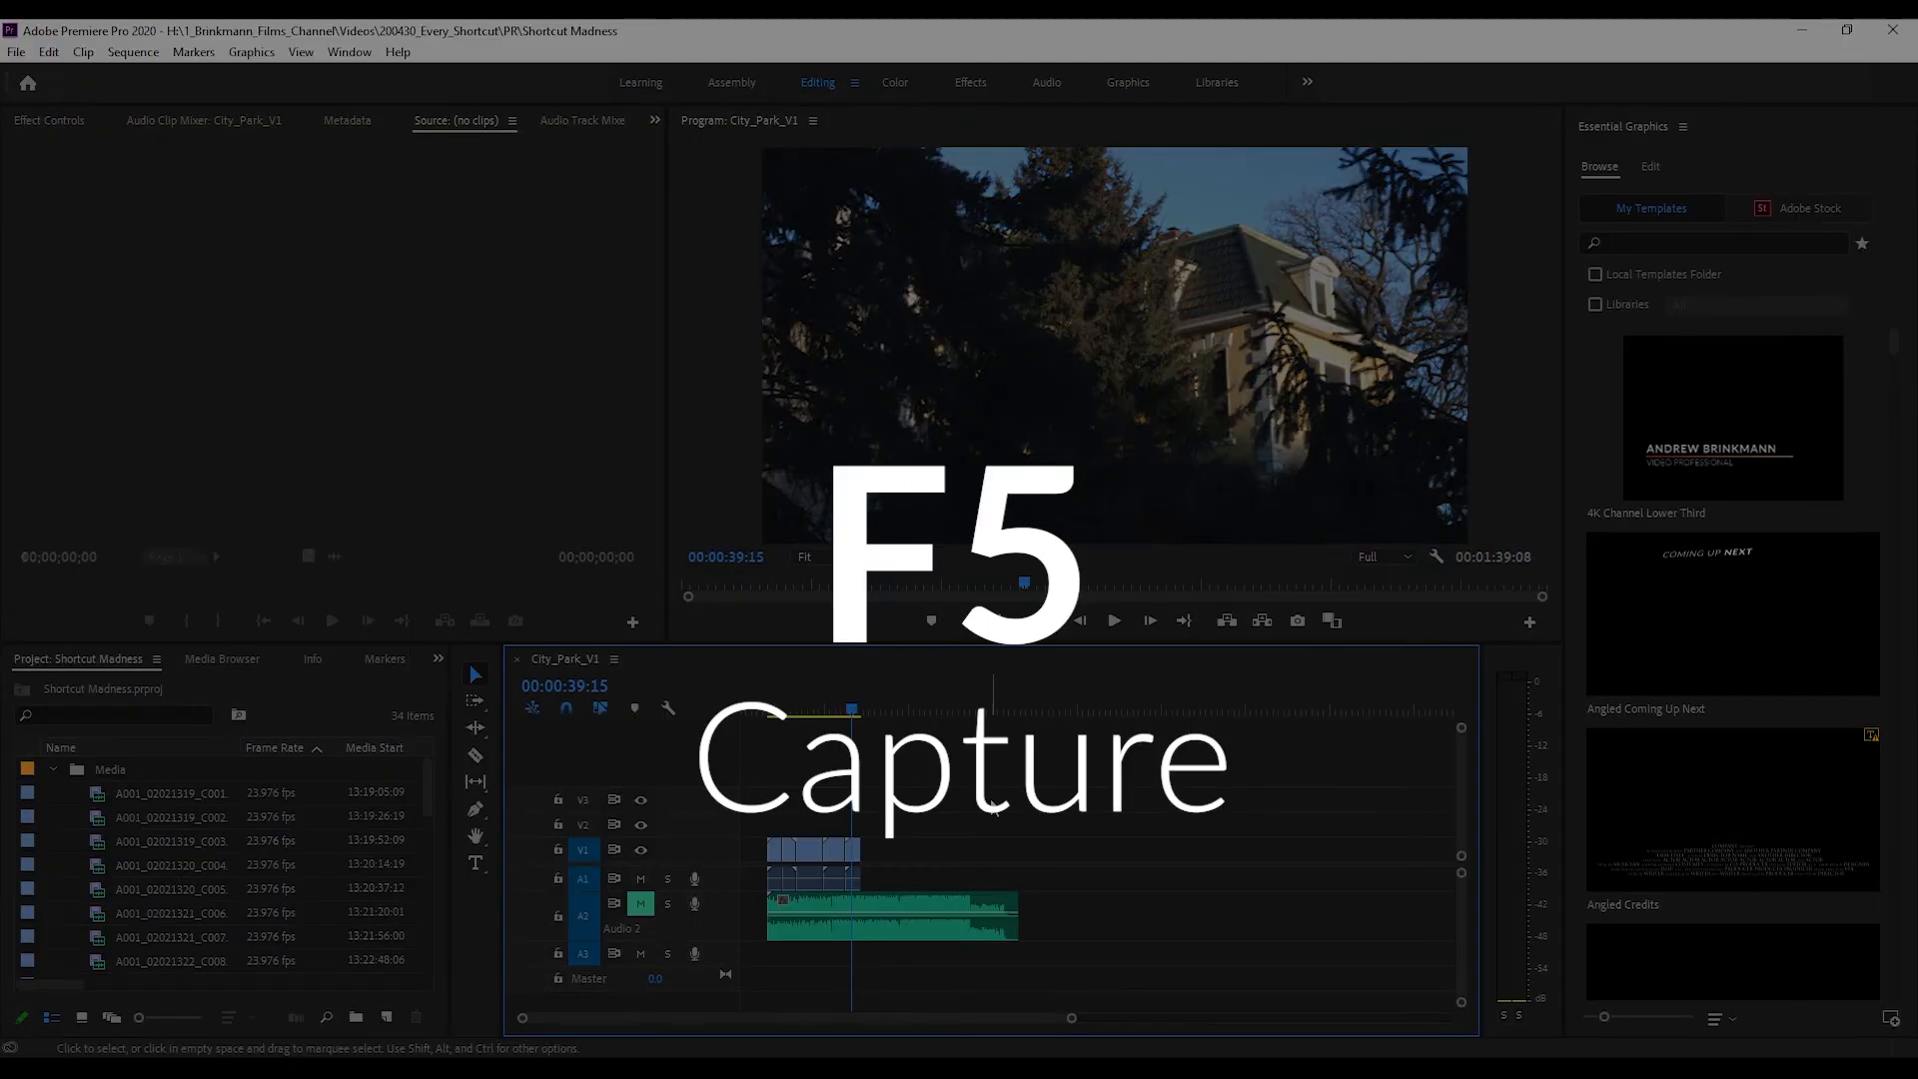
pyautogui.press('f5')
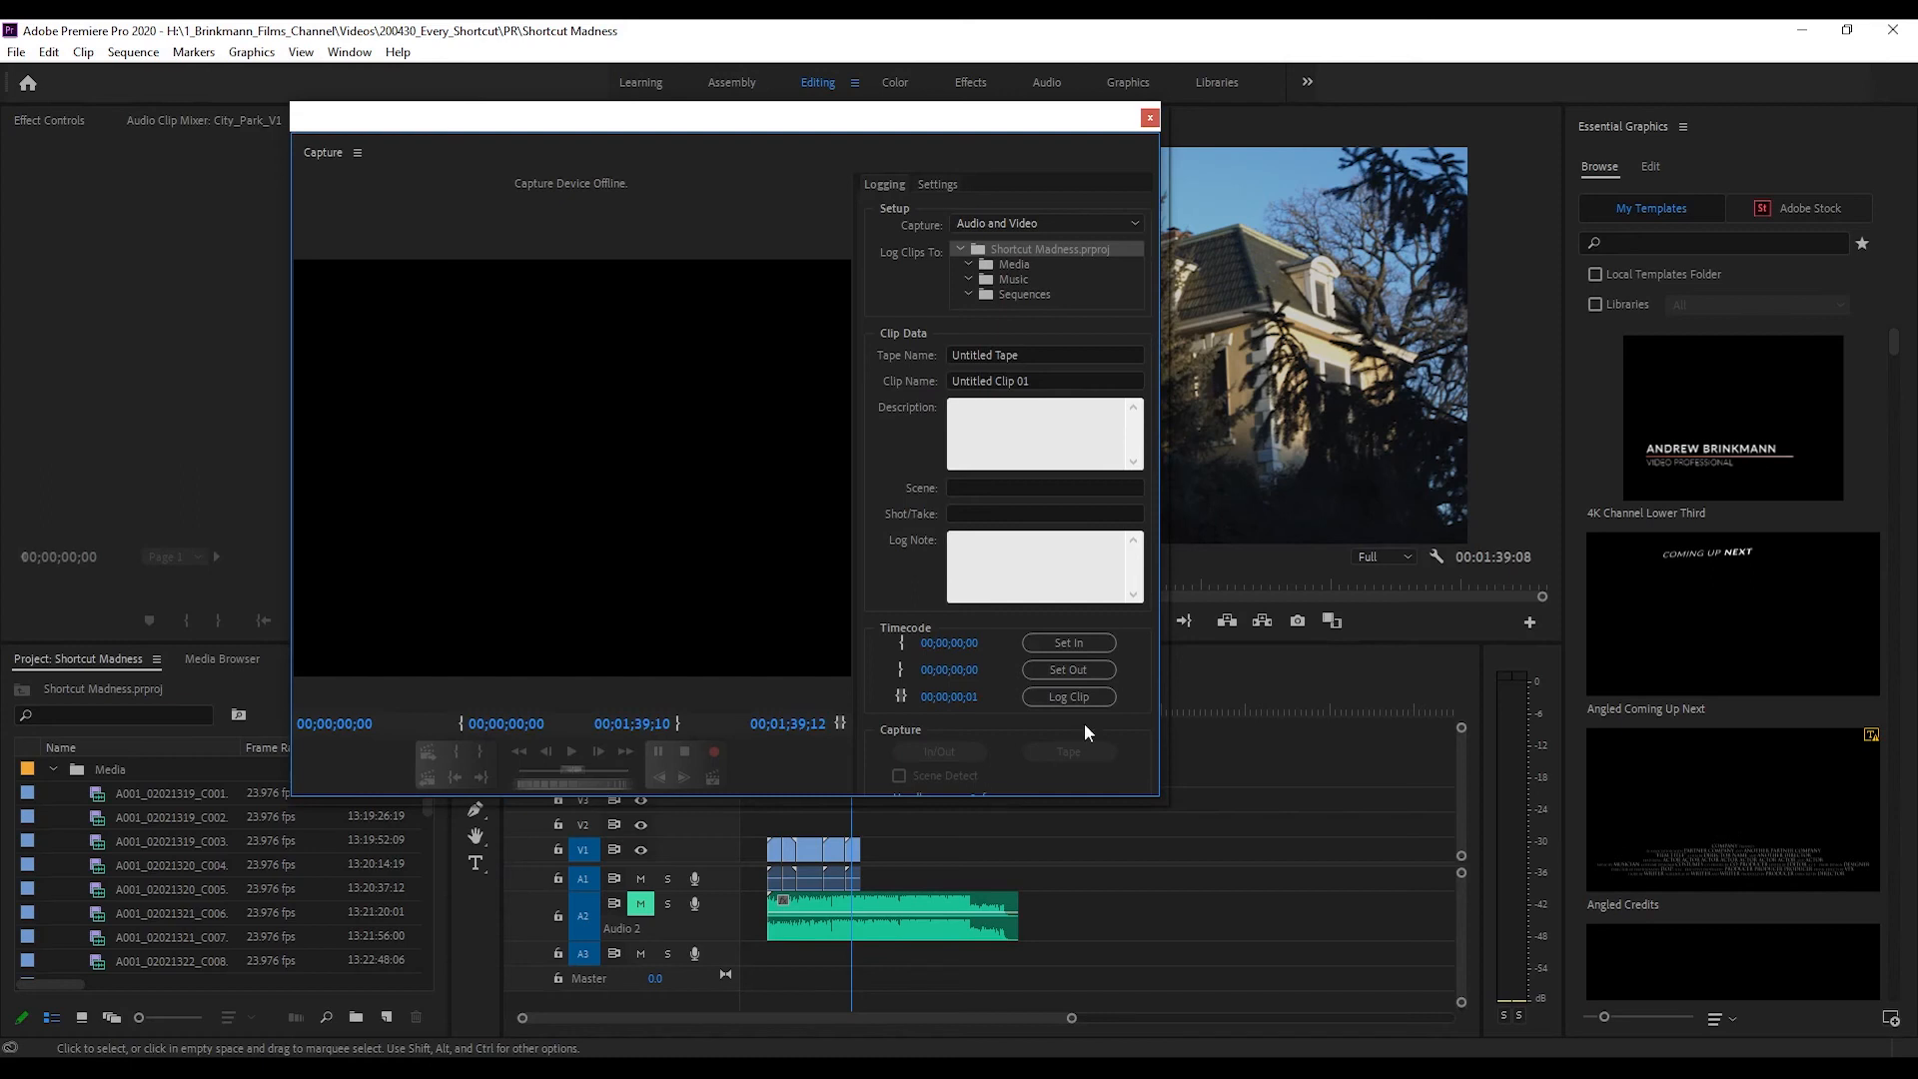
pyautogui.moveTo(1147, 118)
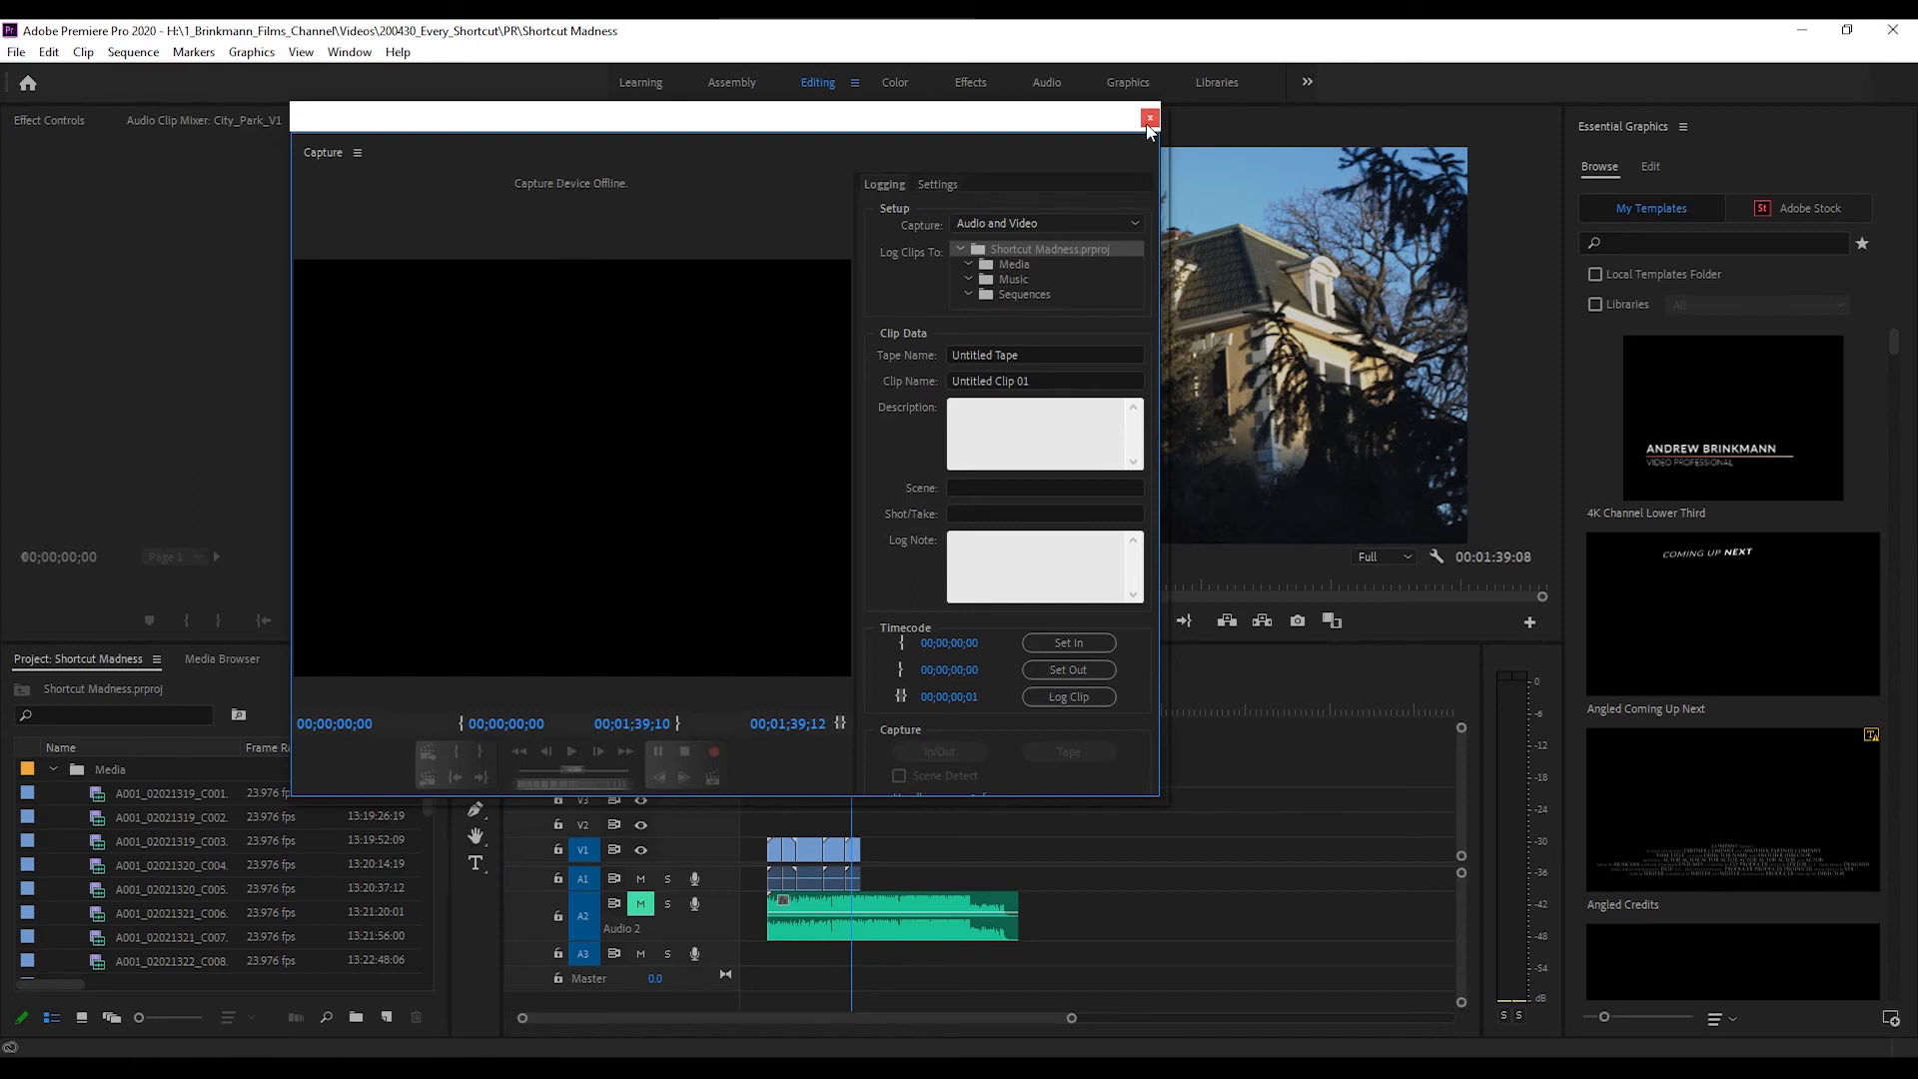
pyautogui.click(1147, 118)
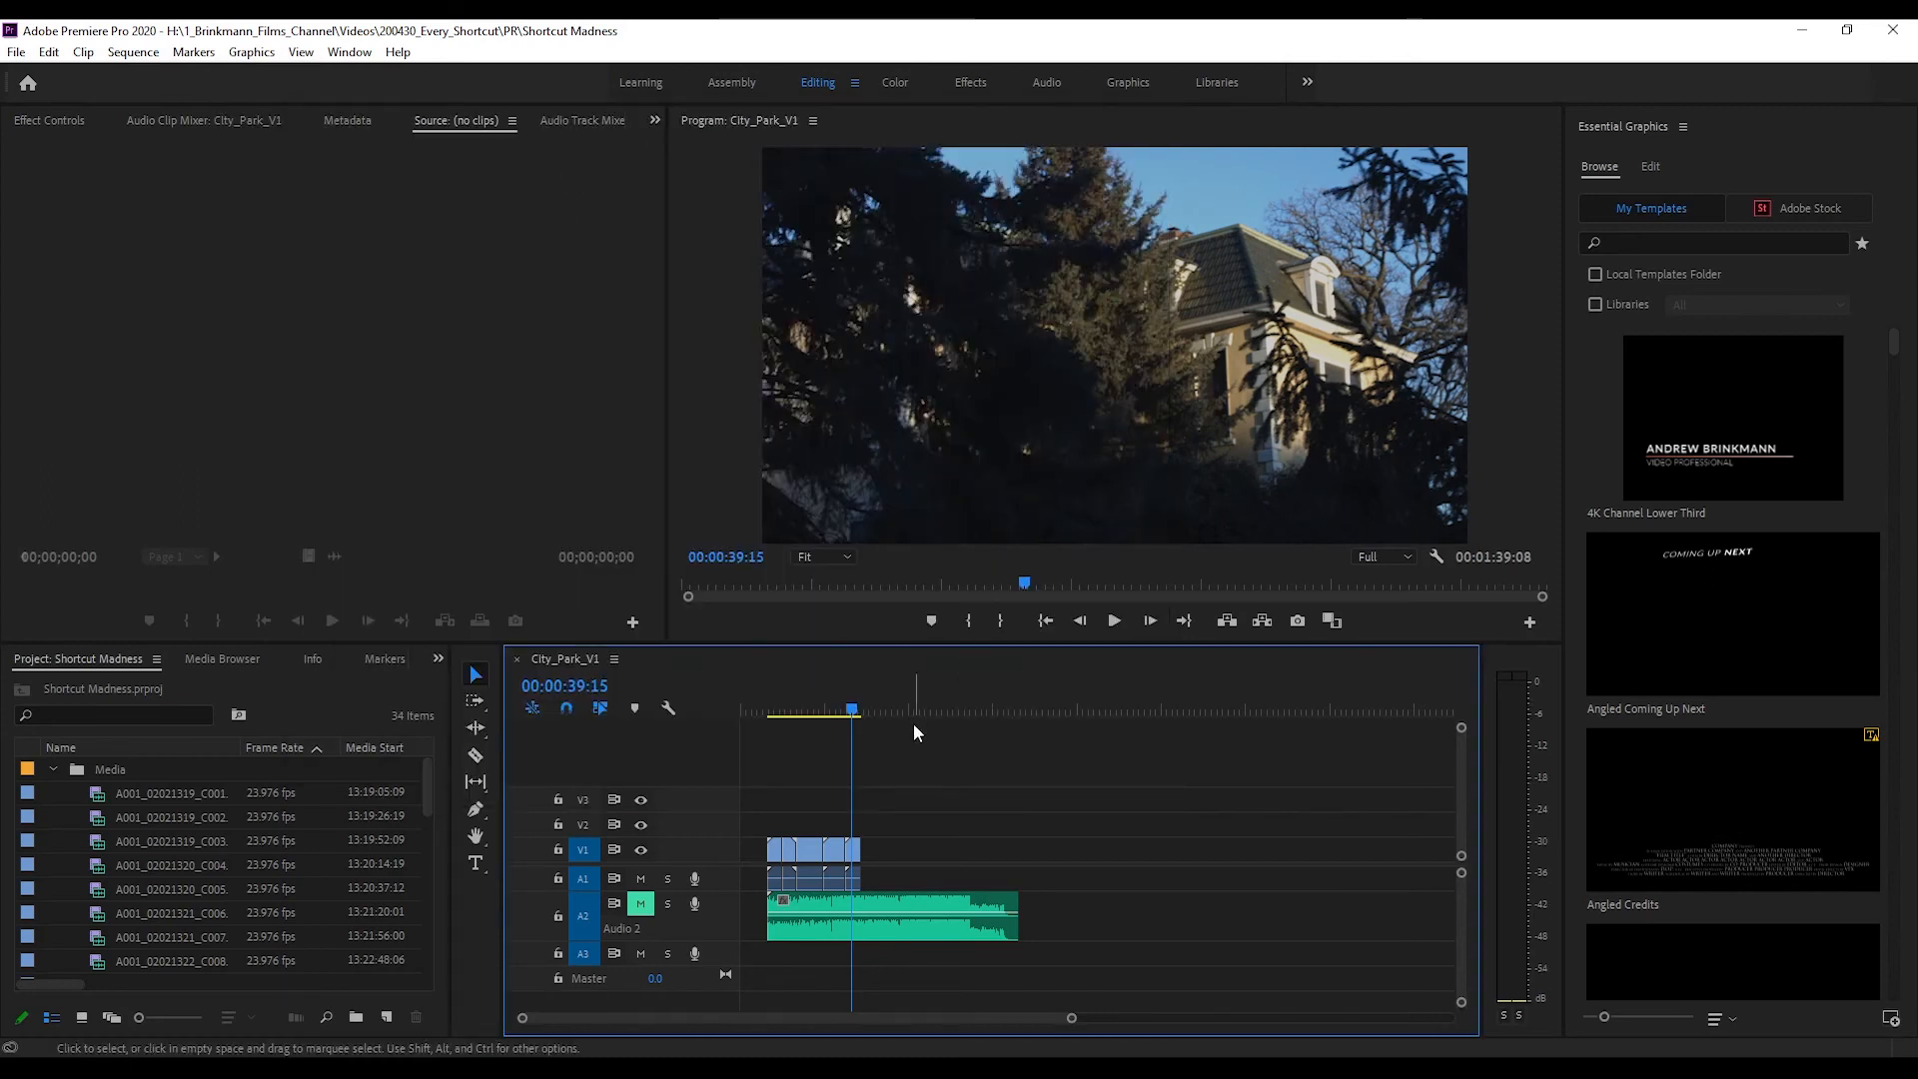
# Import the P1055467 clip from the Media Browser, then undo the import.
pyautogui.press('F6')
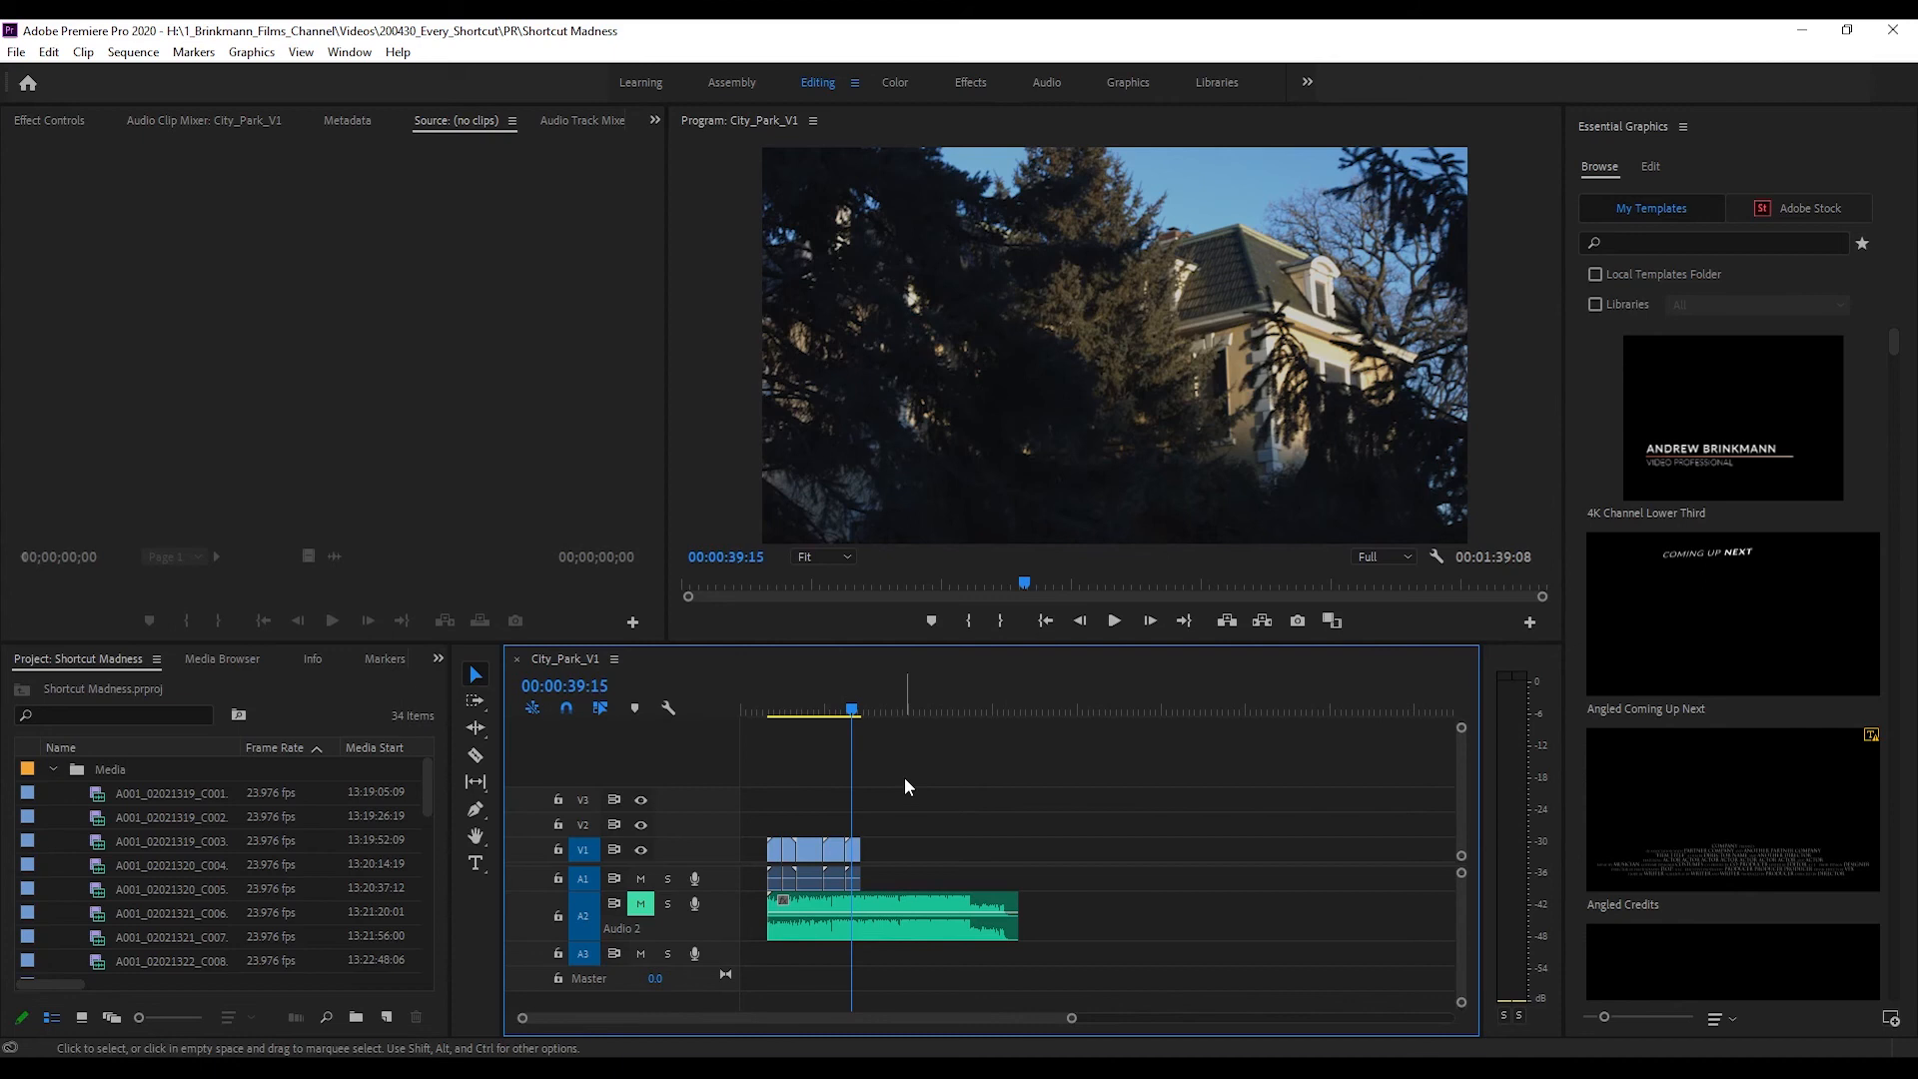
pyautogui.press('ctrl+alt+i')
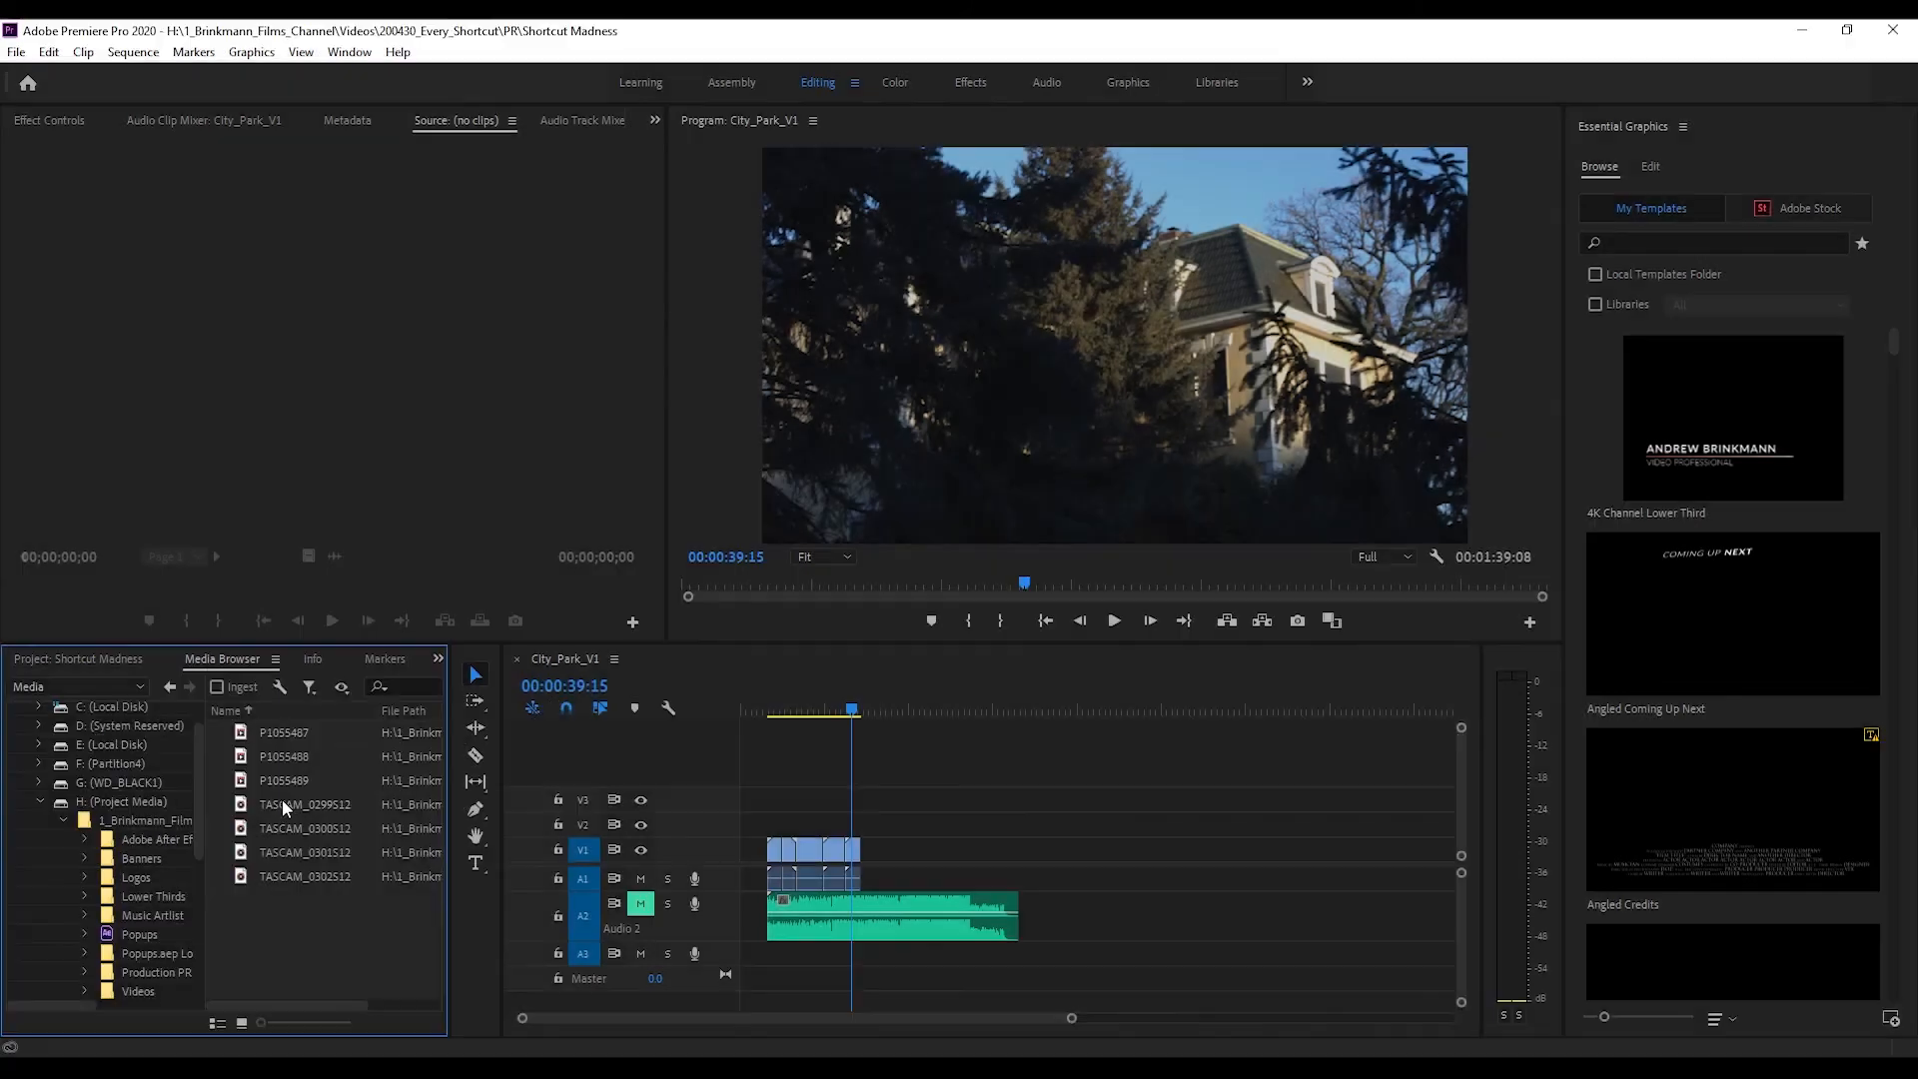
pyautogui.click(283, 731)
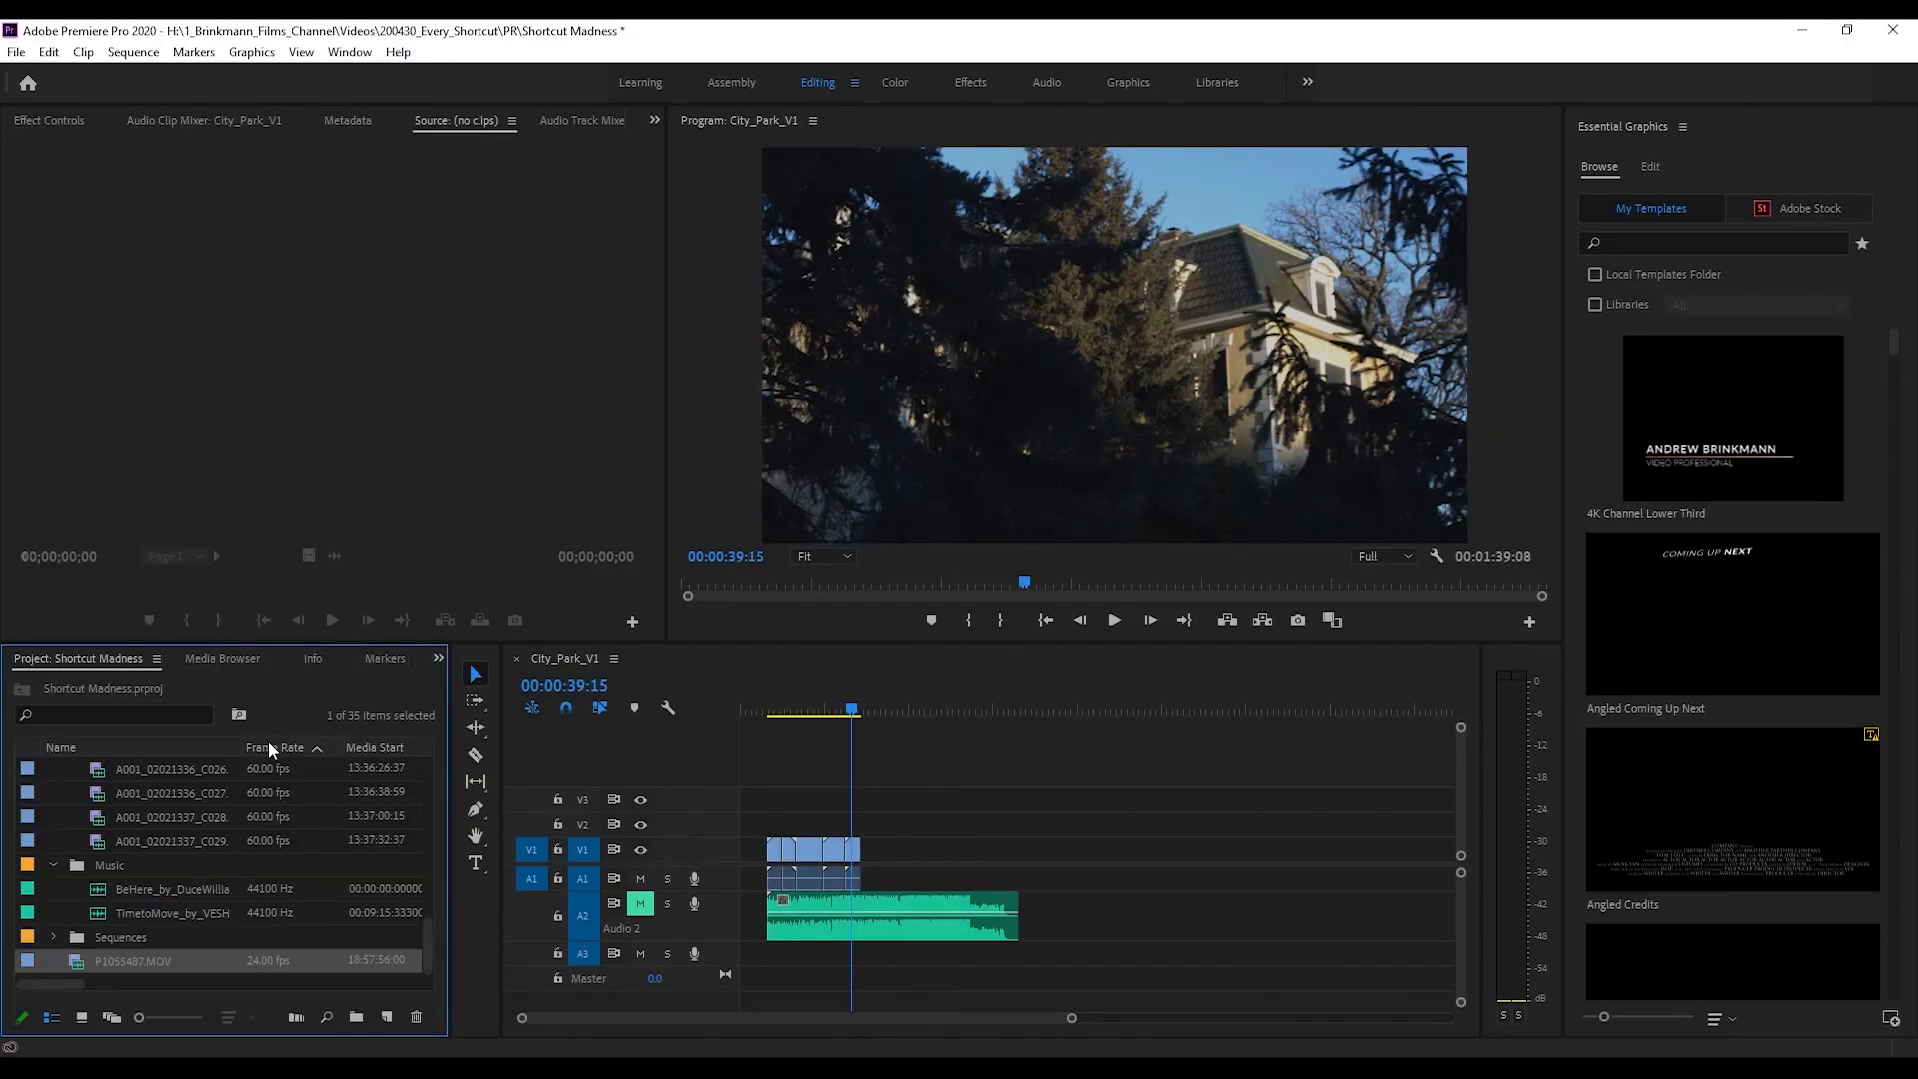
pyautogui.press('ctrl+i')
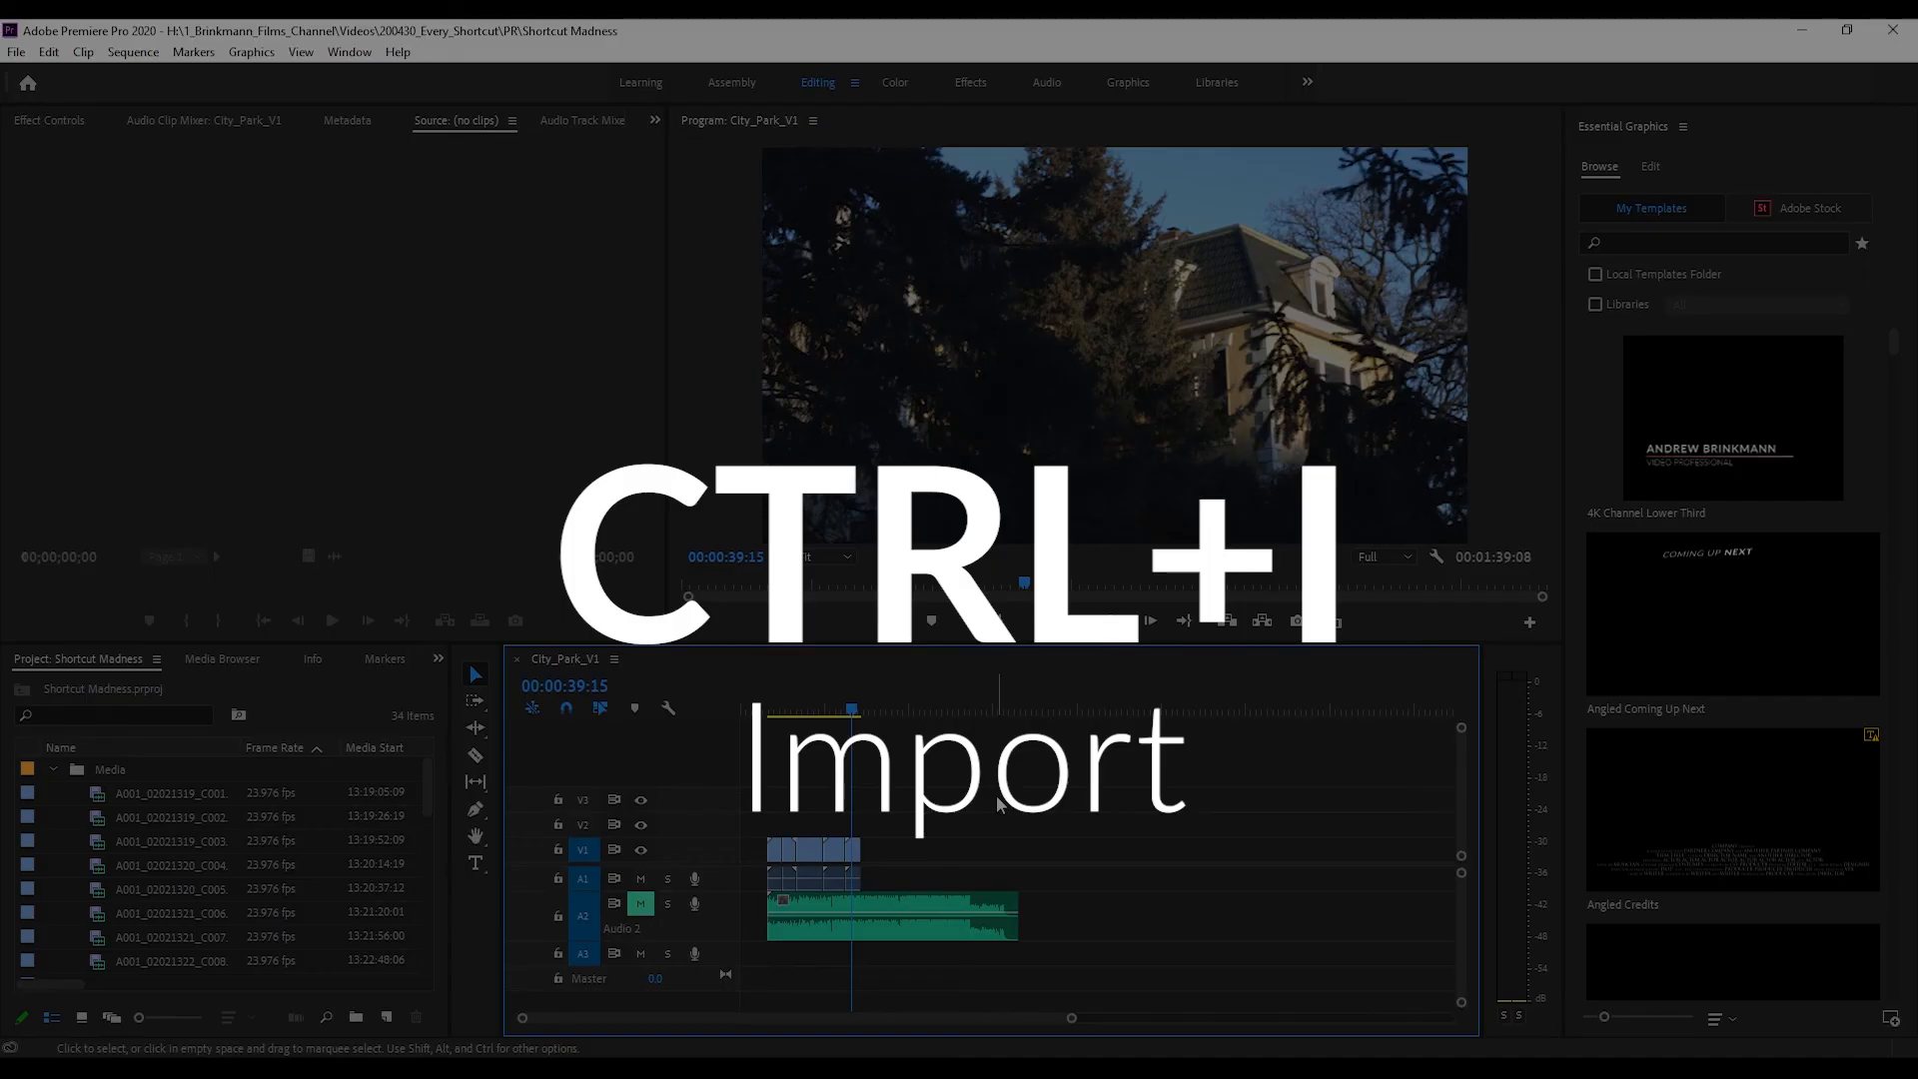
# Dismiss the Import dialog and bring up the export options with Ctrl+M.
pyautogui.press('ctrl+i')
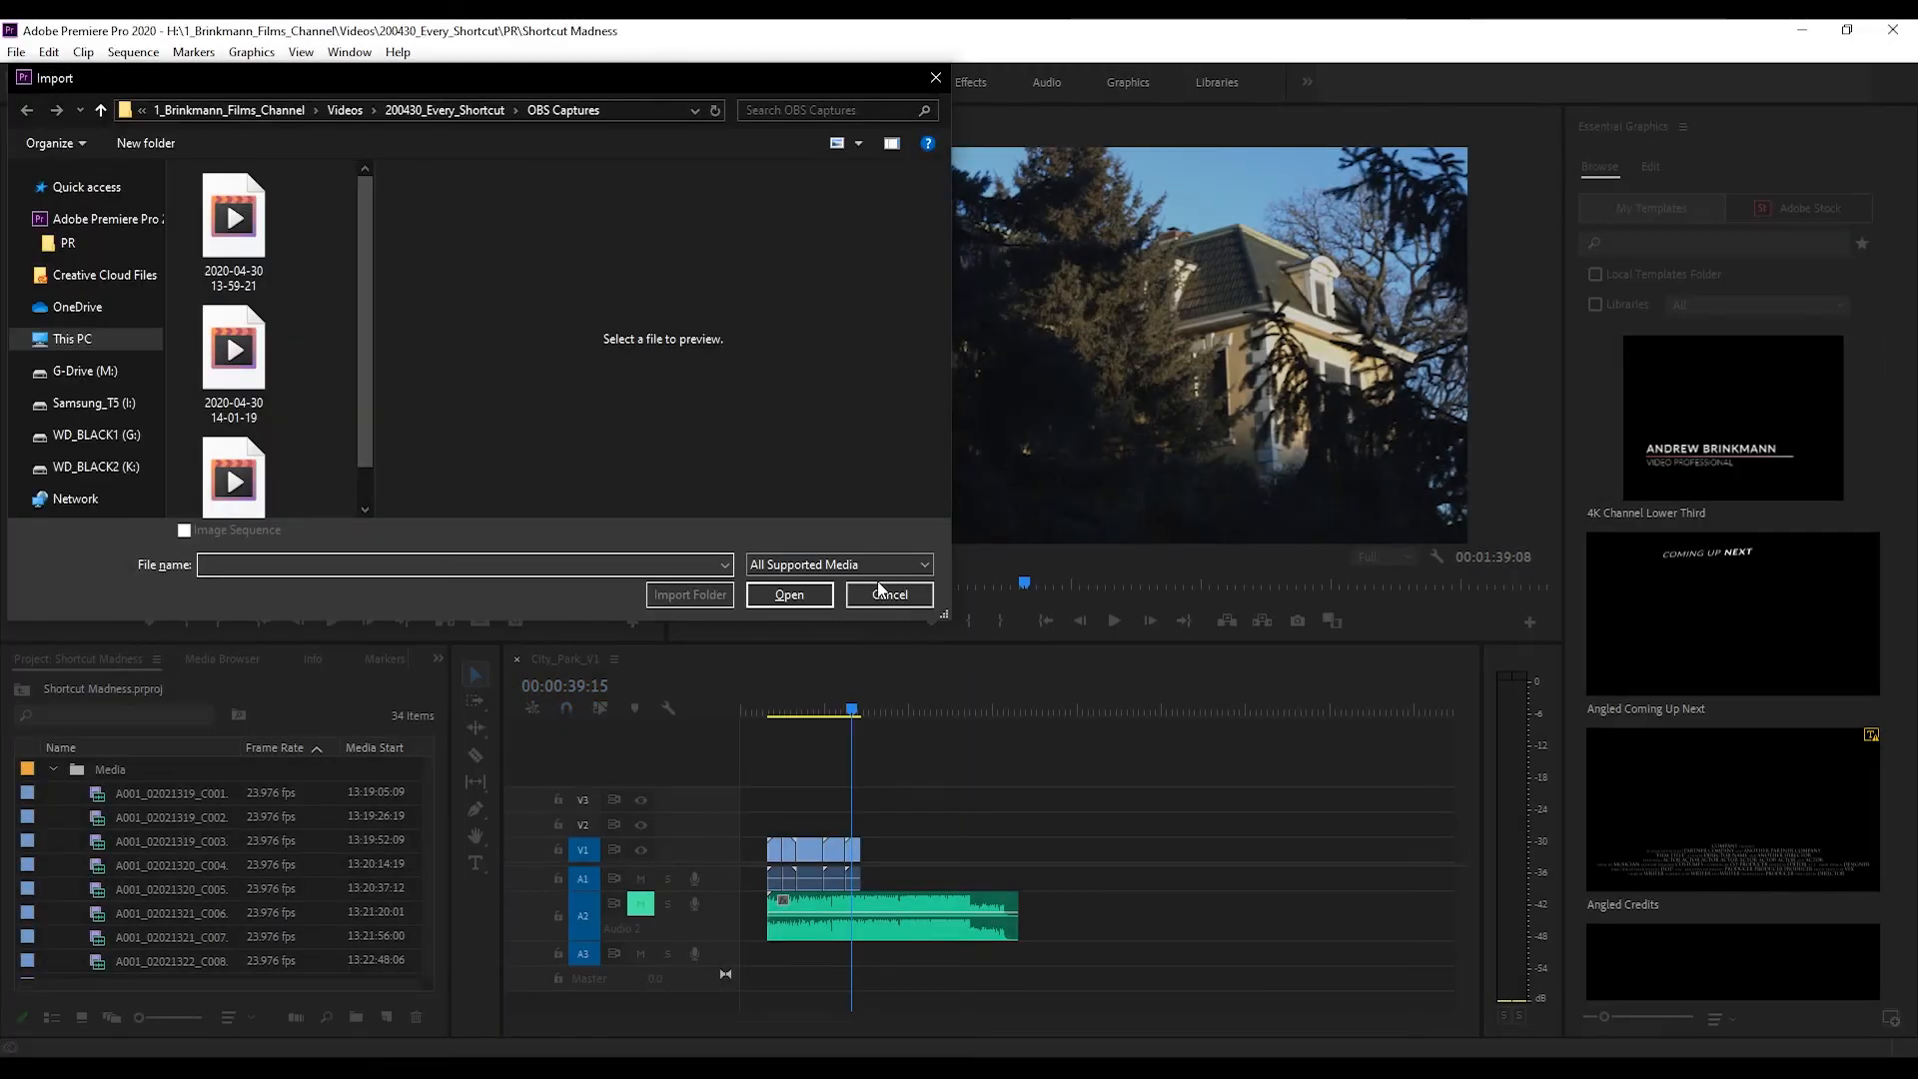
pyautogui.press('ctrl+m')
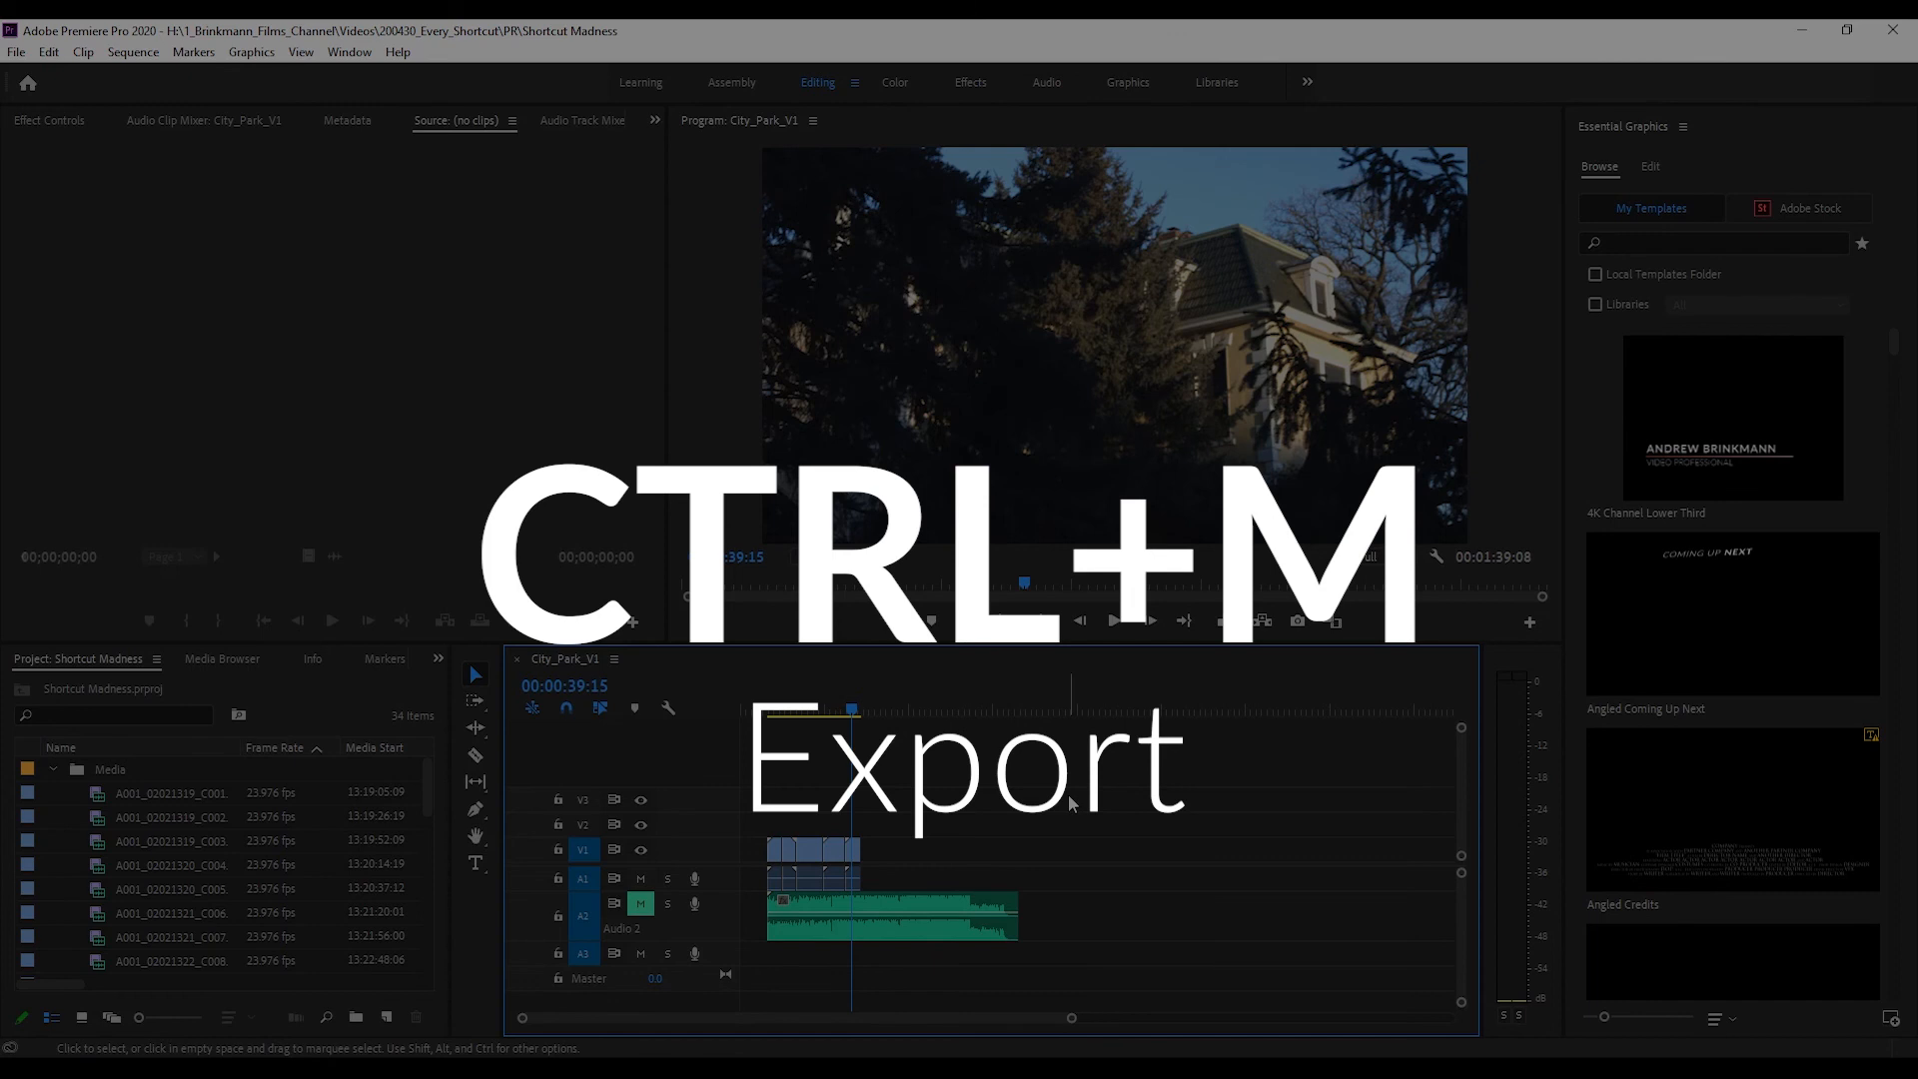
pyautogui.press('ctrl+m')
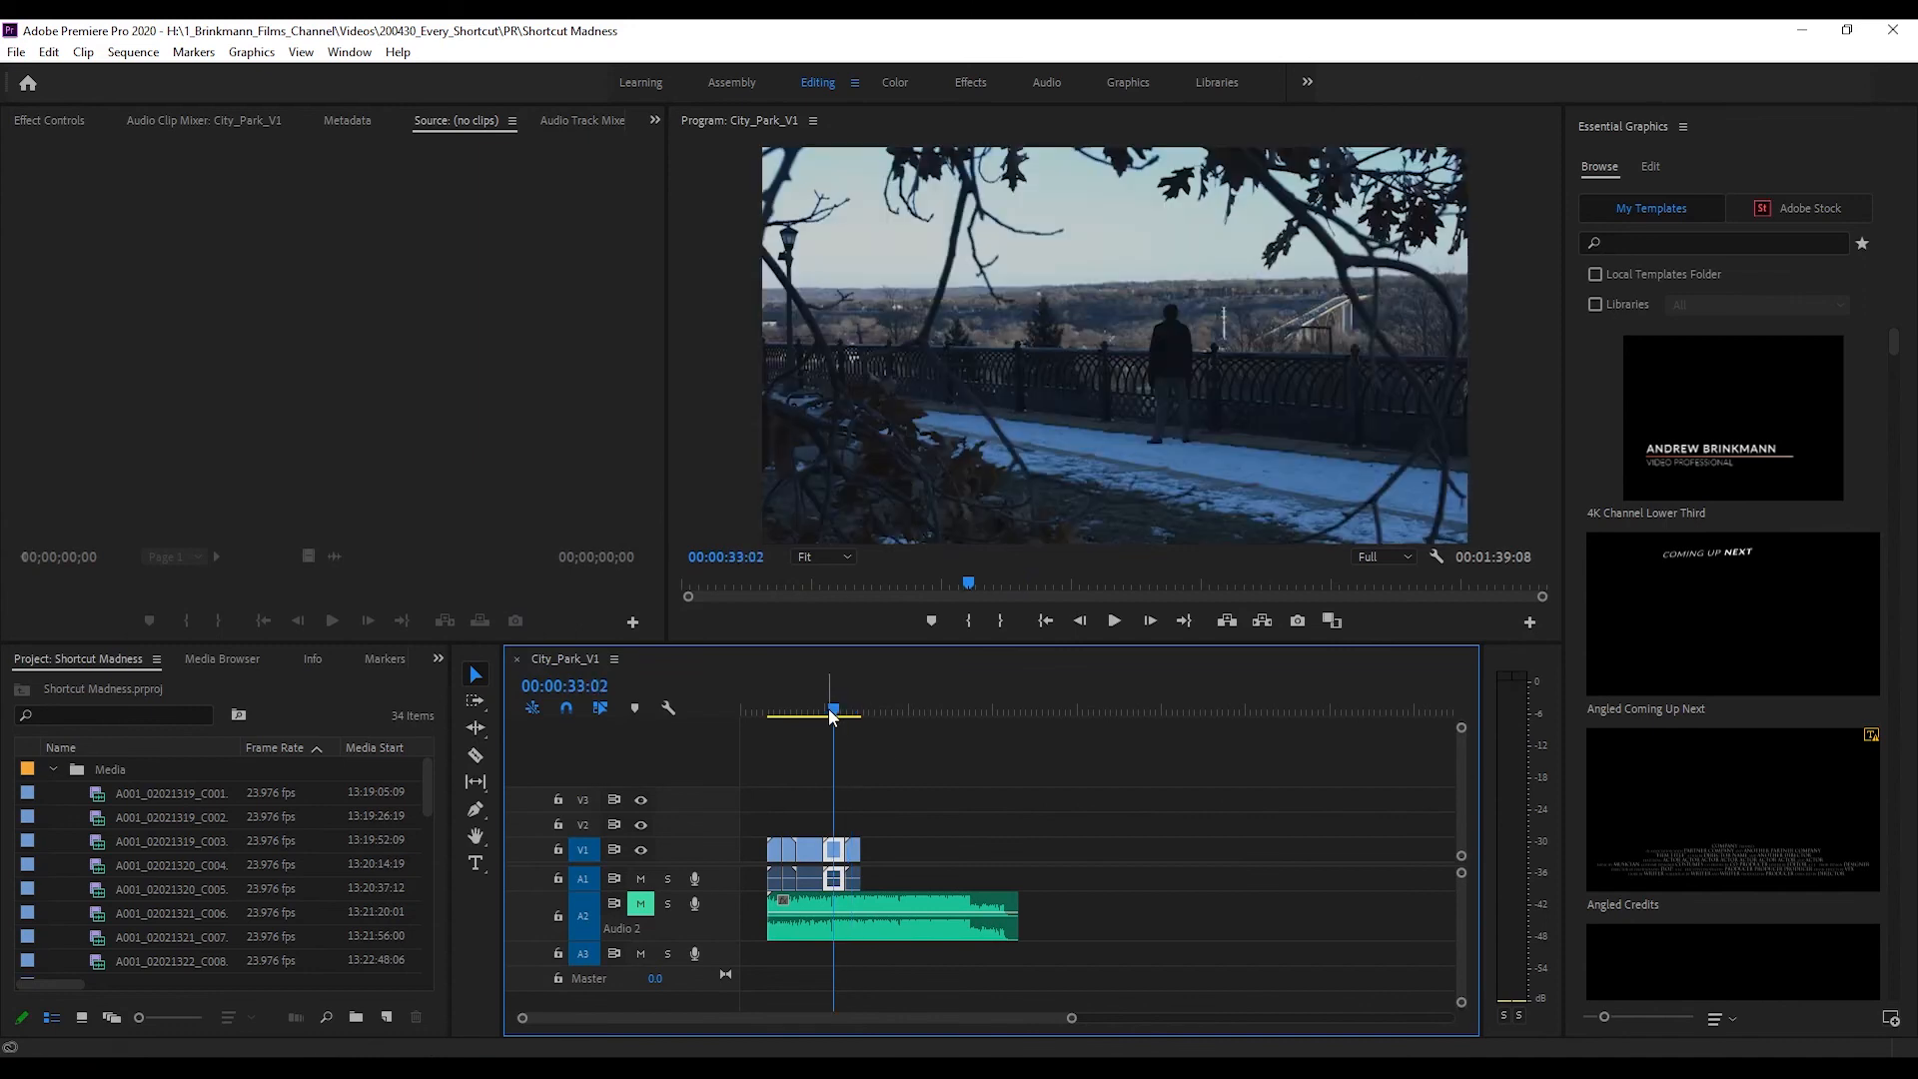
pyautogui.press('ctrl+shift+h')
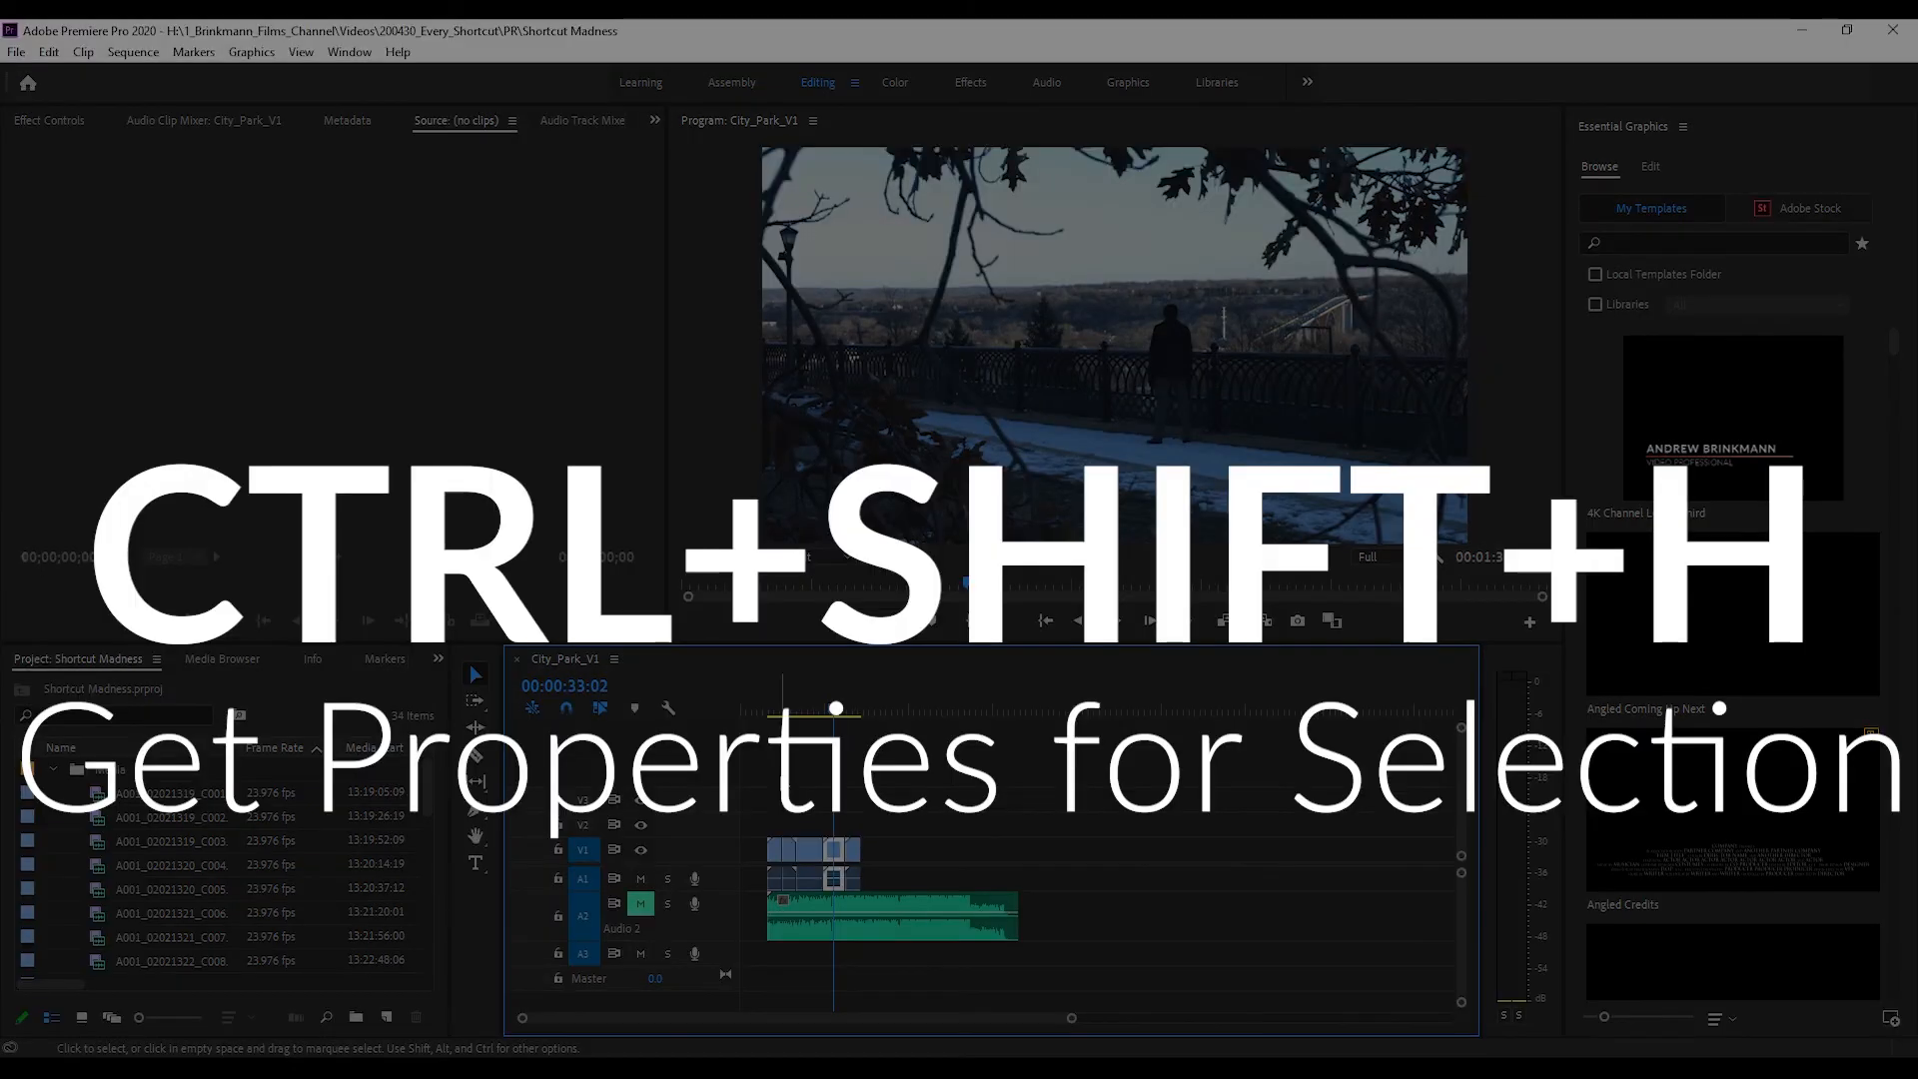
pyautogui.press('ctrl+shift+h')
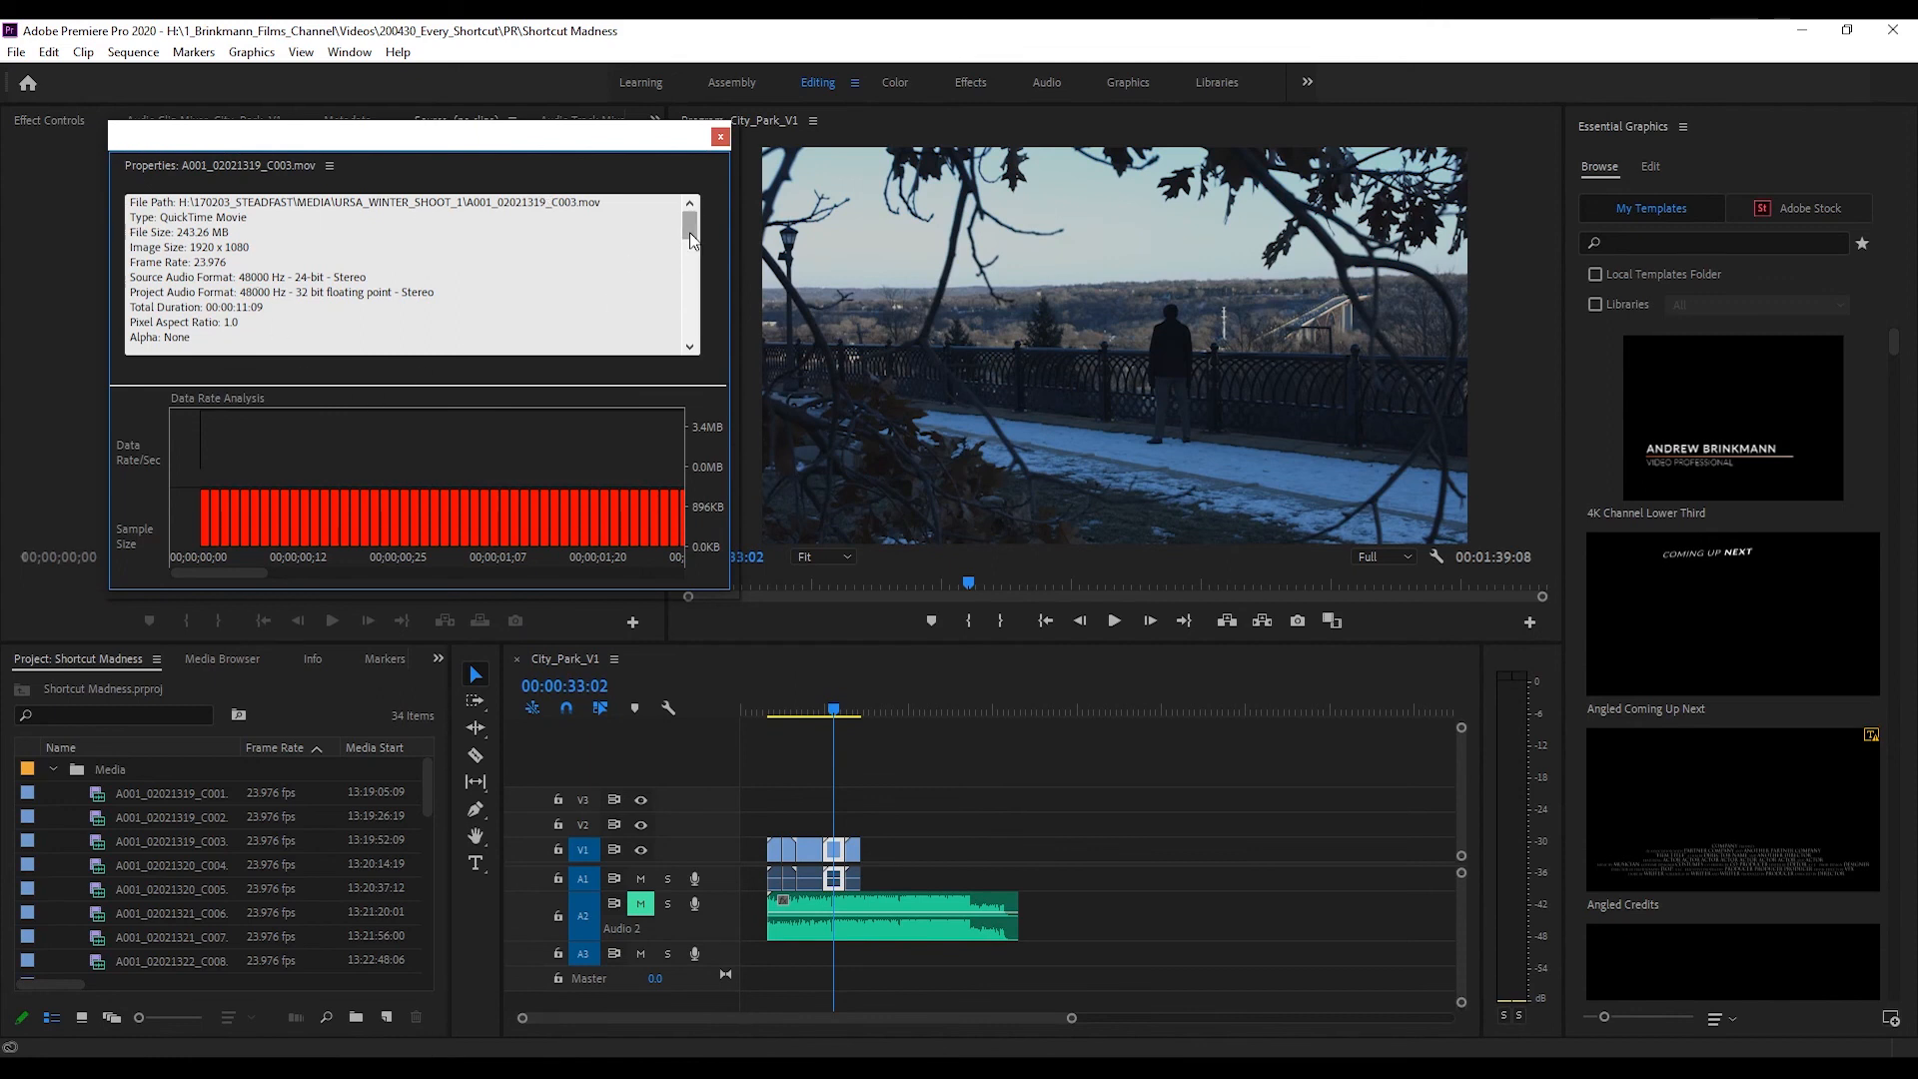
pyautogui.click(720, 136)
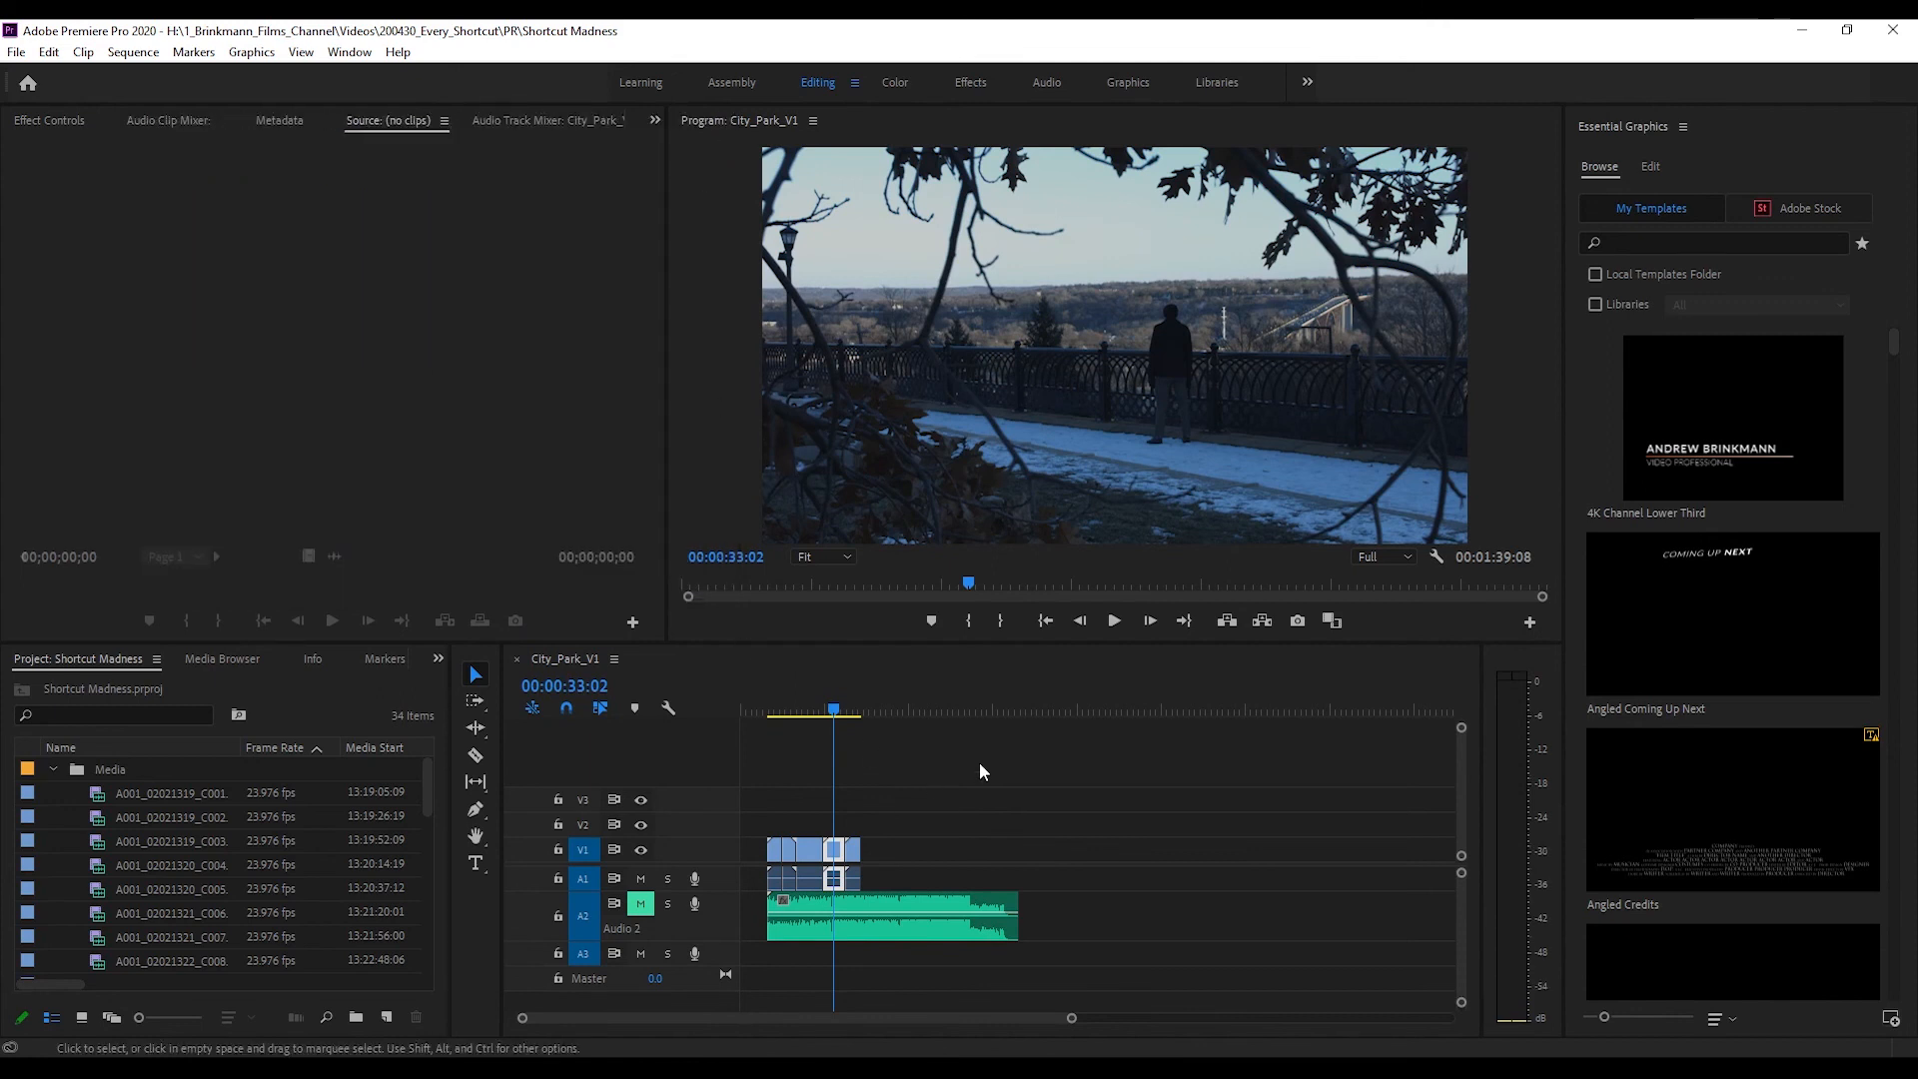
pyautogui.press('ctrl+q')
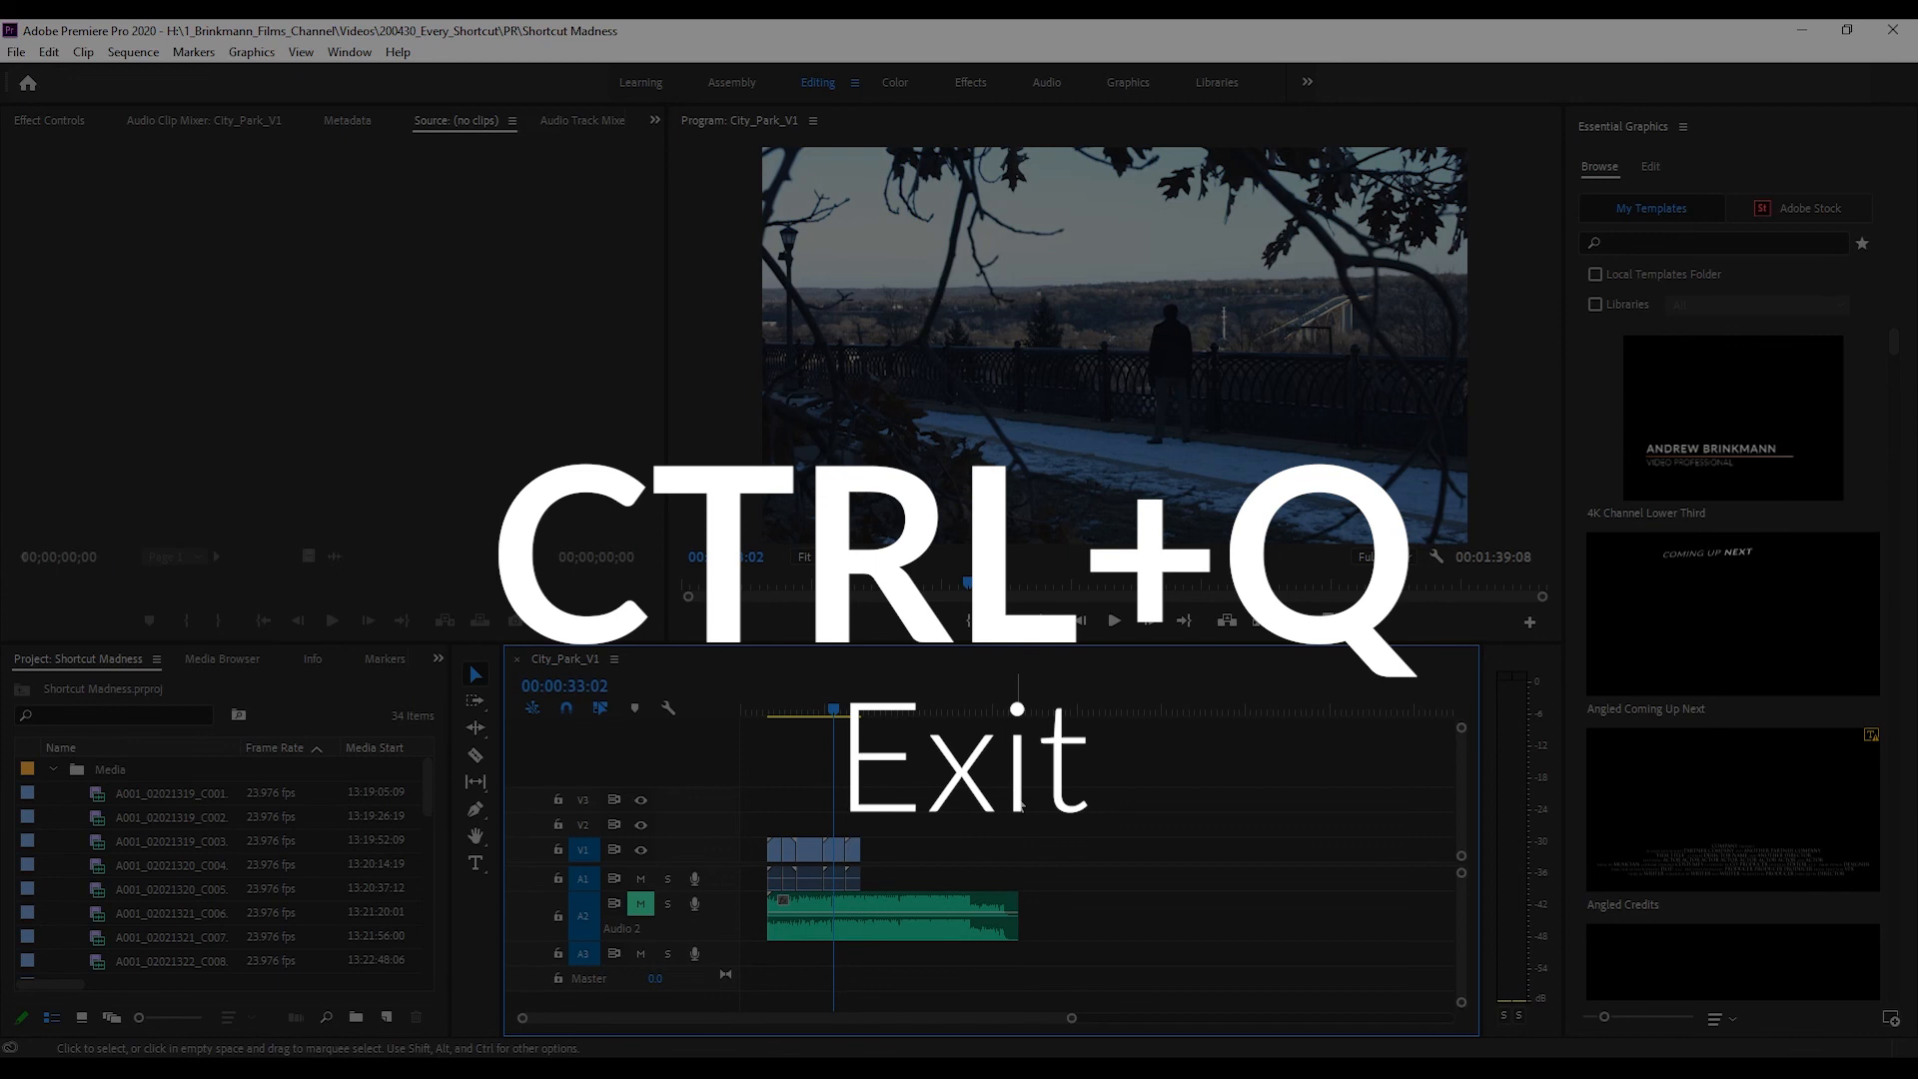